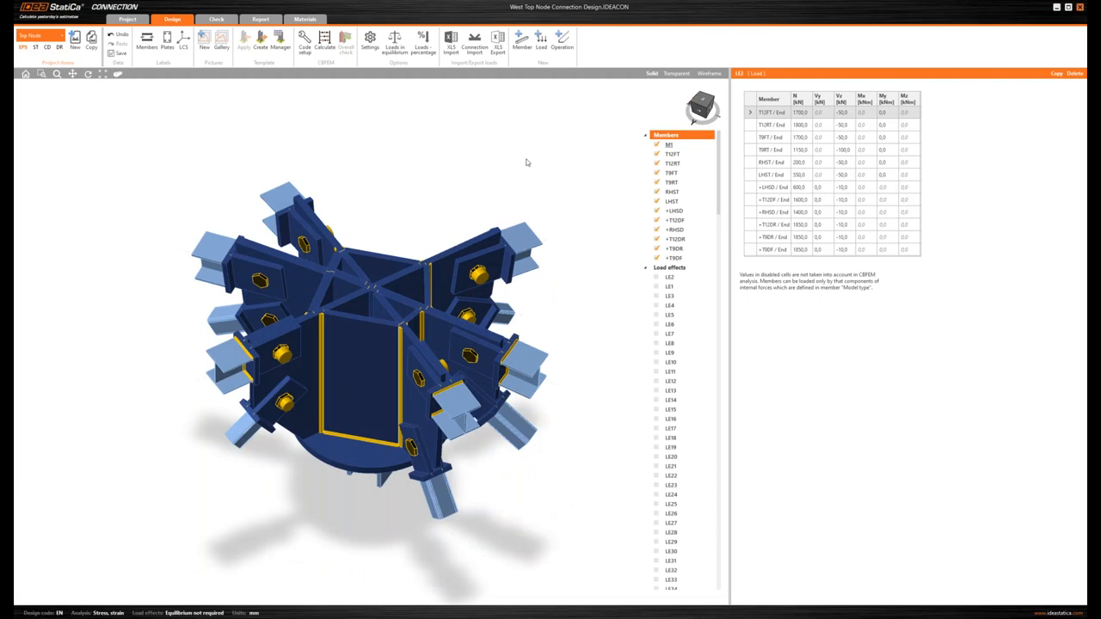
{"action": "mouse_move", "coordinate": [702, 101]}
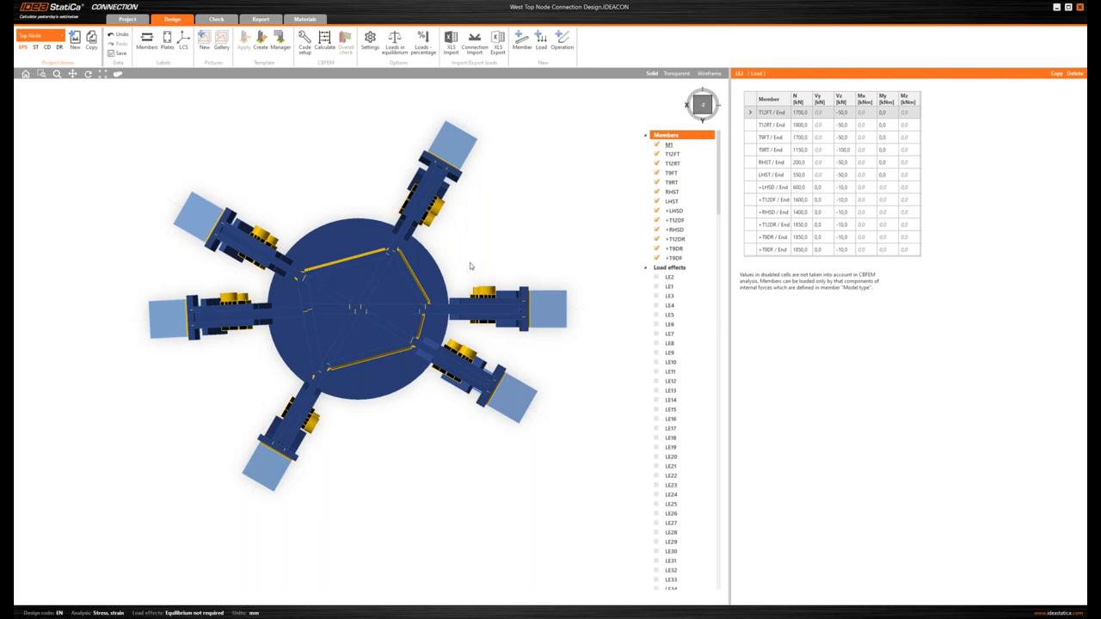
{"action": "mouse_move", "coordinate": [468, 286]}
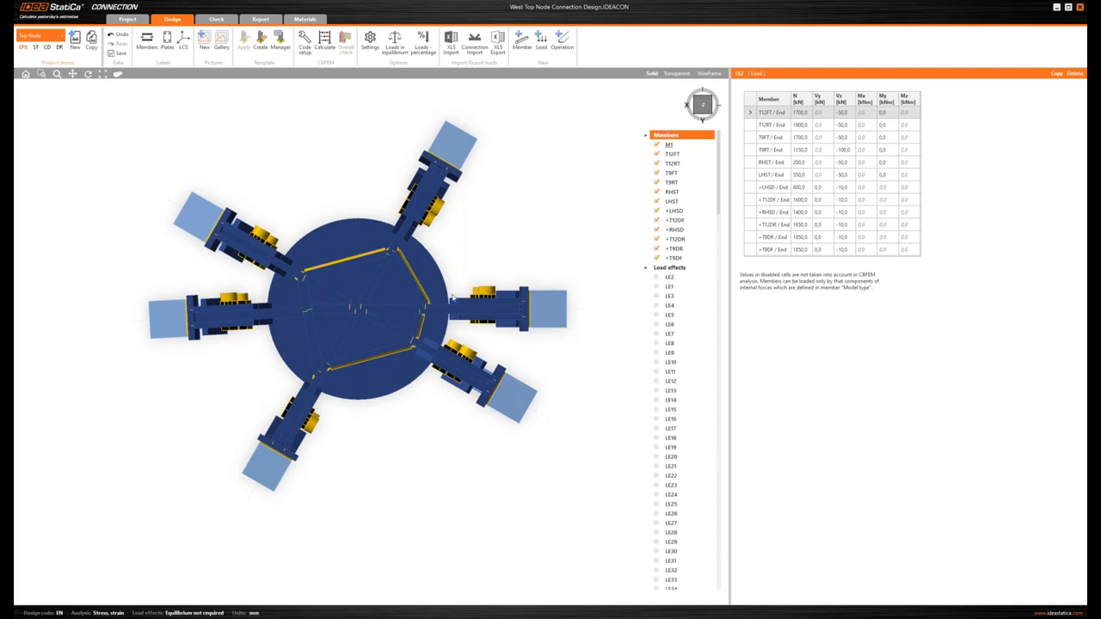
Check the material and thickness of the internal and left-arm stiffener plates, then restore the 3D perspective
{"action": "left_click", "coordinate": [409, 310]}
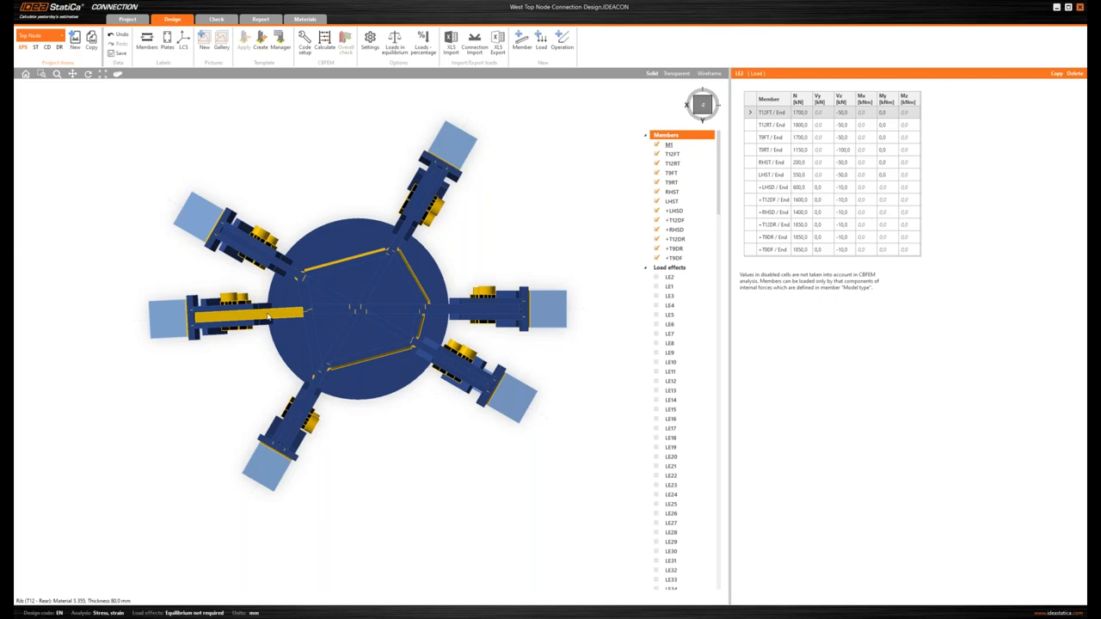
{"action": "mouse_move", "coordinate": [293, 315]}
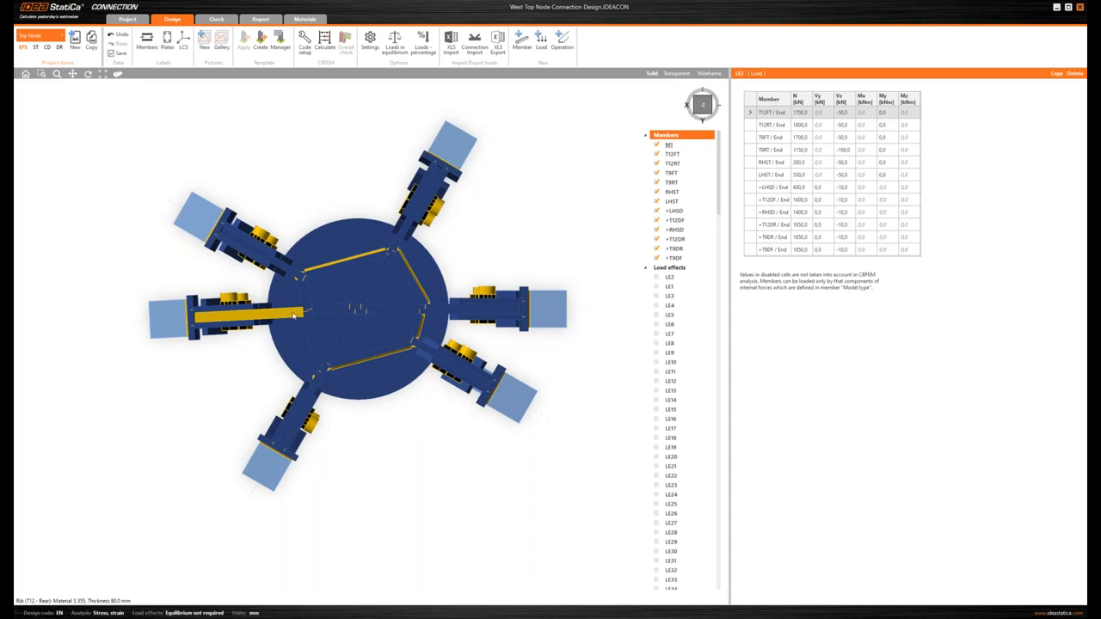
{"action": "left_click", "coordinate": [353, 310]}
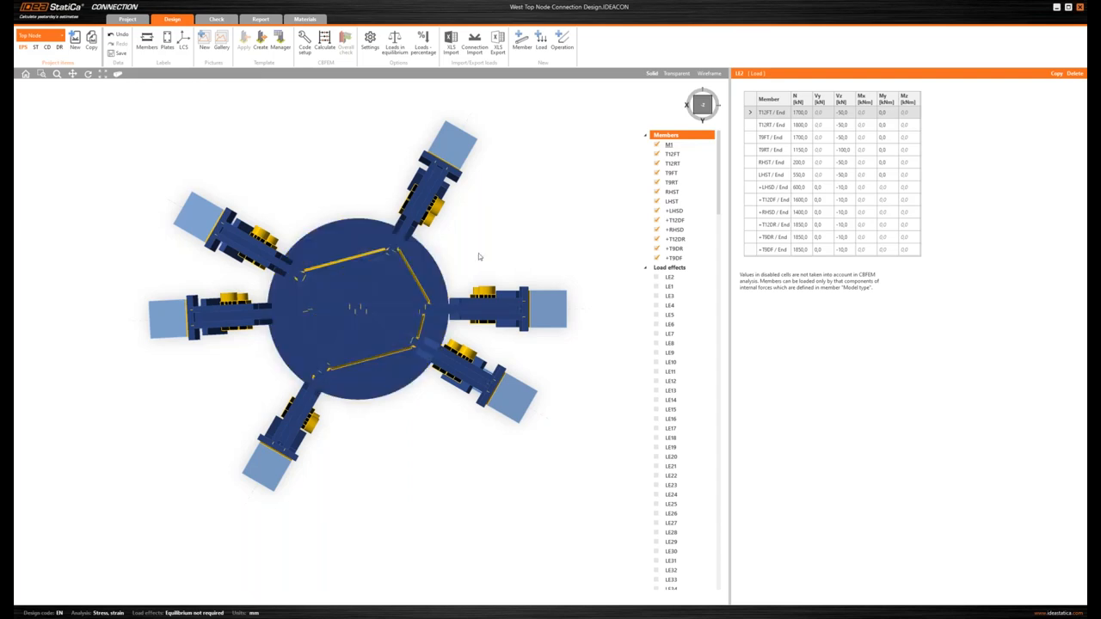
{"action": "left_click", "coordinate": [353, 301]}
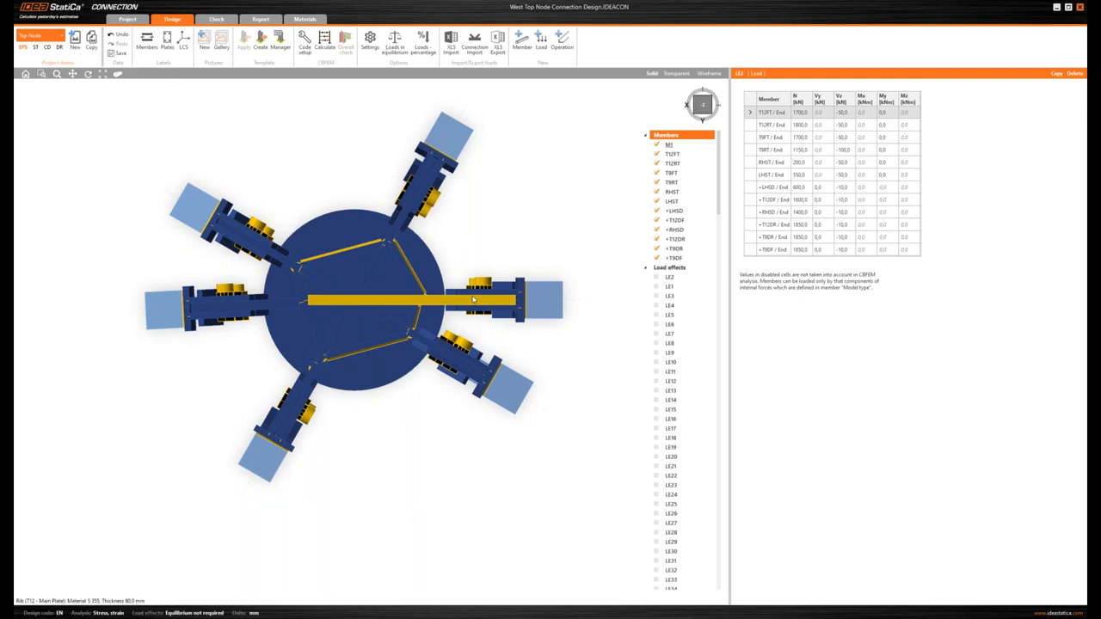
{"action": "left_click", "coordinate": [672, 163]}
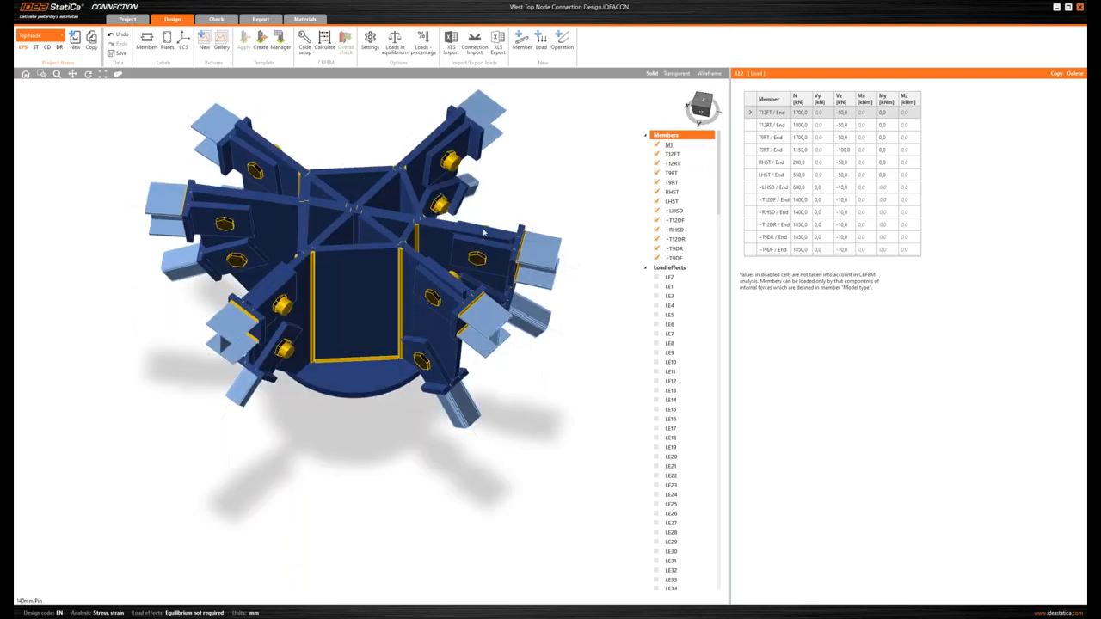
{"action": "mouse_move", "coordinate": [454, 230]}
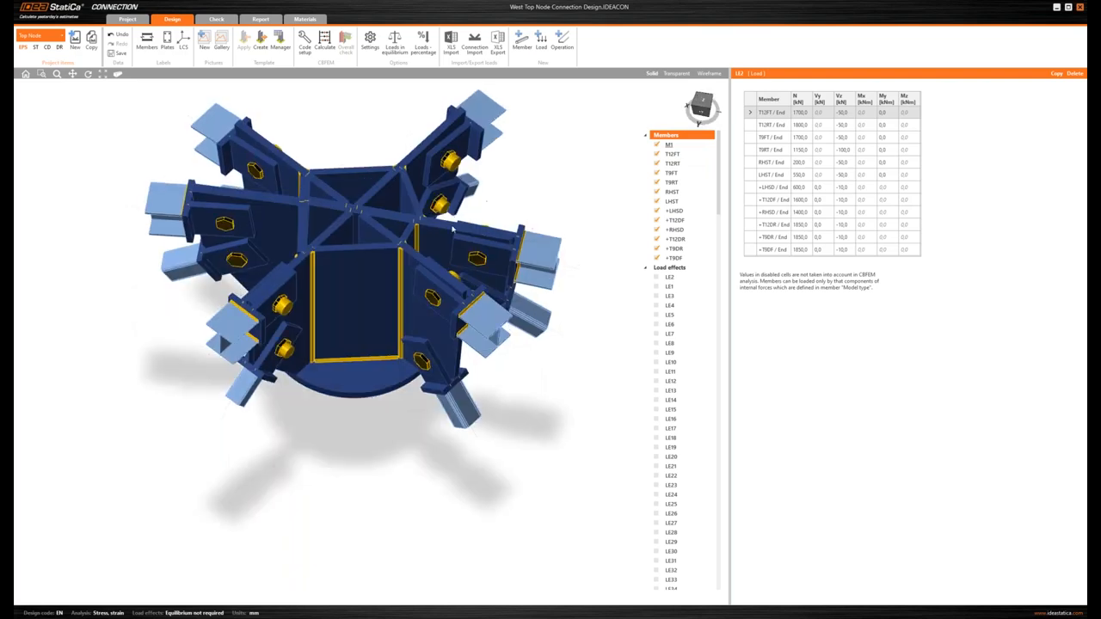
{"action": "mouse_move", "coordinate": [490, 208]}
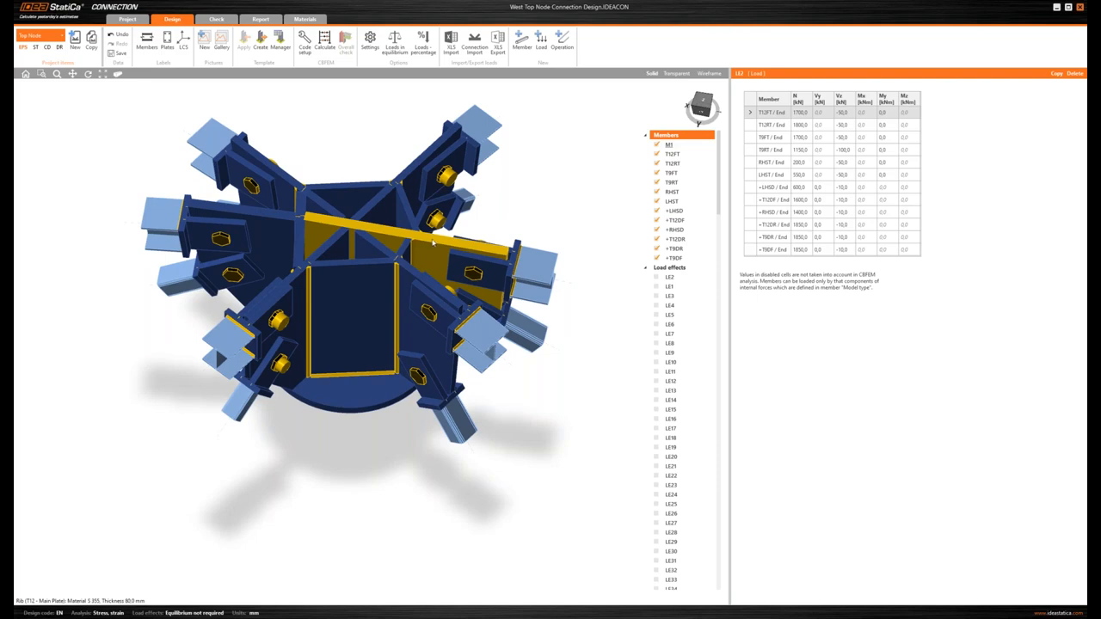
{"action": "left_click", "coordinate": [404, 233]}
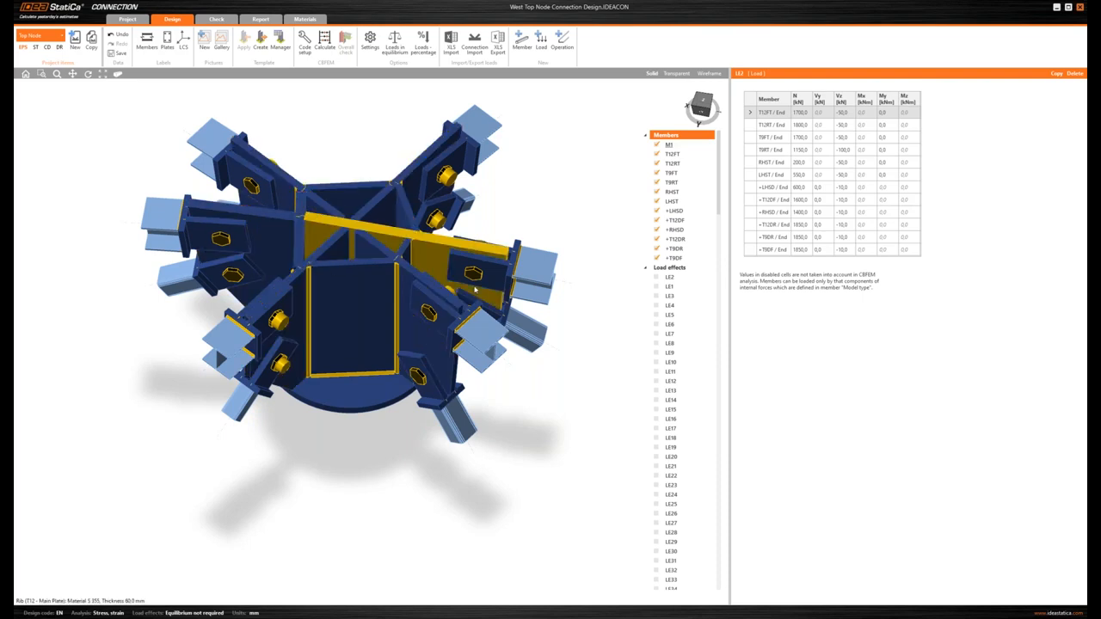
{"action": "left_click", "coordinate": [475, 275]}
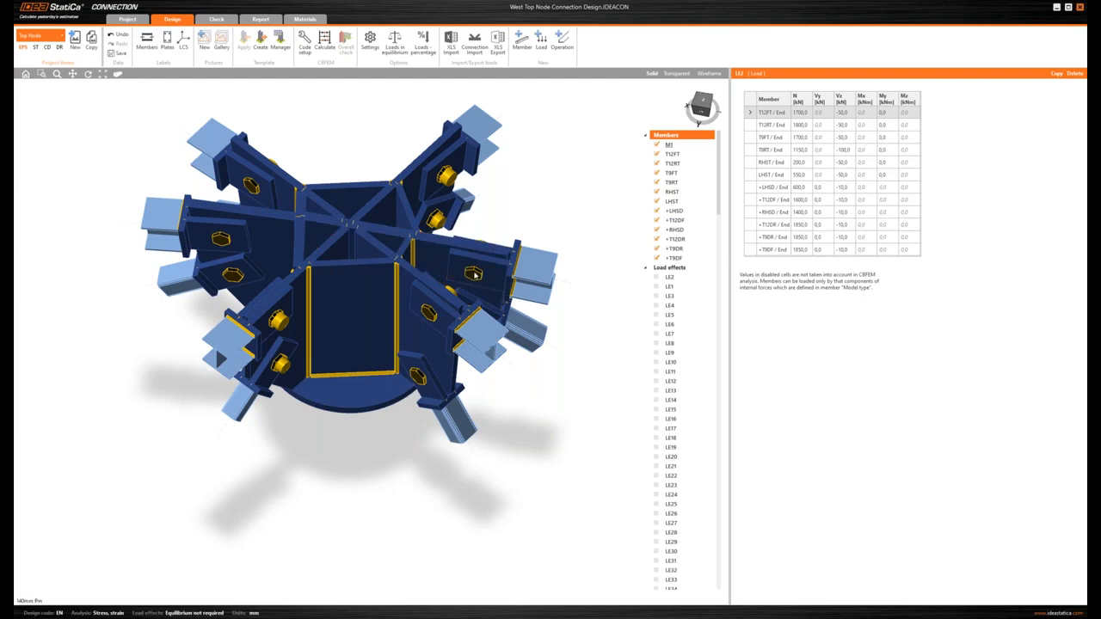
{"action": "mouse_move", "coordinate": [482, 221]}
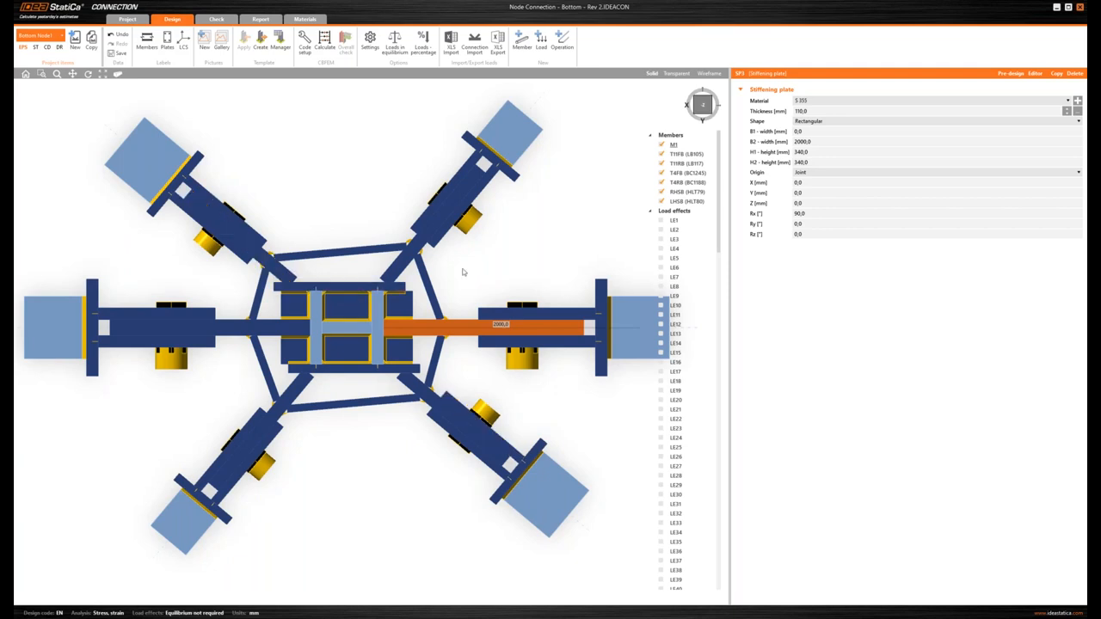
{"action": "mouse_move", "coordinate": [440, 290]}
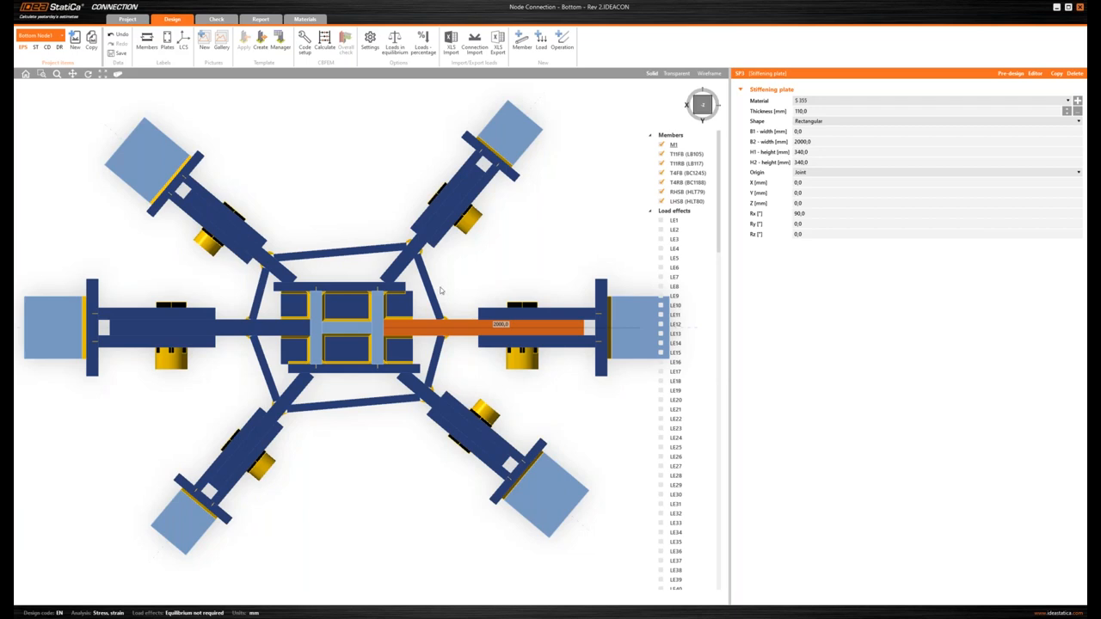
{"action": "mouse_move", "coordinate": [461, 275]}
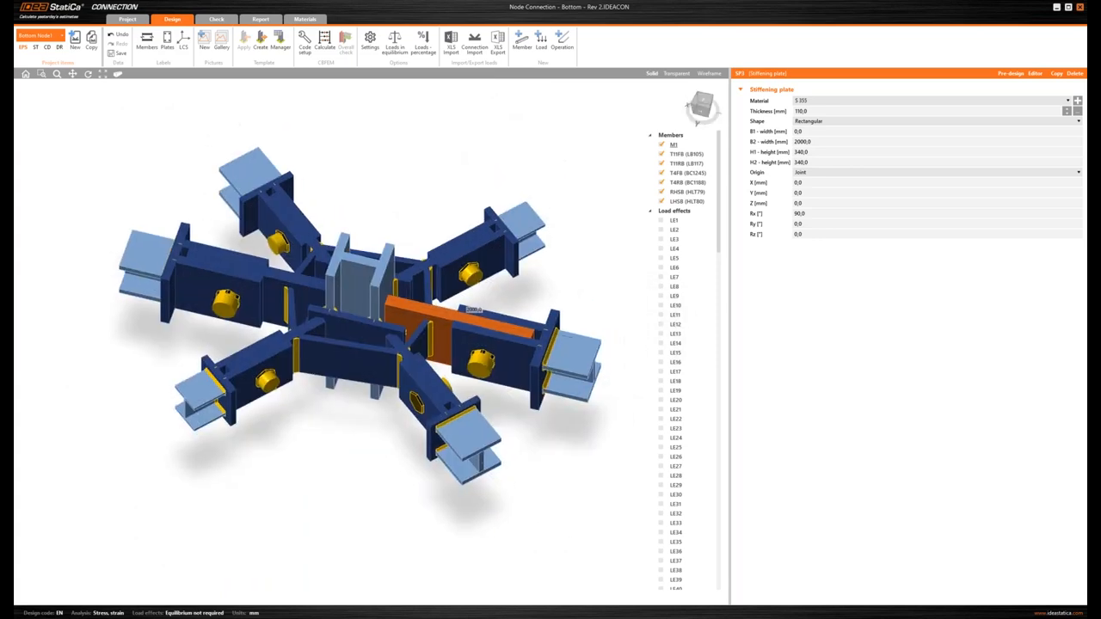
Bring the PowerPoint slide comparing the connection drawing with the 3D roof structure to the front
{"action": "key", "text": "alt+tab"}
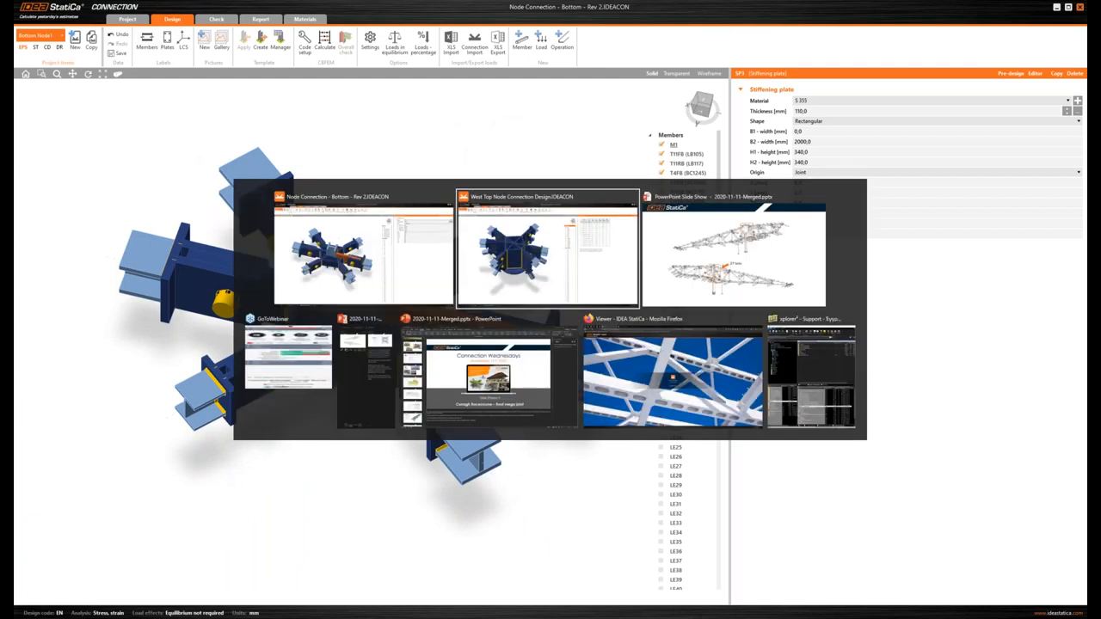
{"action": "mouse_move", "coordinate": [290, 370]}
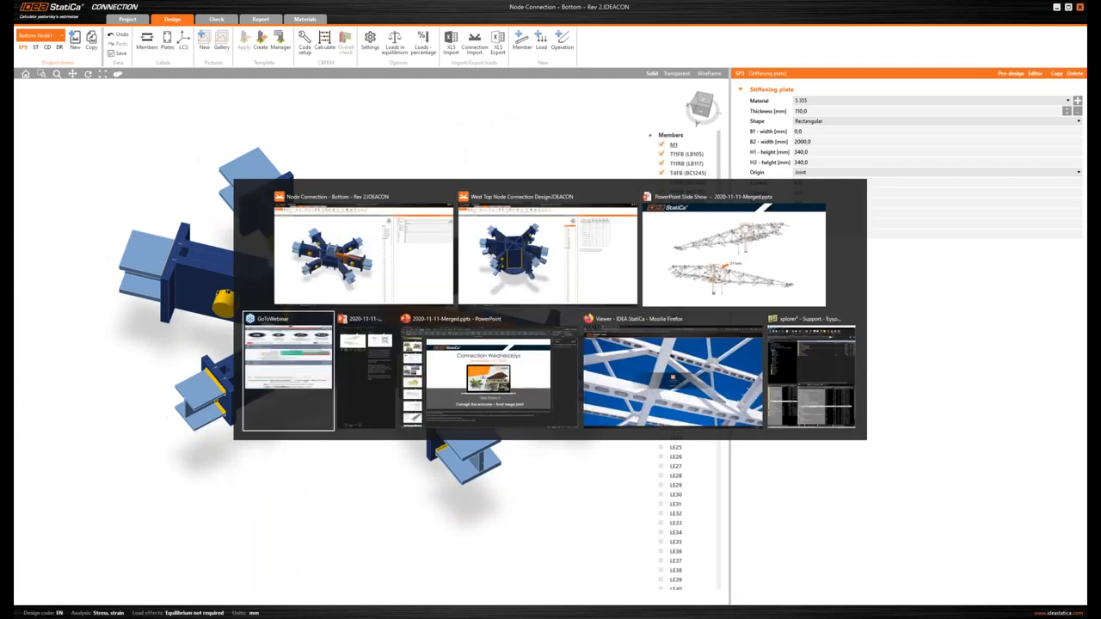
{"action": "left_click", "coordinate": [489, 378]}
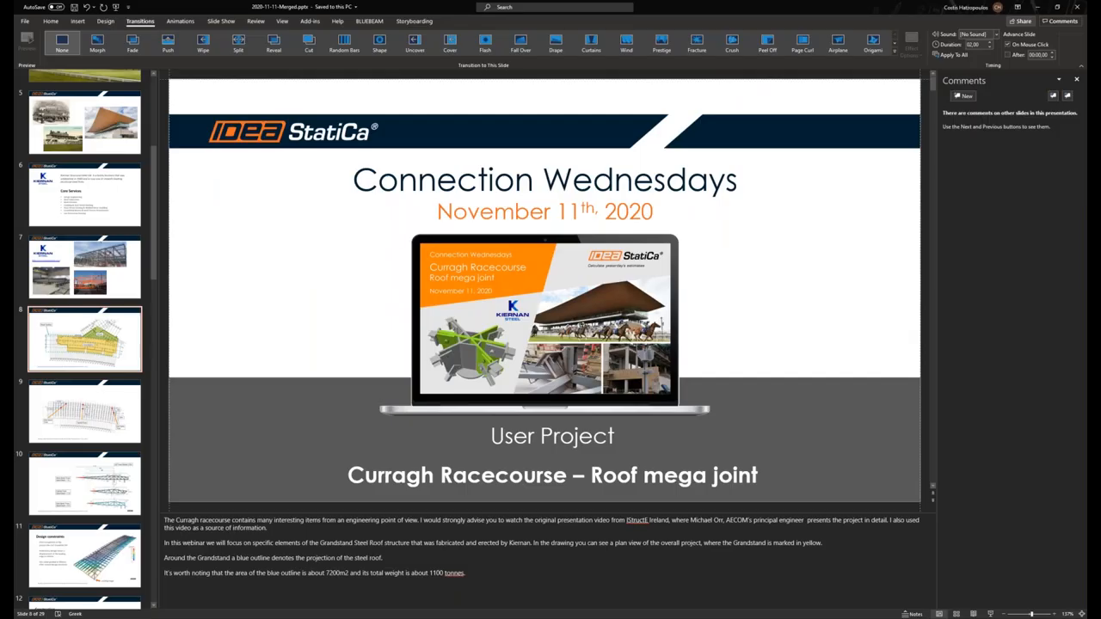
{"action": "key", "text": "alt+tab"}
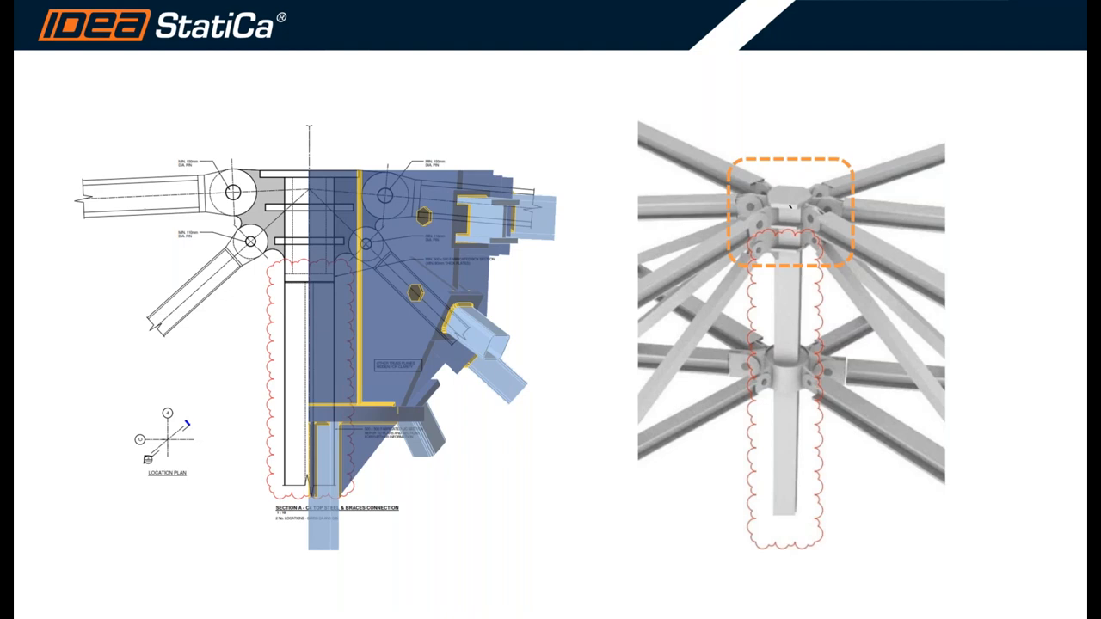
{"action": "key", "text": "alt+tab"}
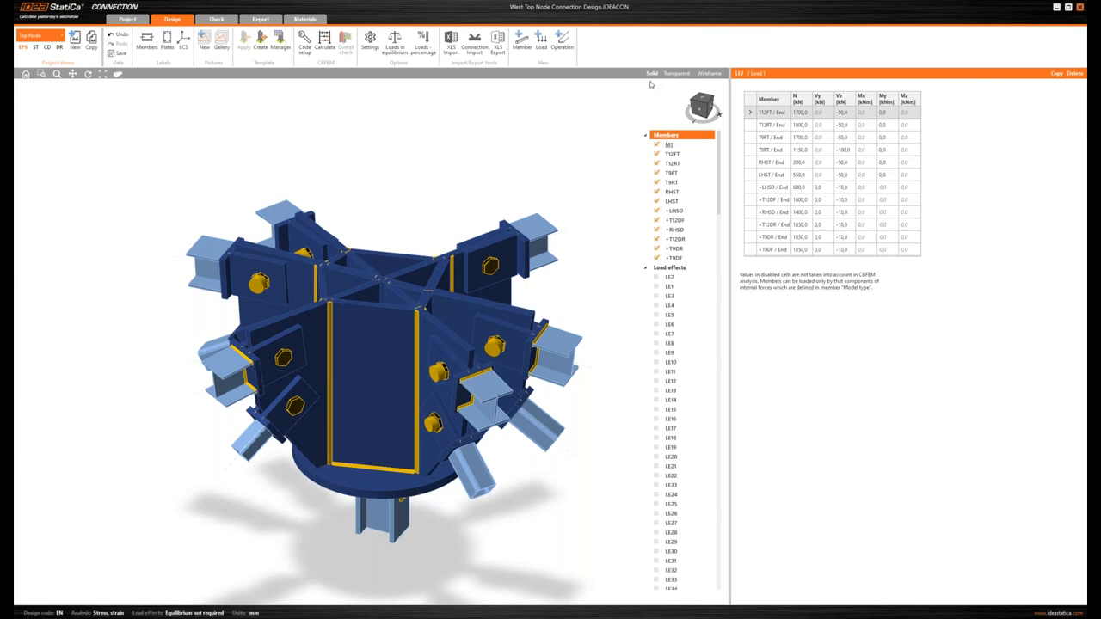
{"action": "mouse_move", "coordinate": [581, 94]}
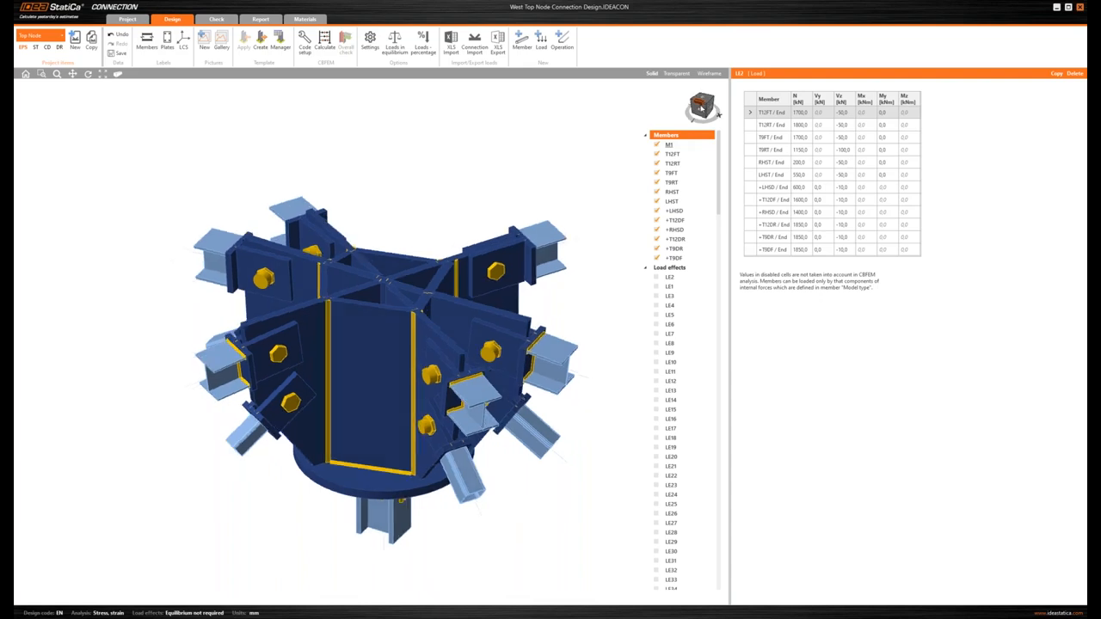
Orbit the top node to another side and identify one vertical stiffener plate
{"action": "left_click_drag", "start_coordinate": [387, 344], "coordinate": [427, 196]}
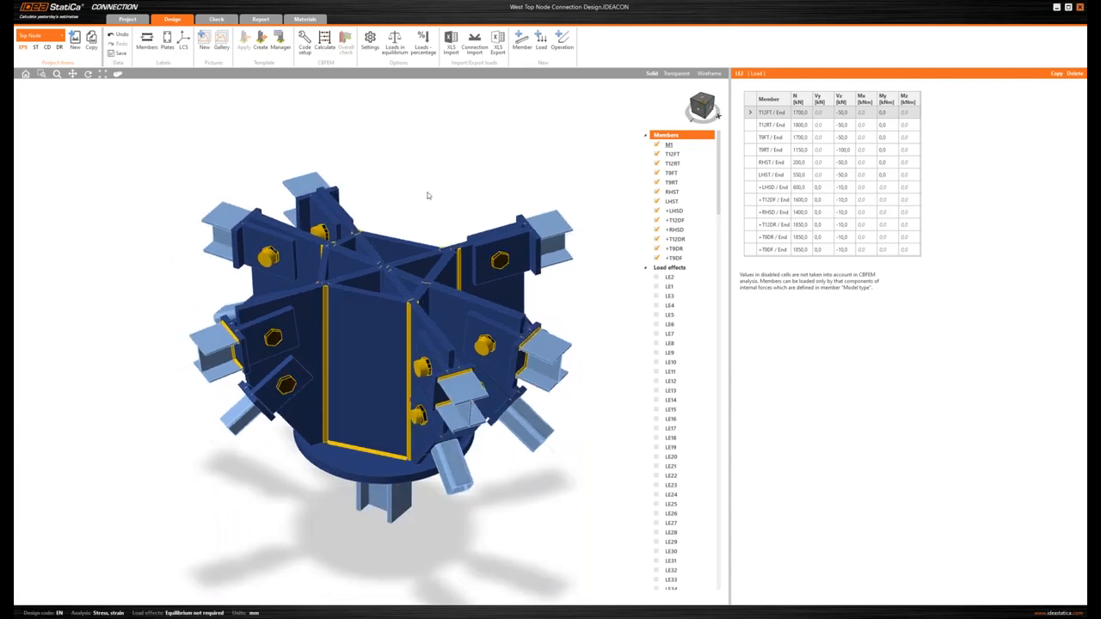
{"action": "mouse_move", "coordinate": [413, 210]}
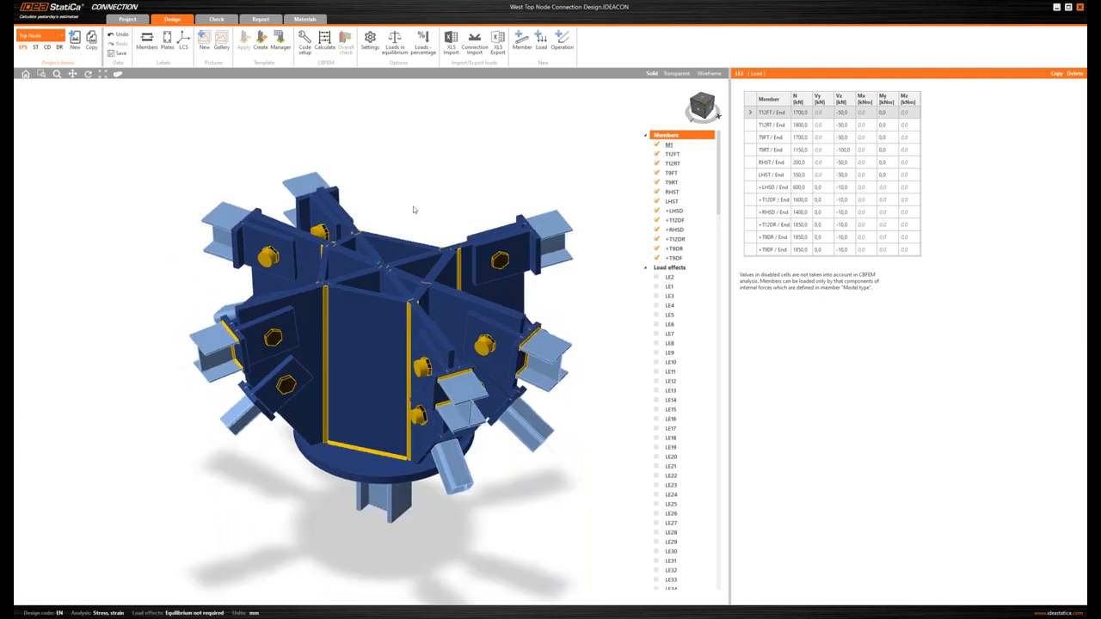
{"action": "left_click", "coordinate": [275, 335]}
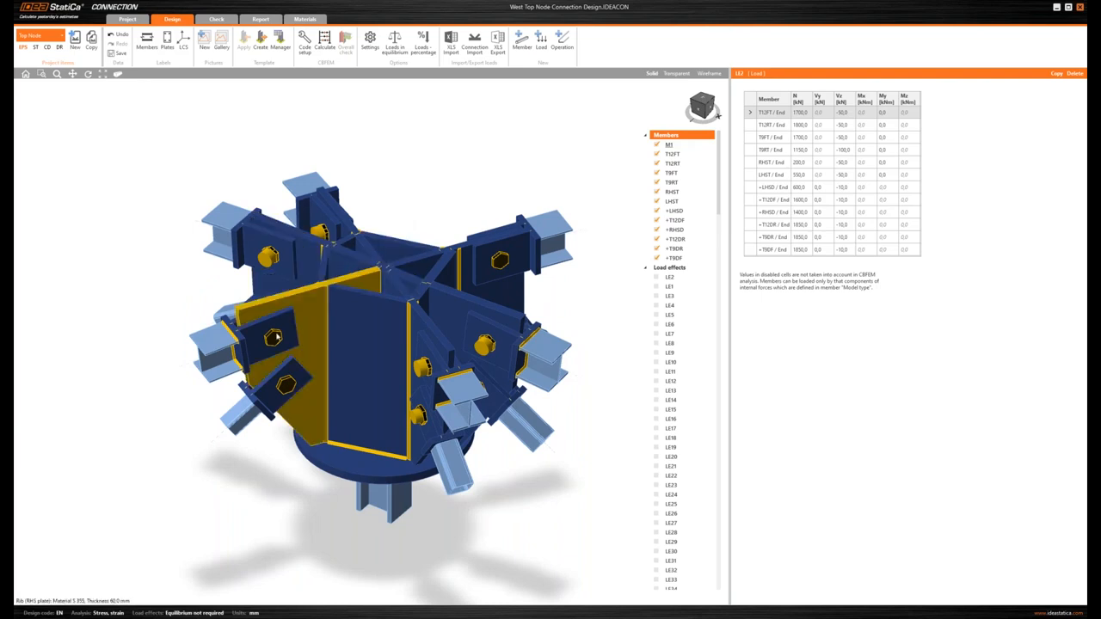
Show the connecting plate operation's material, thickness, dimensions and bolts
{"action": "left_click", "coordinate": [272, 336]}
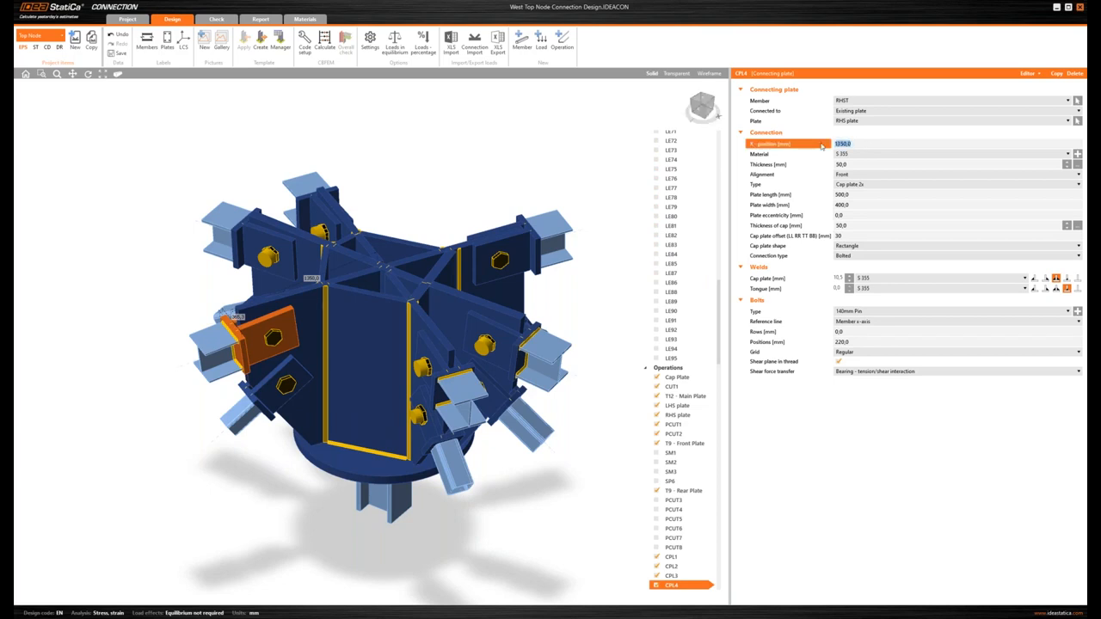
{"action": "mouse_move", "coordinate": [761, 210]}
{"action": "type", "text": "1200"}
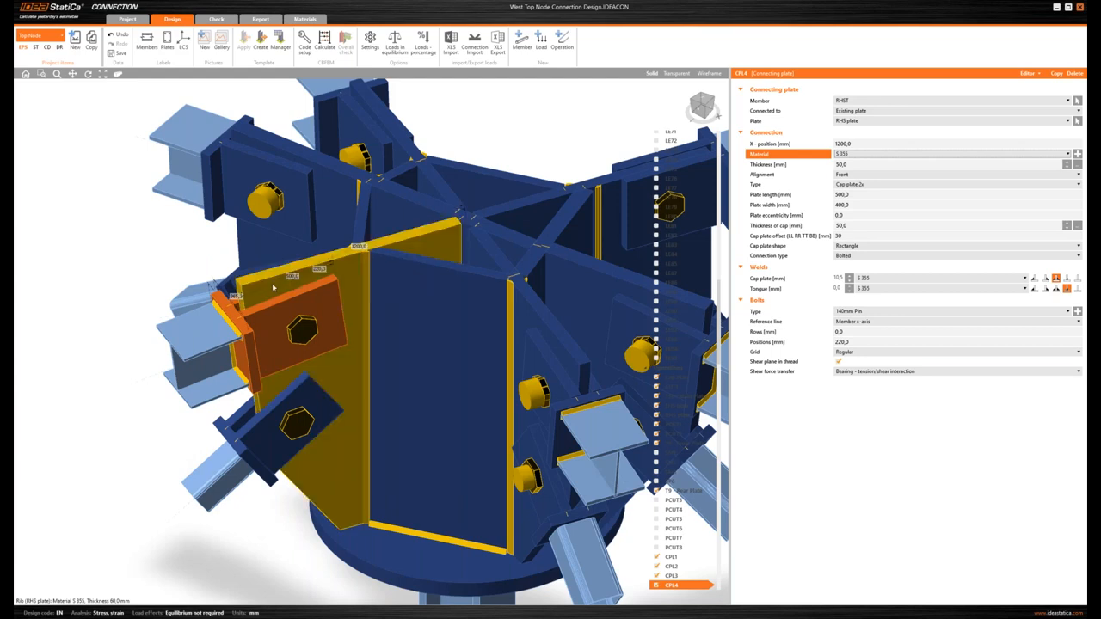
{"action": "mouse_move", "coordinate": [250, 298]}
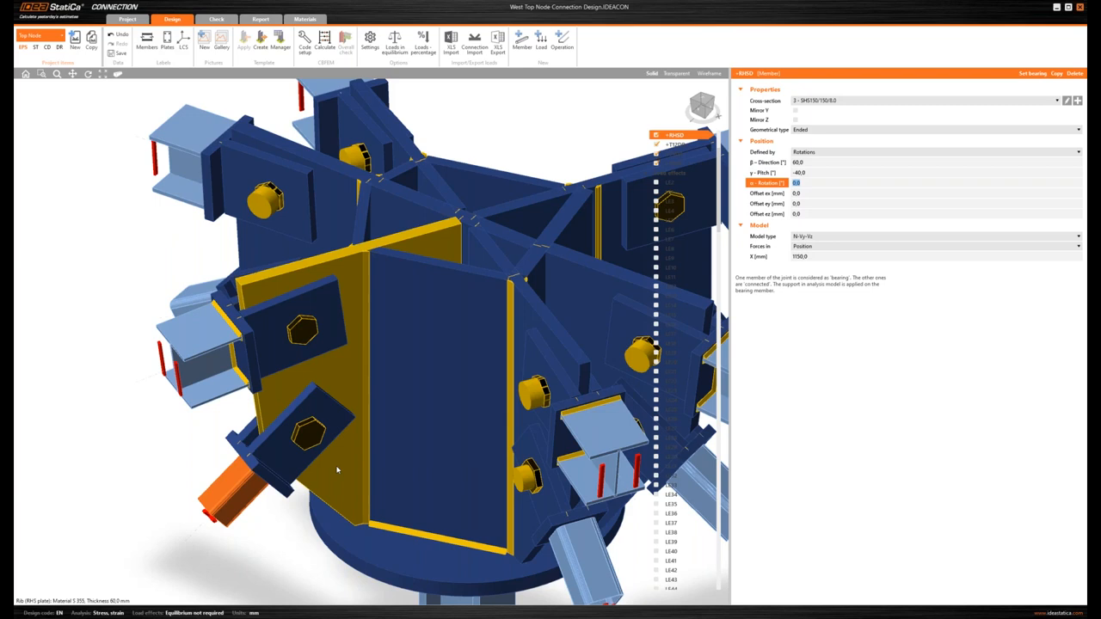
{"action": "mouse_move", "coordinate": [303, 444]}
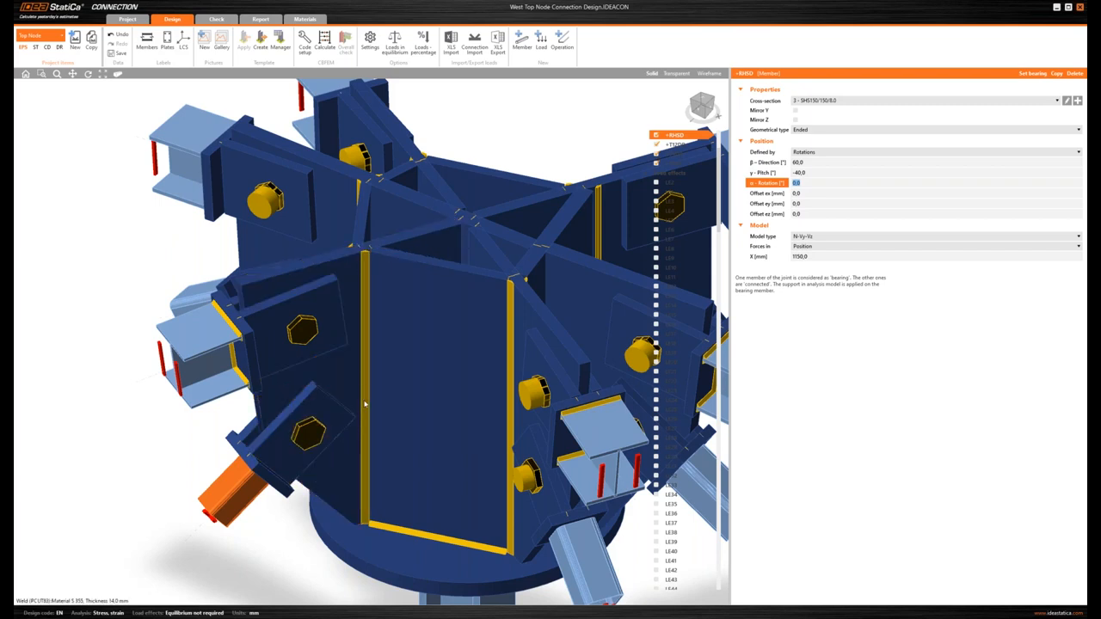
{"action": "left_click_drag", "start_coordinate": [365, 404], "coordinate": [327, 392]}
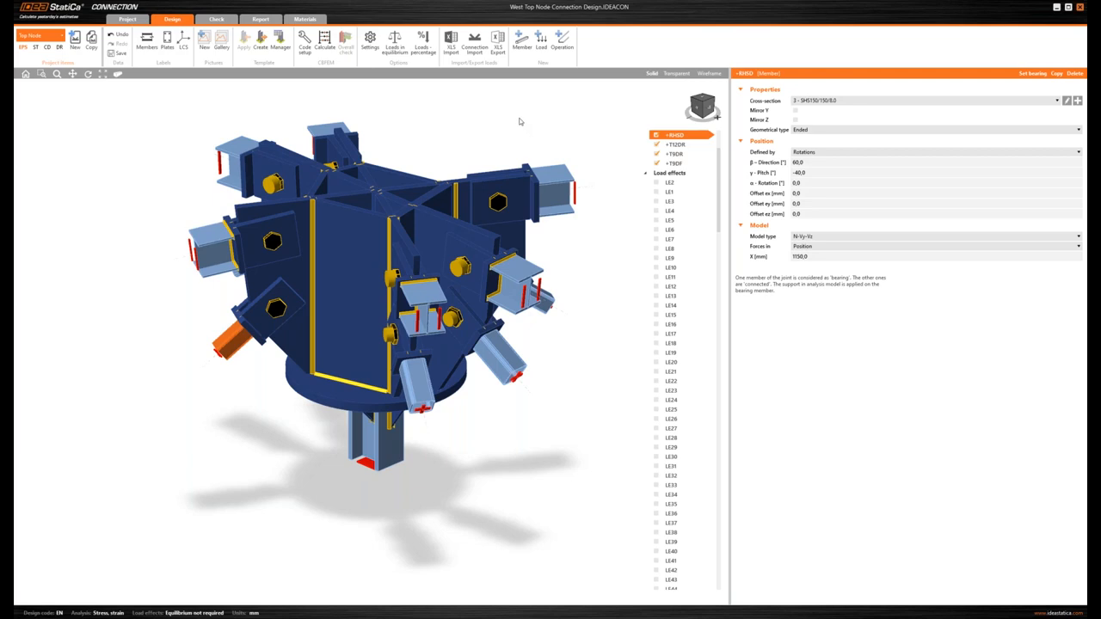
{"action": "mouse_move", "coordinate": [955, 120]}
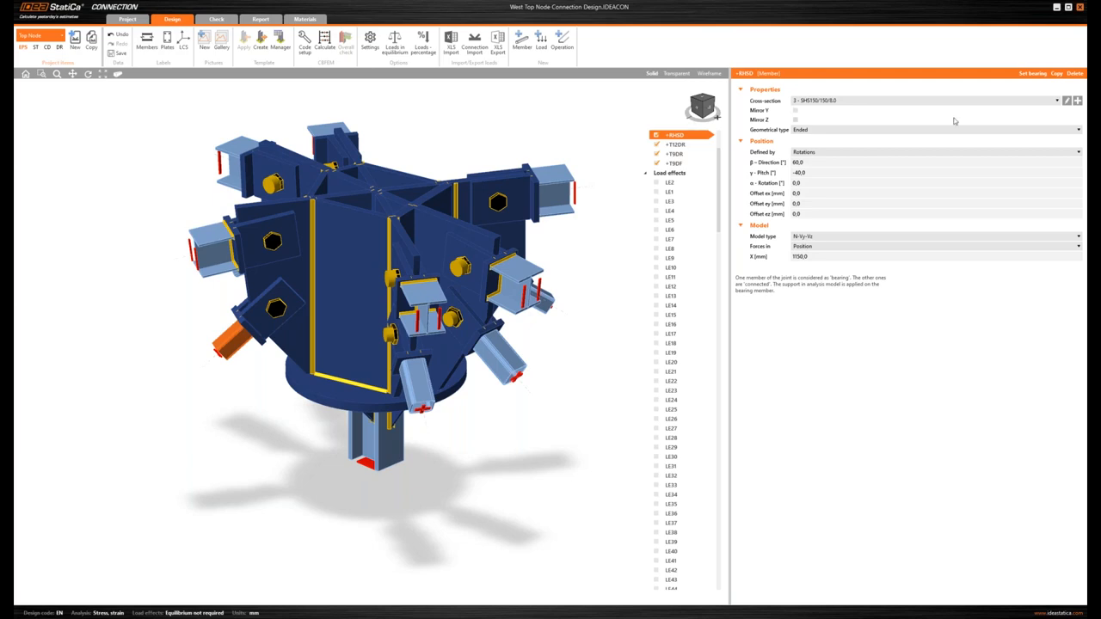
{"action": "mouse_move", "coordinate": [955, 121]}
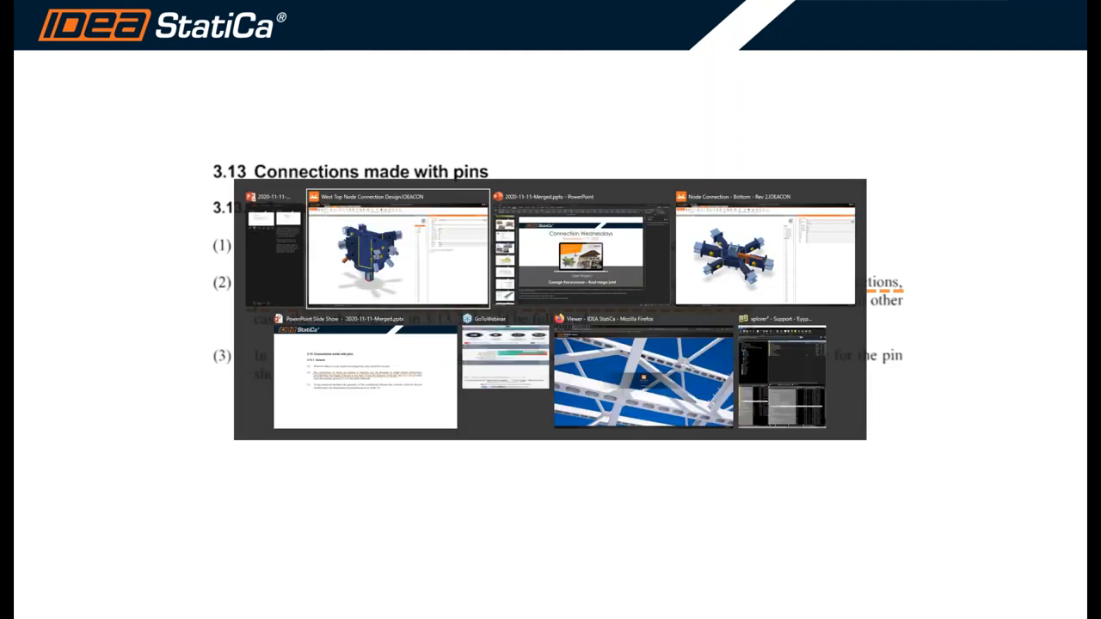
{"action": "mouse_move", "coordinate": [582, 249]}
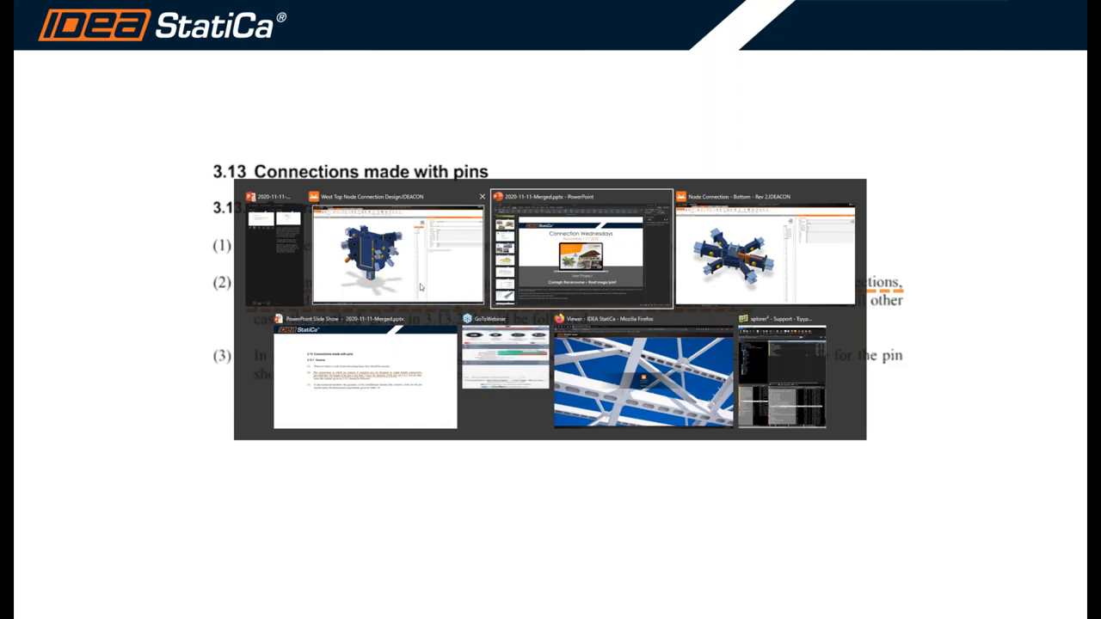
Bring the IDEA StatiCa Connection window back to the front
{"action": "left_click", "coordinate": [398, 252]}
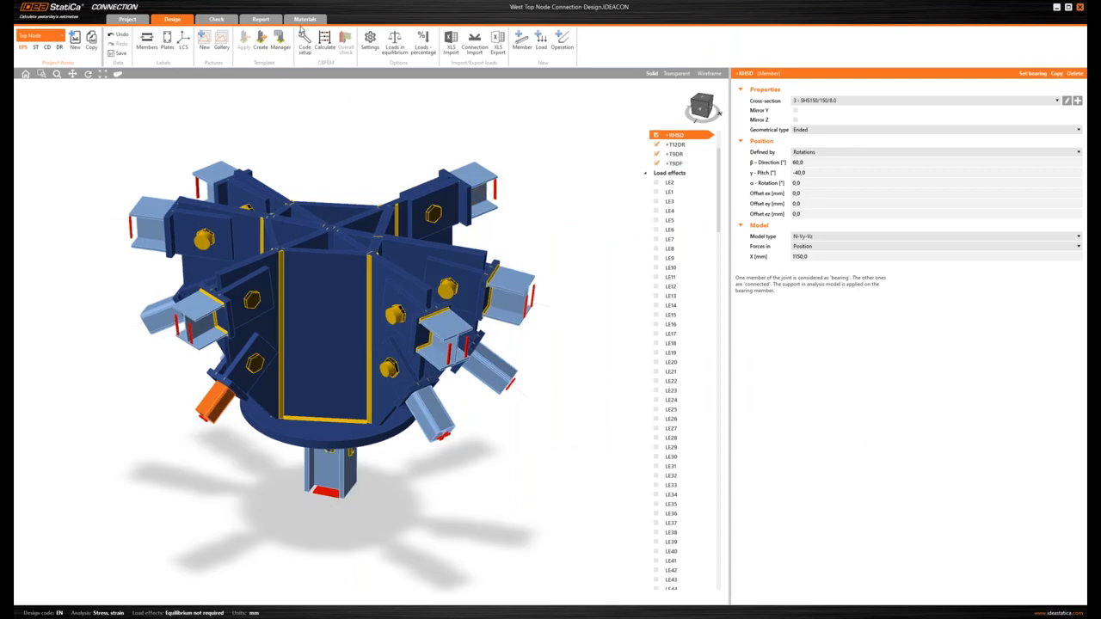
Review the project's cross-sections and the second material's properties in the Materials list
{"action": "left_click", "coordinate": [306, 19]}
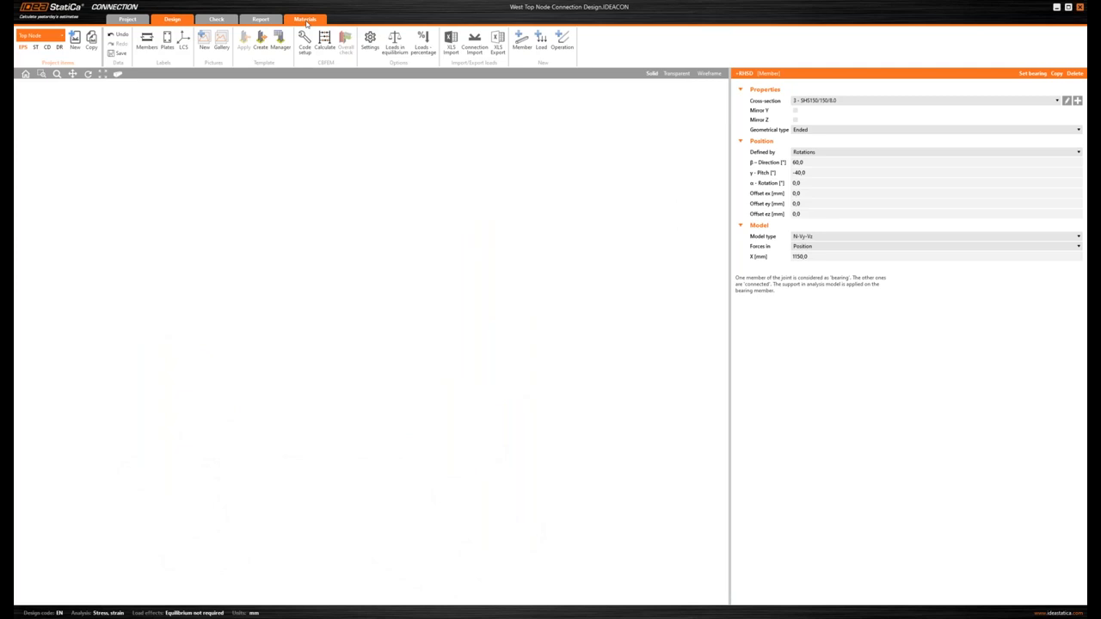
{"action": "left_click", "coordinate": [304, 19]}
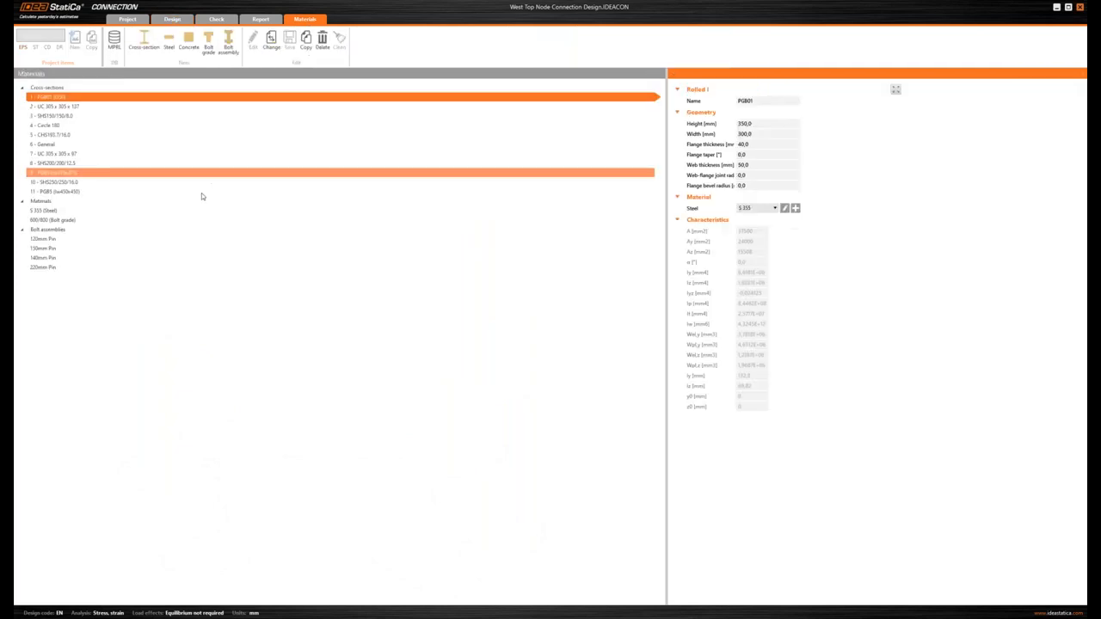
{"action": "left_click", "coordinate": [55, 221]}
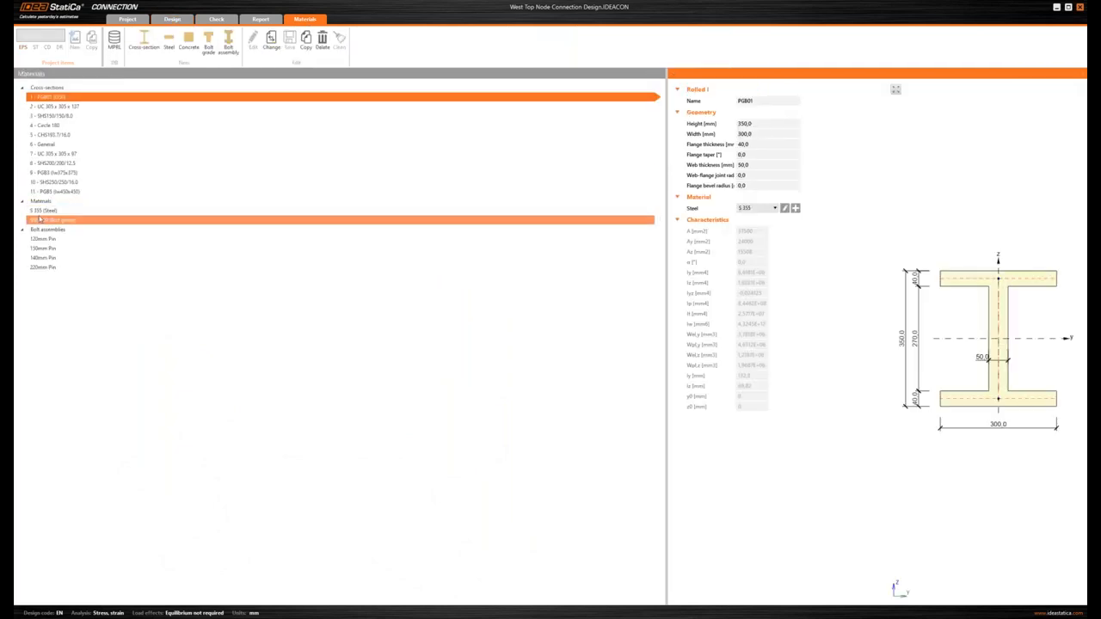
{"action": "left_click", "coordinate": [55, 220]}
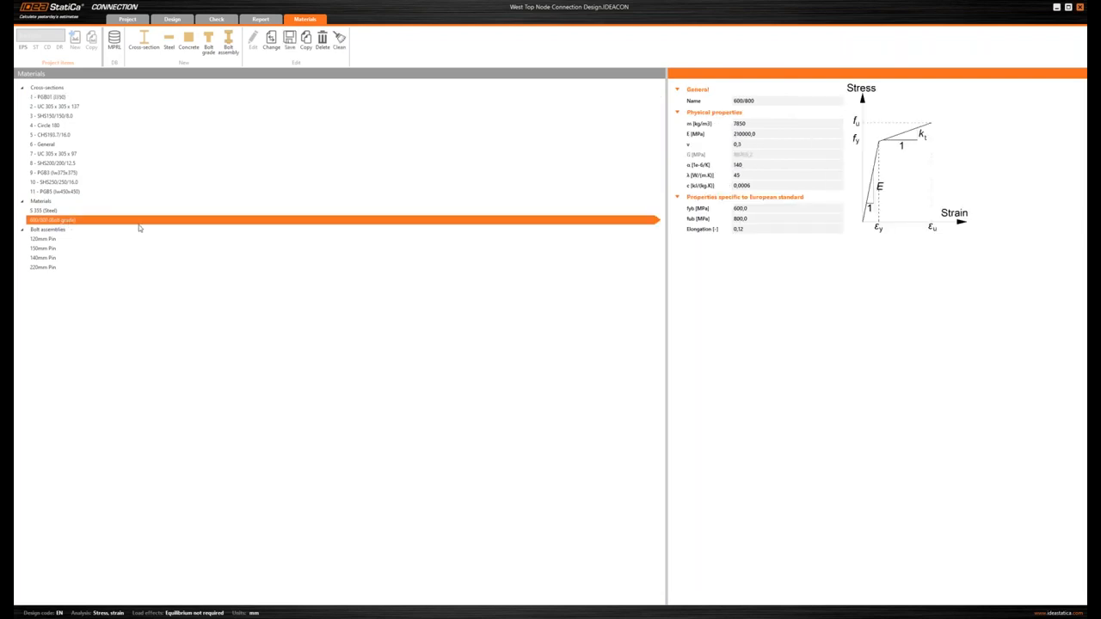
{"action": "mouse_move", "coordinate": [781, 217]}
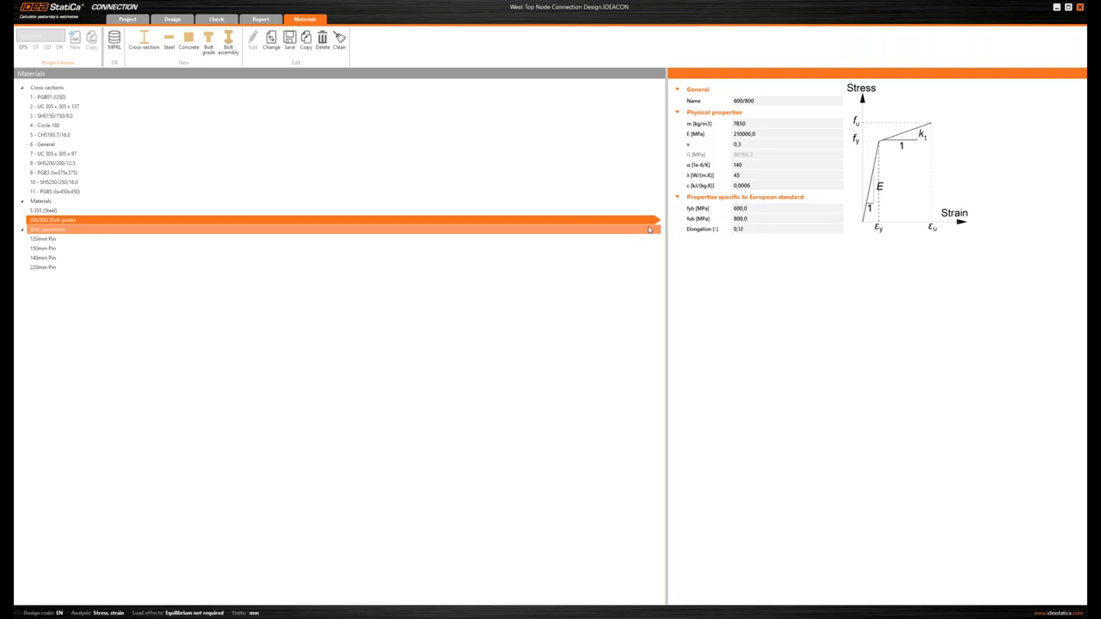
Attempt to save the custom steel grade to the MPRL user library; it fails as a duplicate name
{"action": "left_click", "coordinate": [53, 220]}
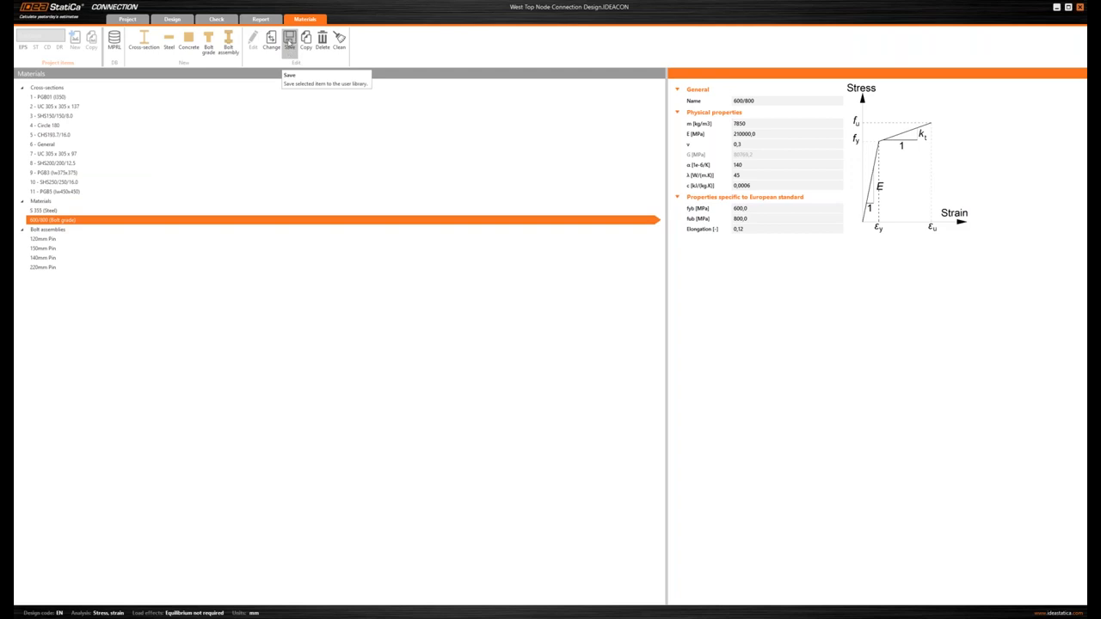
{"action": "left_click", "coordinate": [289, 38]}
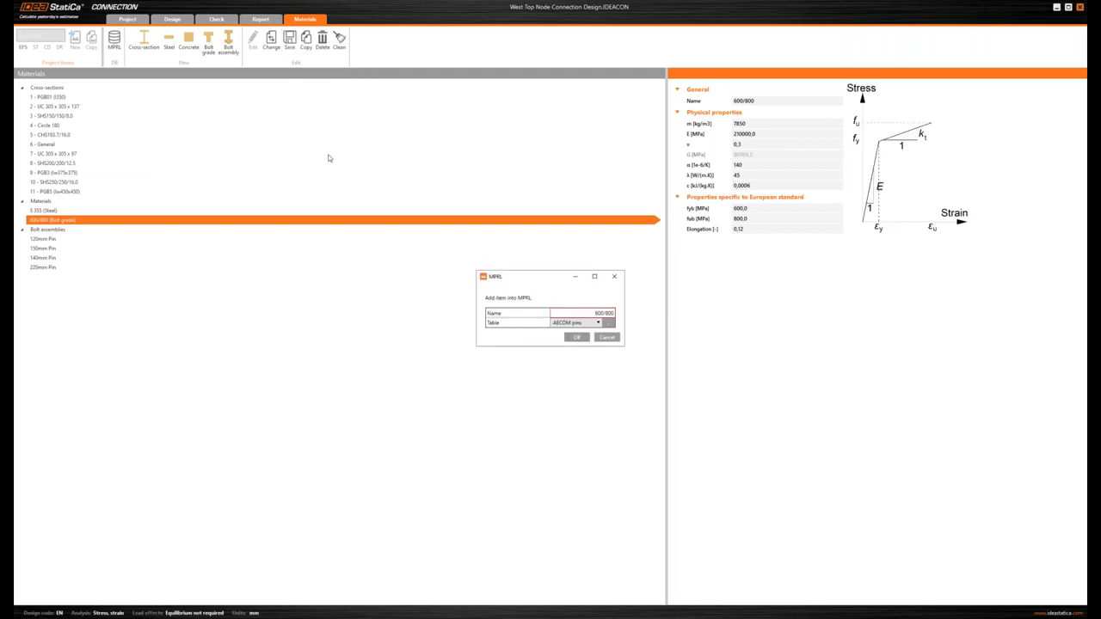
{"action": "mouse_move", "coordinate": [537, 310]}
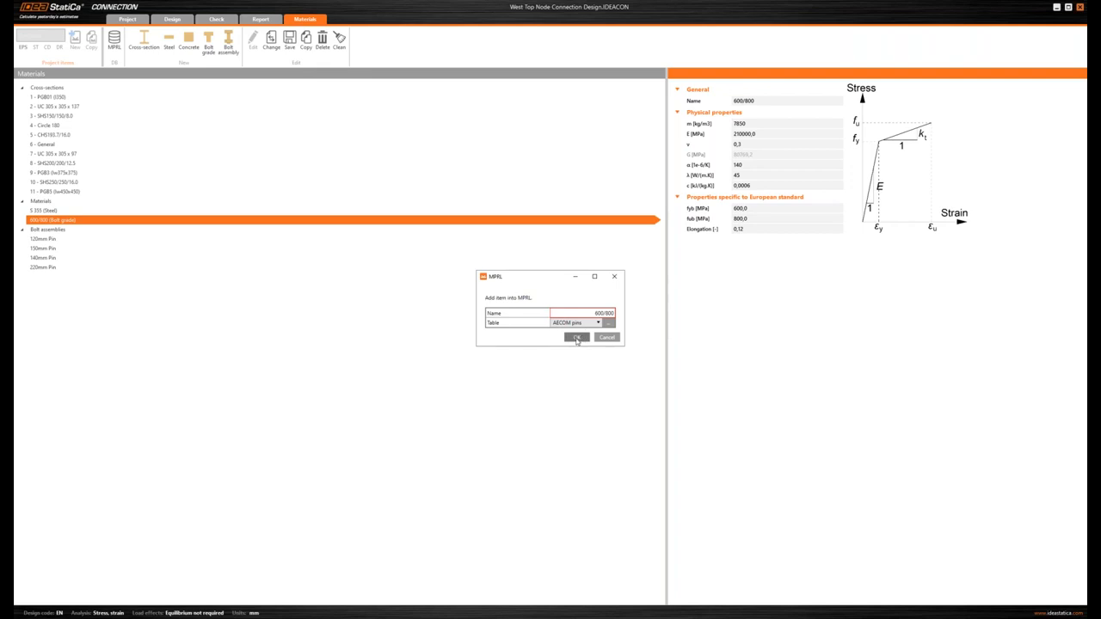
{"action": "left_click", "coordinate": [577, 337]}
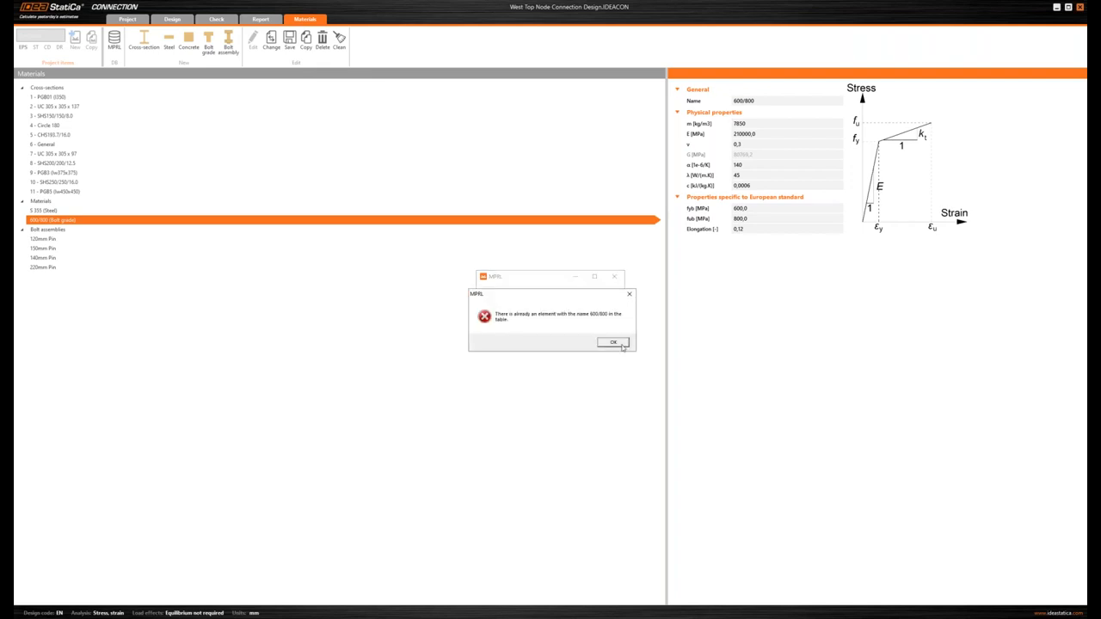
{"action": "left_click", "coordinate": [613, 343]}
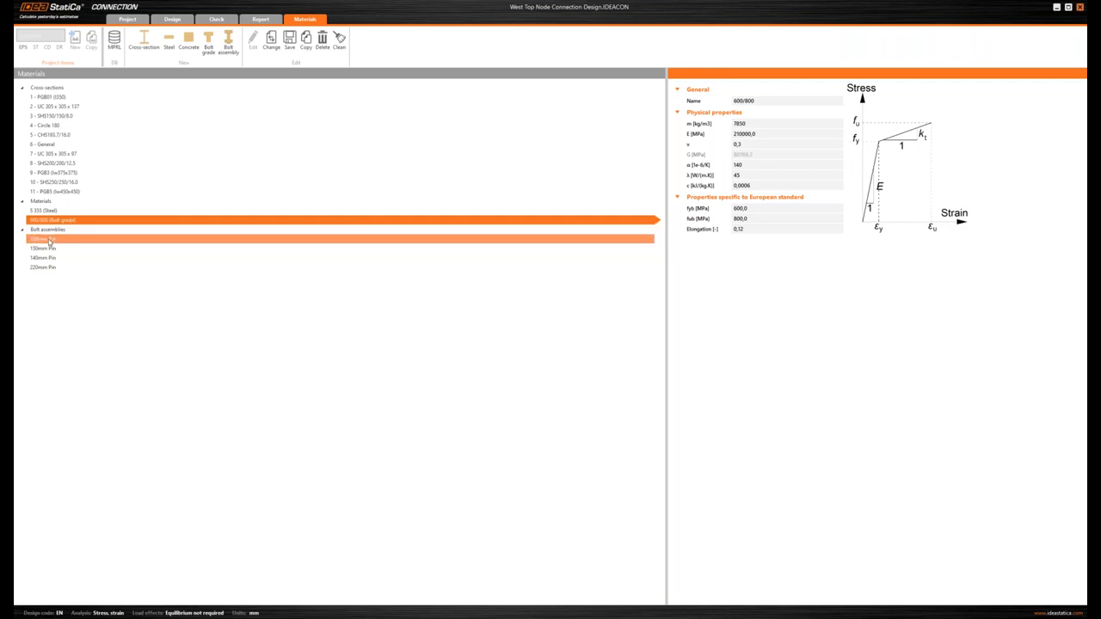
Review the two pin bolt assemblies' dimensions and nut thickness, then select the large vertical plate
{"action": "left_click", "coordinate": [43, 239]}
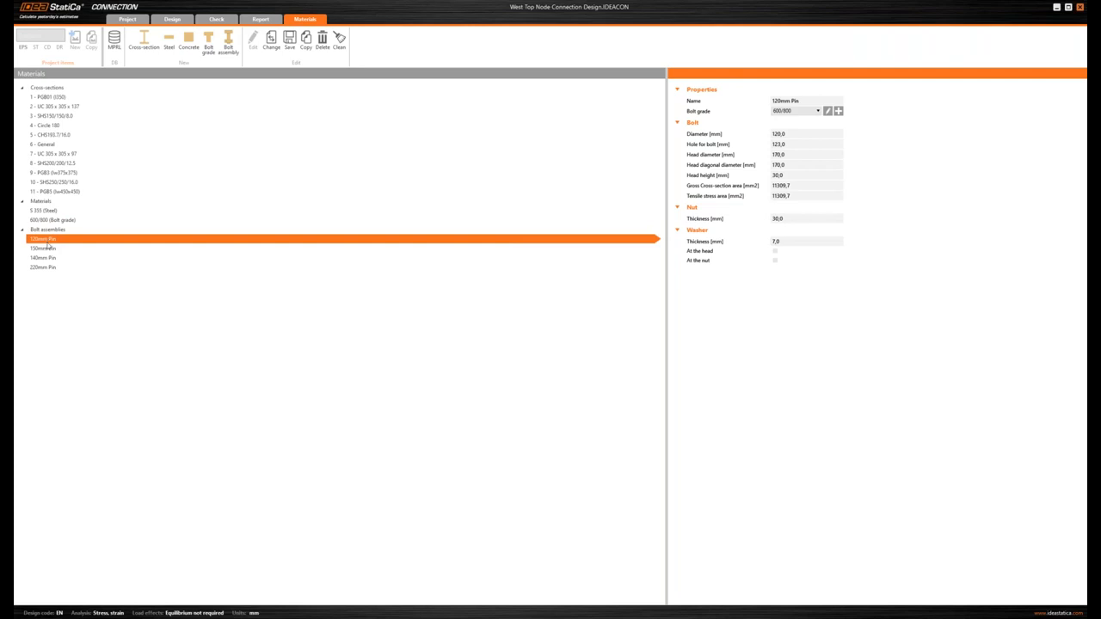
{"action": "left_click", "coordinate": [43, 247]}
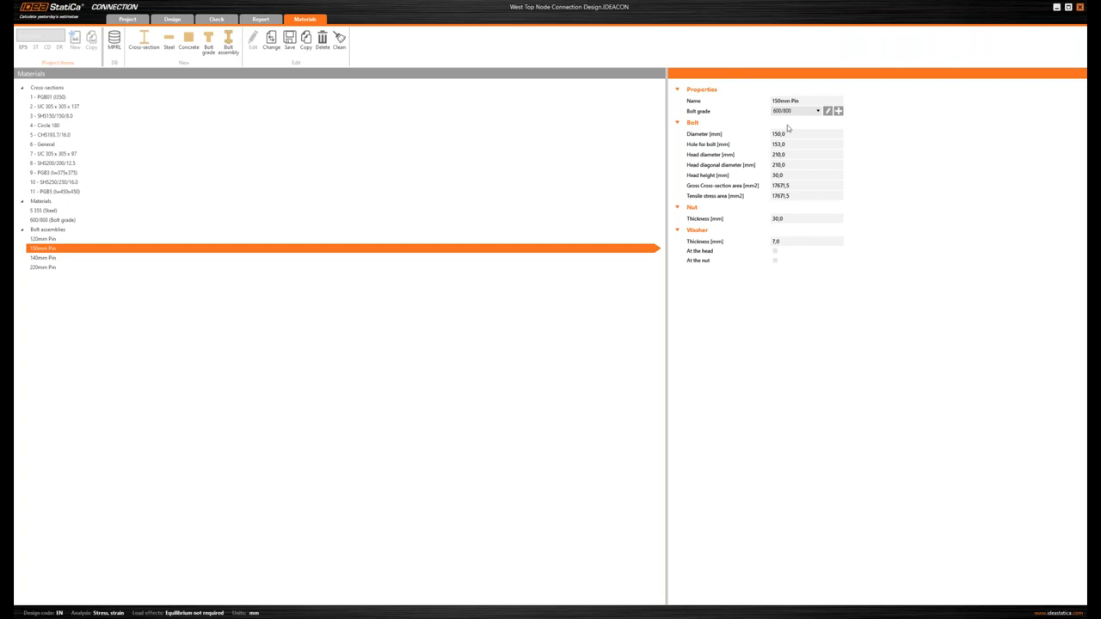
{"action": "mouse_move", "coordinate": [760, 221]}
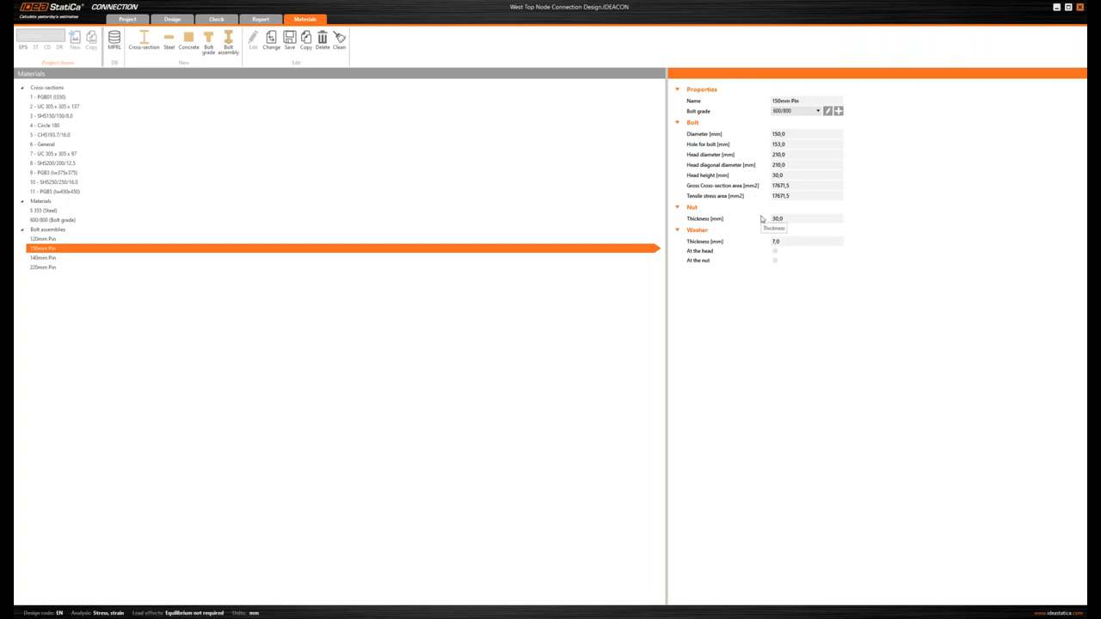
{"action": "left_click", "coordinate": [55, 106]}
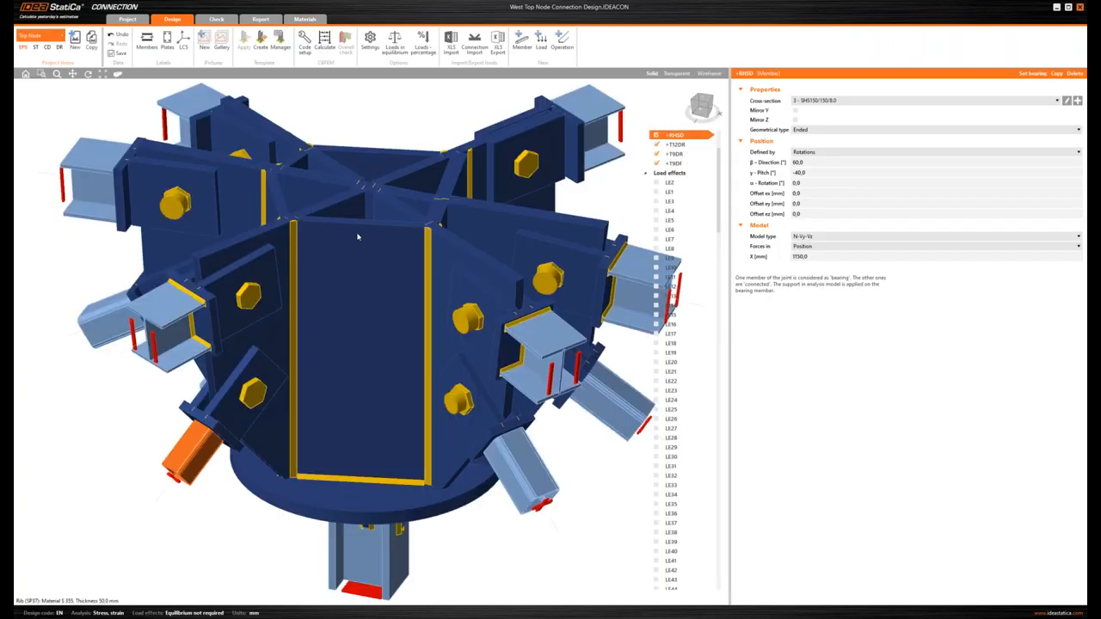
{"action": "left_click", "coordinate": [360, 238]}
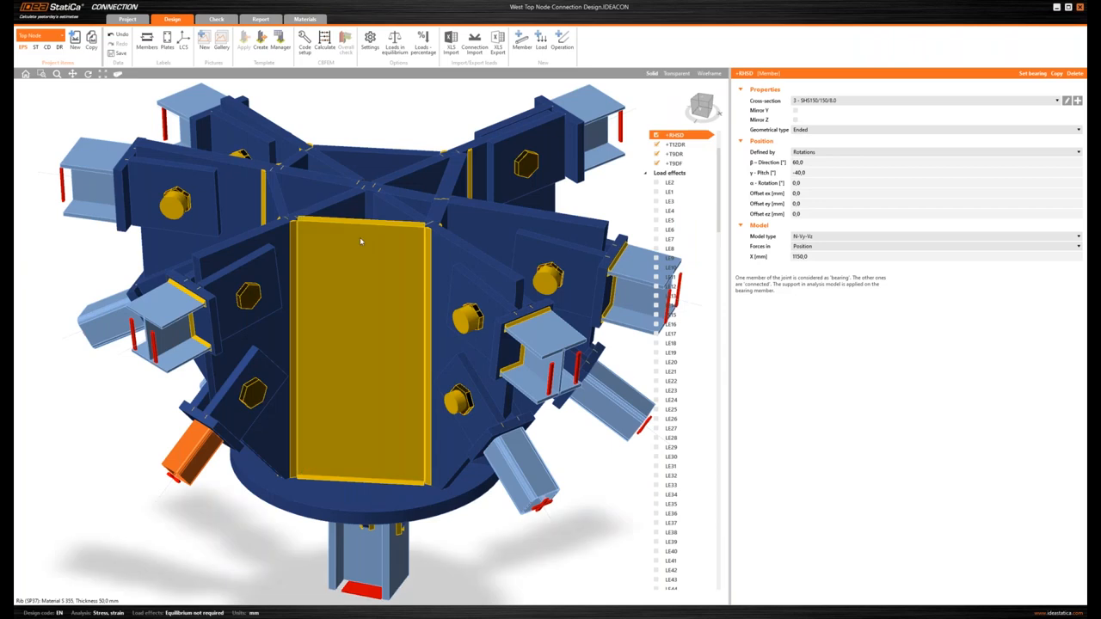
{"action": "mouse_move", "coordinate": [368, 339]}
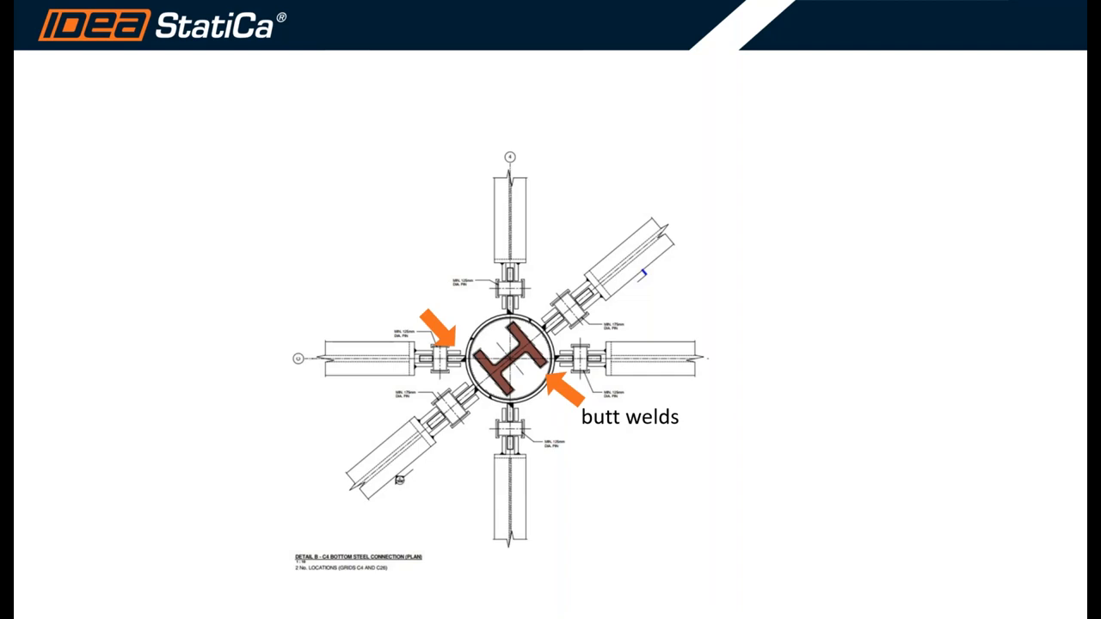
Return from the butt welds plan slide to the connection design window
{"action": "key", "text": "alt+tab"}
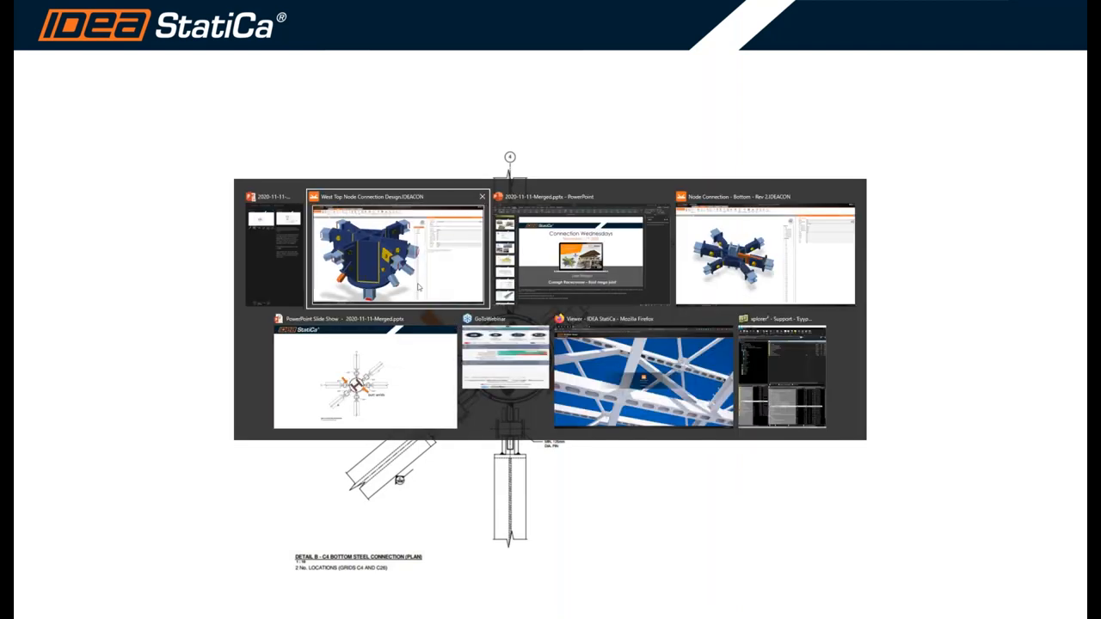
{"action": "left_click", "coordinate": [396, 249]}
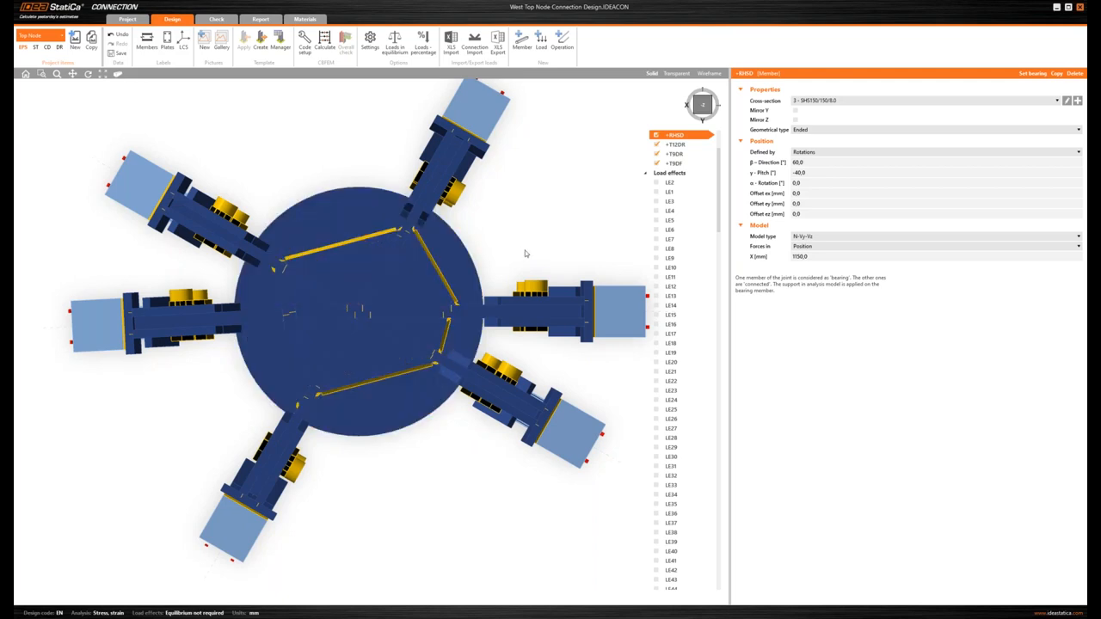
{"action": "mouse_move", "coordinate": [473, 268]}
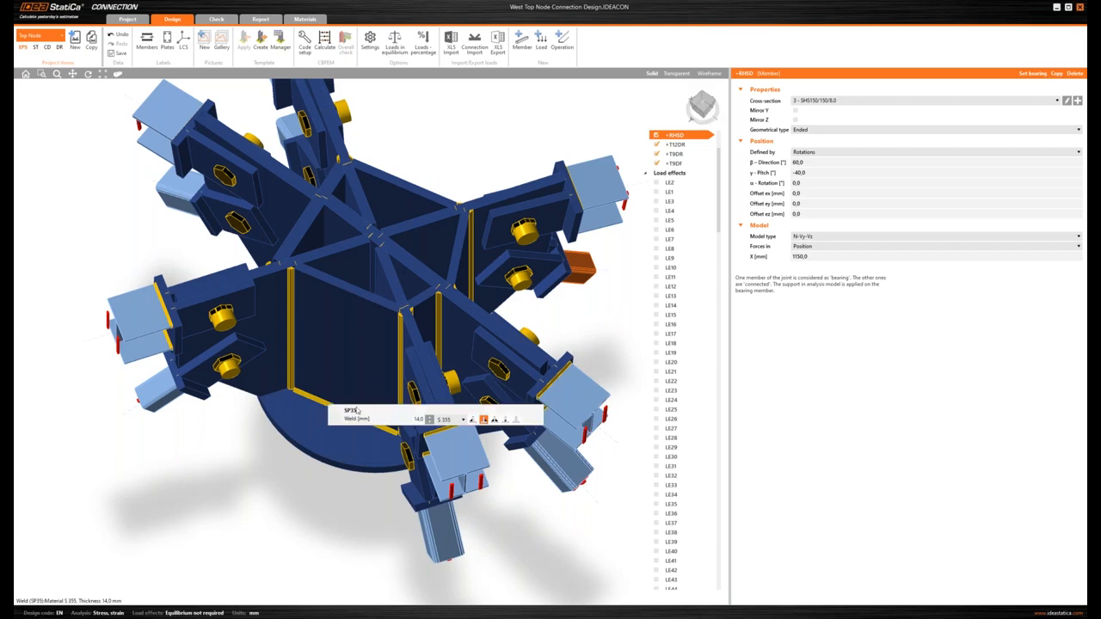
{"action": "mouse_move", "coordinate": [420, 419]}
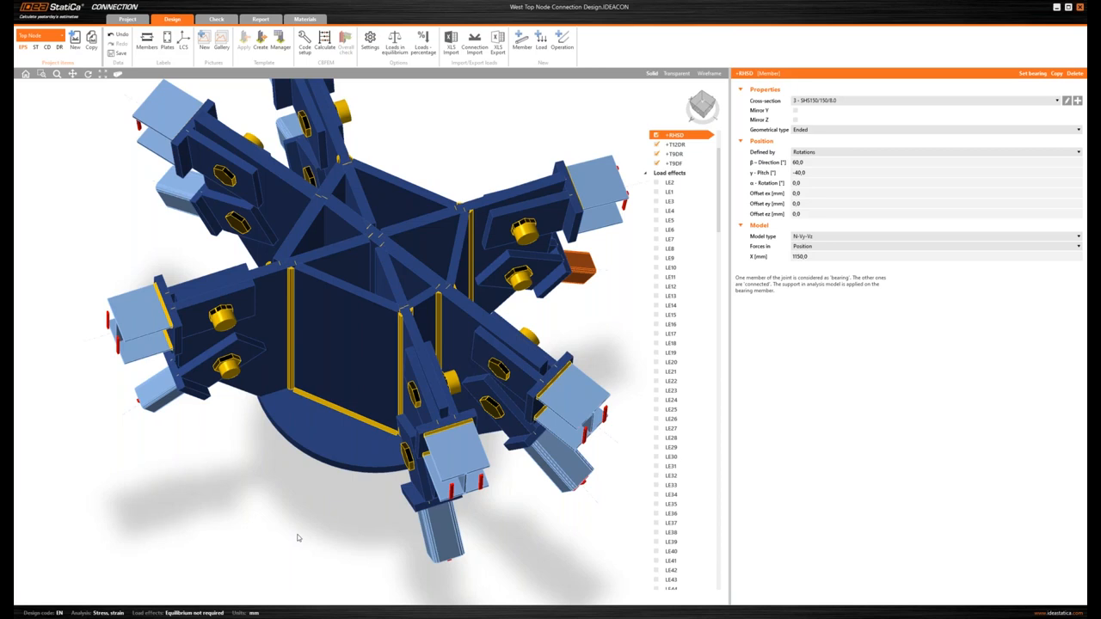
{"action": "mouse_move", "coordinate": [195, 527]}
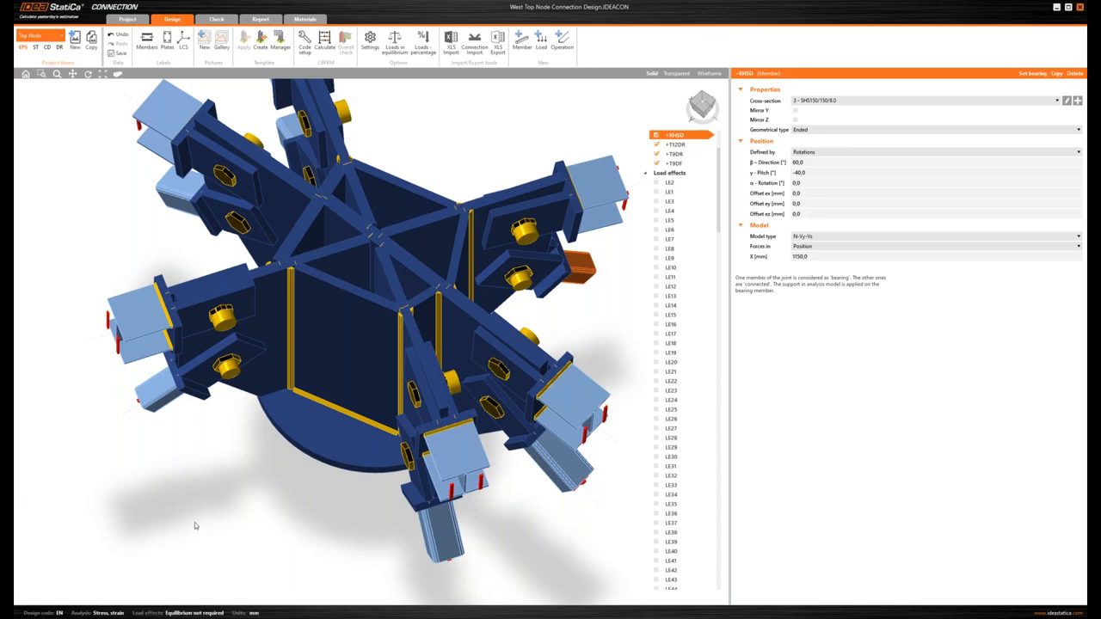
{"action": "key", "text": "alt+tab"}
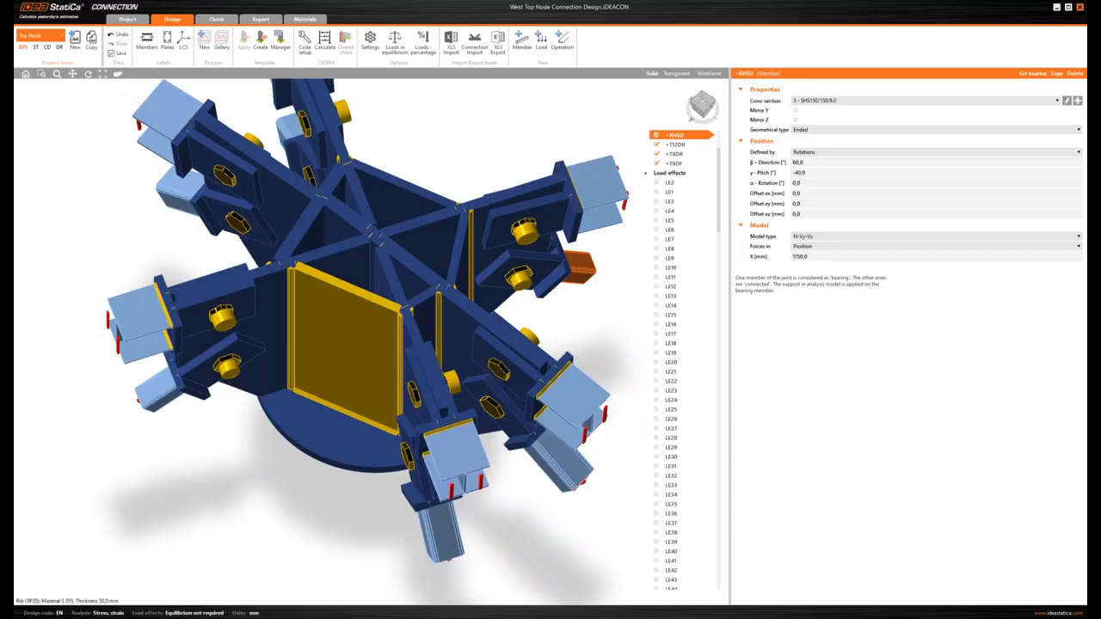
{"action": "left_click", "coordinate": [702, 105]}
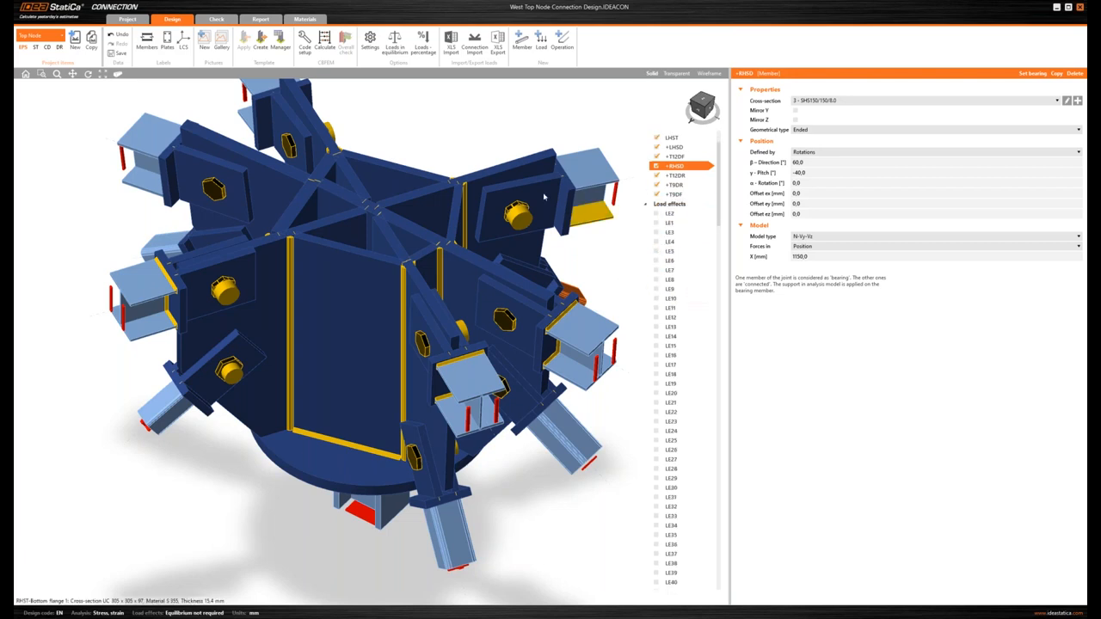
{"action": "mouse_move", "coordinate": [451, 38]}
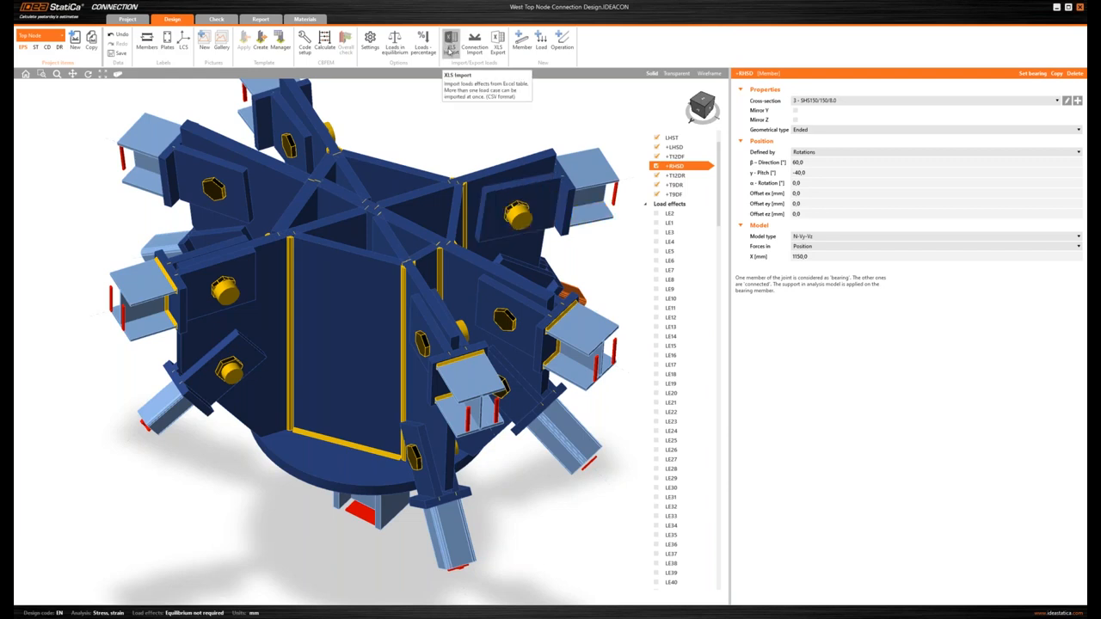
Show the member load effects table for the top node and scroll through it
{"action": "right_click", "coordinate": [671, 203]}
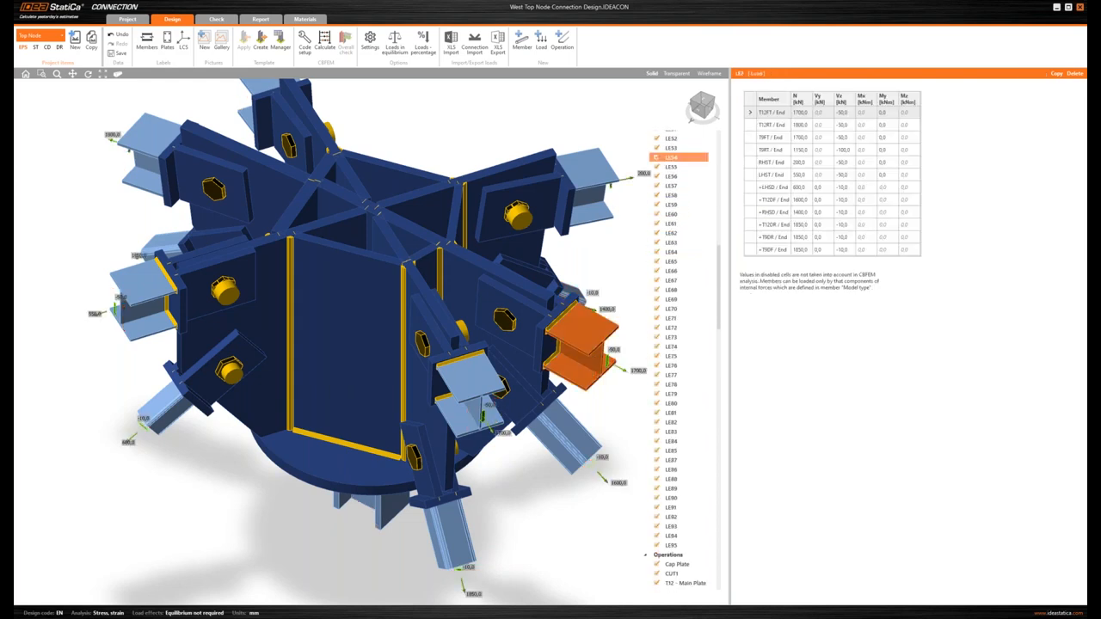
{"action": "scroll", "scroll_direction": "down", "scroll_amount": 3}
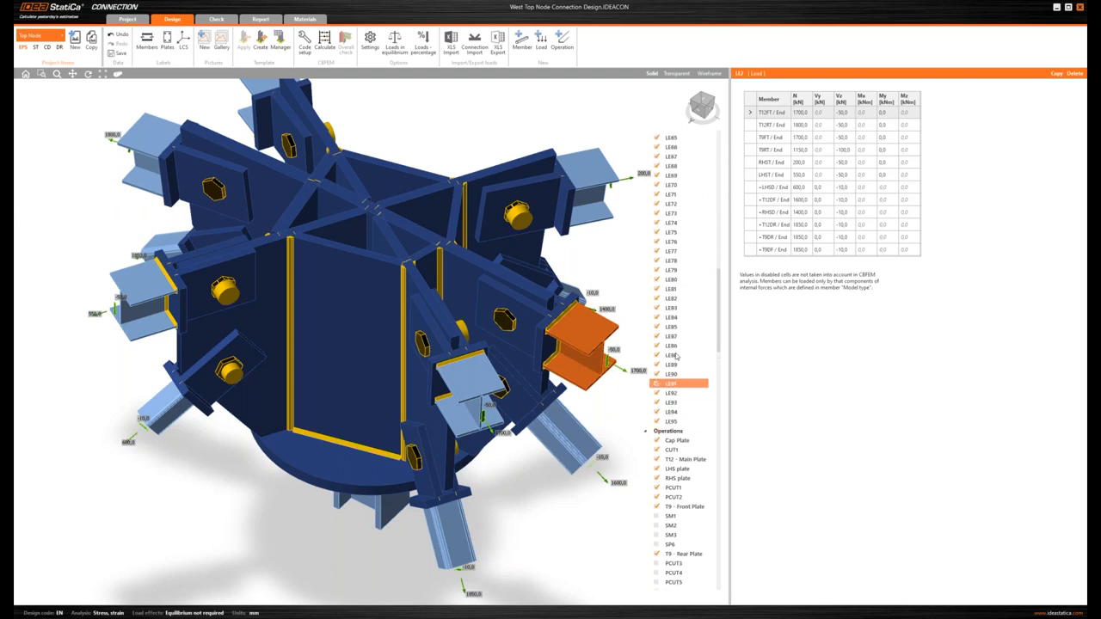
{"action": "scroll", "scroll_direction": "up", "scroll_amount": 3}
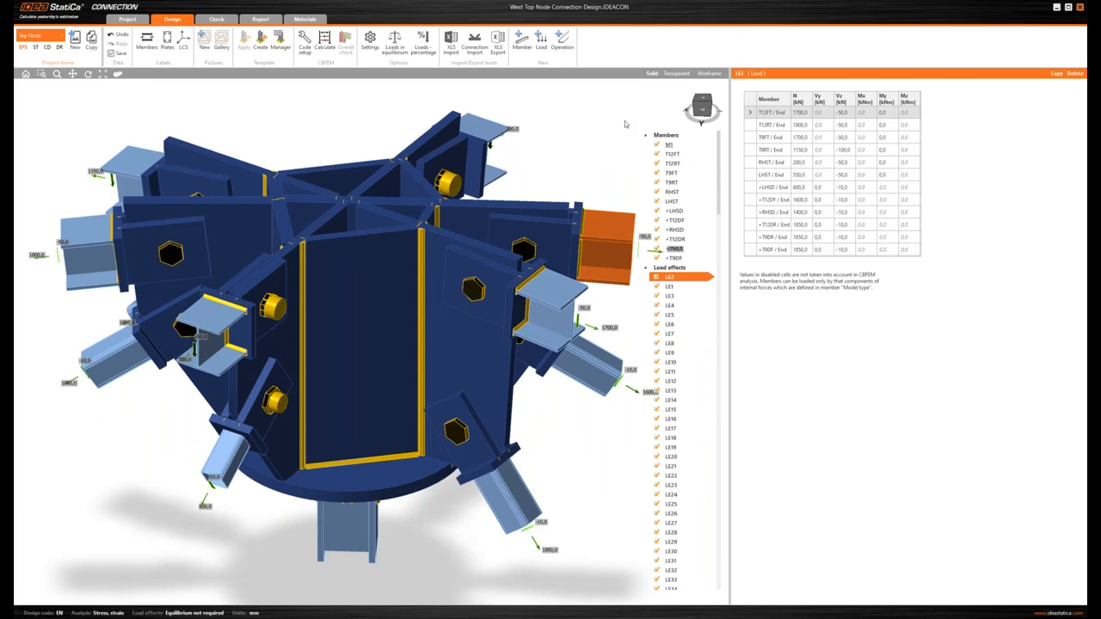
Bring the webinar slide show window back to the front
{"action": "key", "text": "alt+tab"}
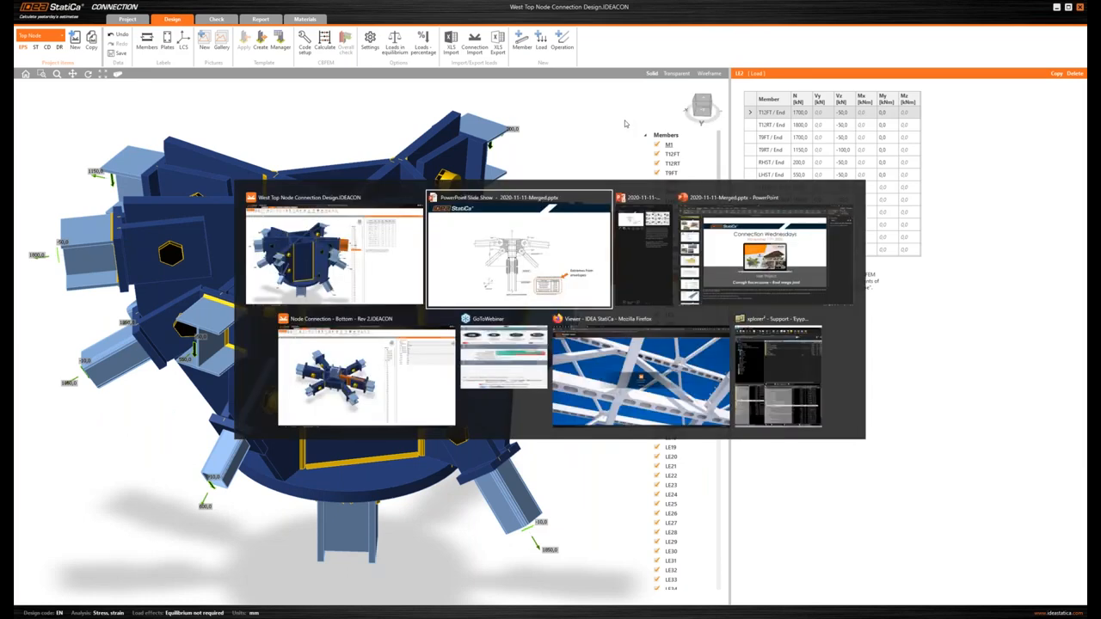
{"action": "left_click", "coordinate": [519, 249]}
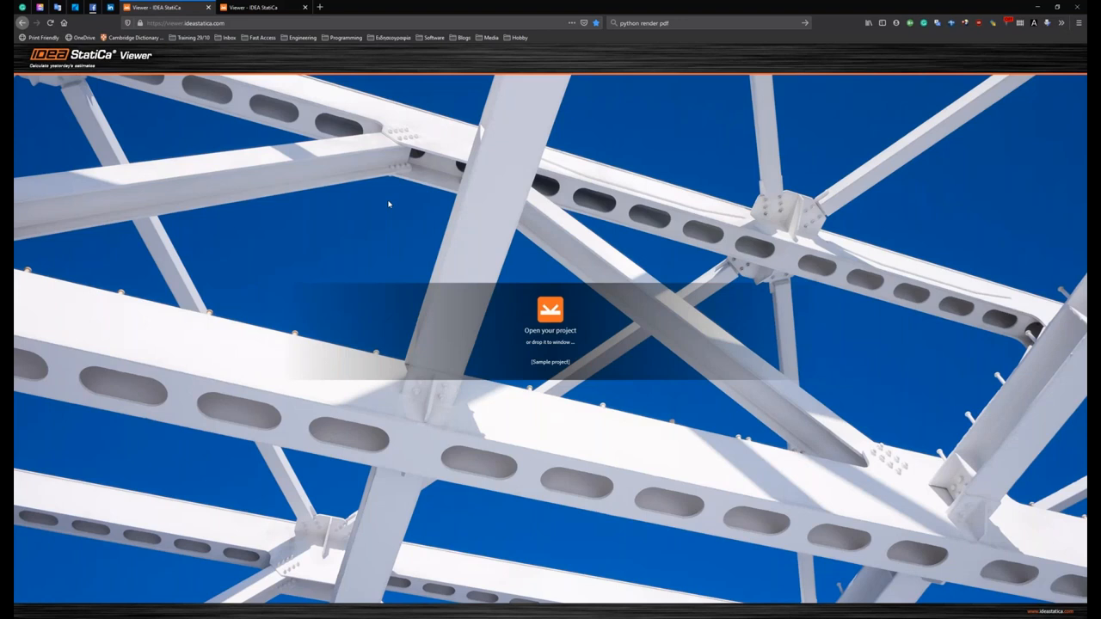
{"action": "mouse_move", "coordinate": [410, 220]}
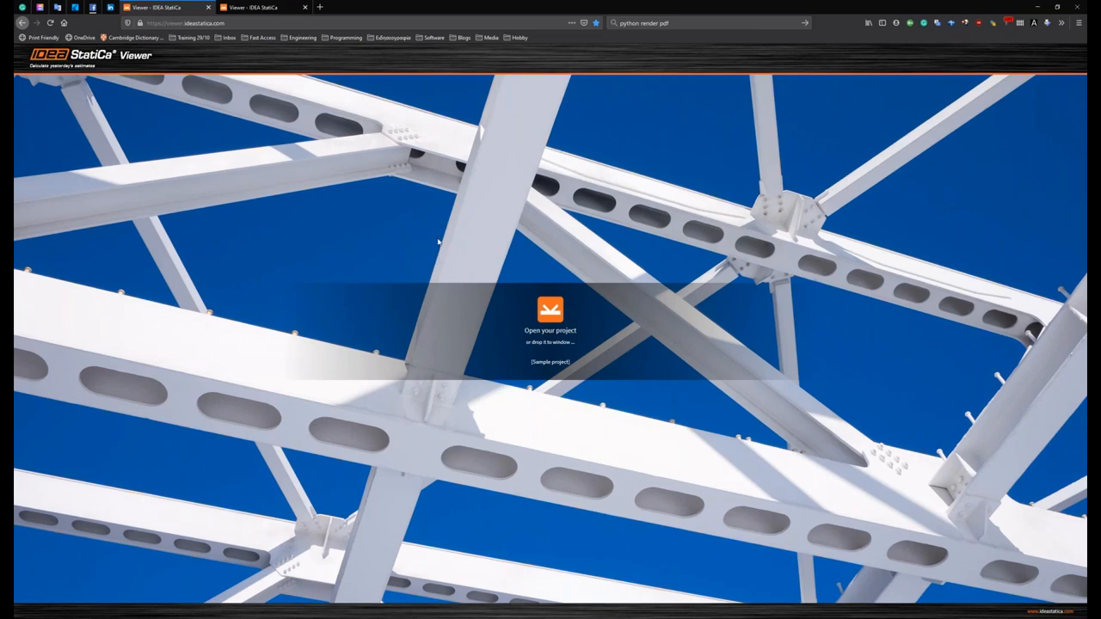
{"action": "mouse_move", "coordinate": [445, 251]}
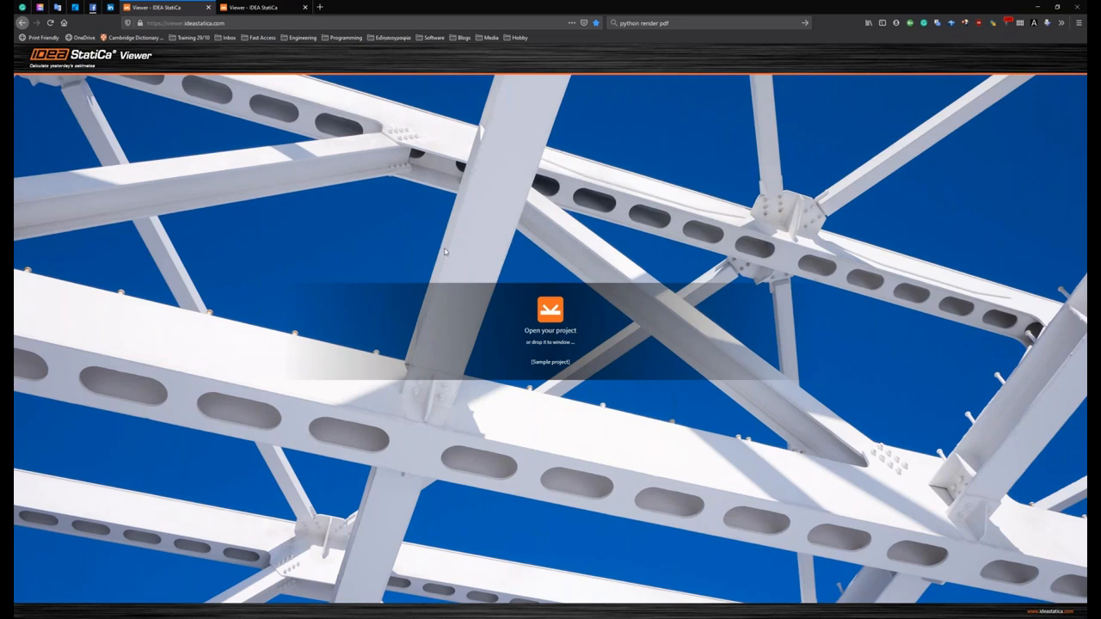
{"action": "mouse_move", "coordinate": [507, 327]}
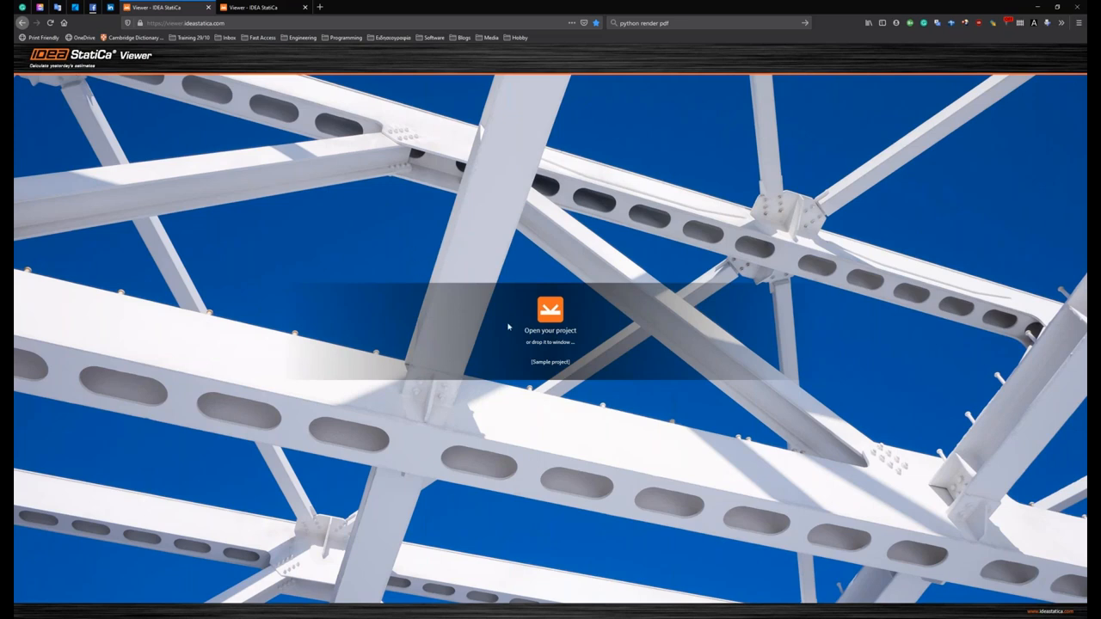
{"action": "mouse_move", "coordinate": [300, 55]}
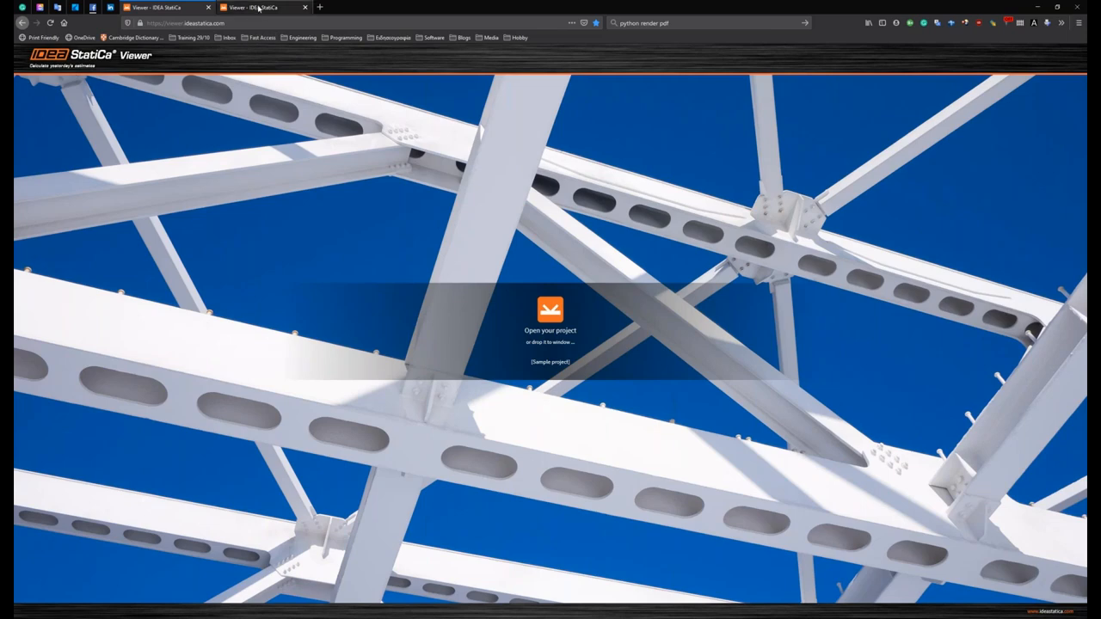
Load the top node connection project and orbit the 3D model to view its stiffener plates
{"action": "left_click", "coordinate": [550, 361]}
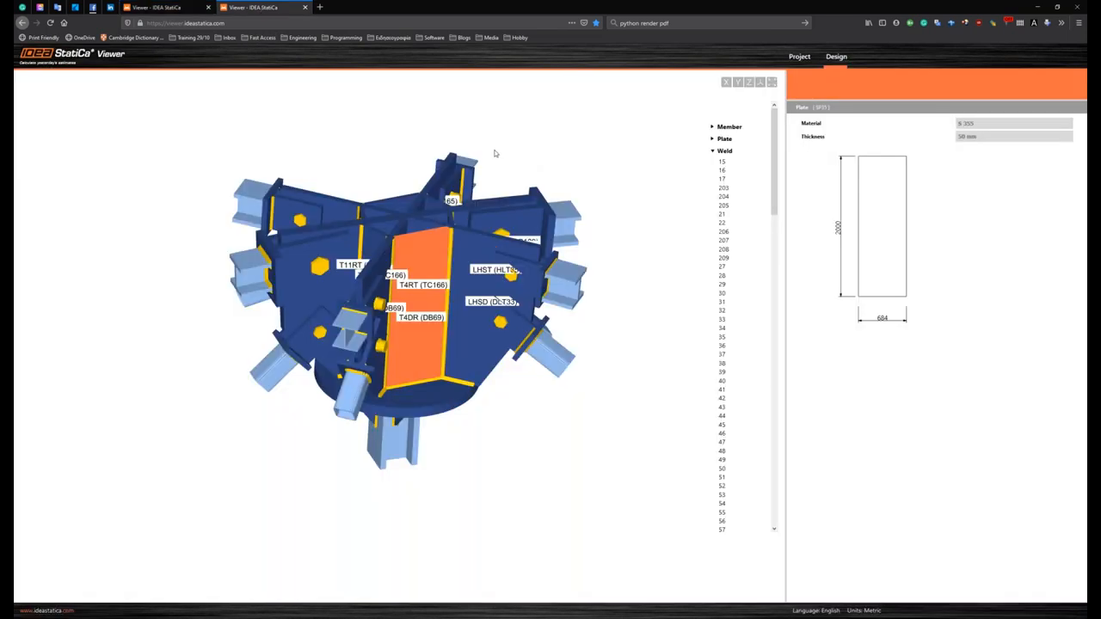
{"action": "left_click_drag", "start_coordinate": [495, 153], "coordinate": [506, 177]}
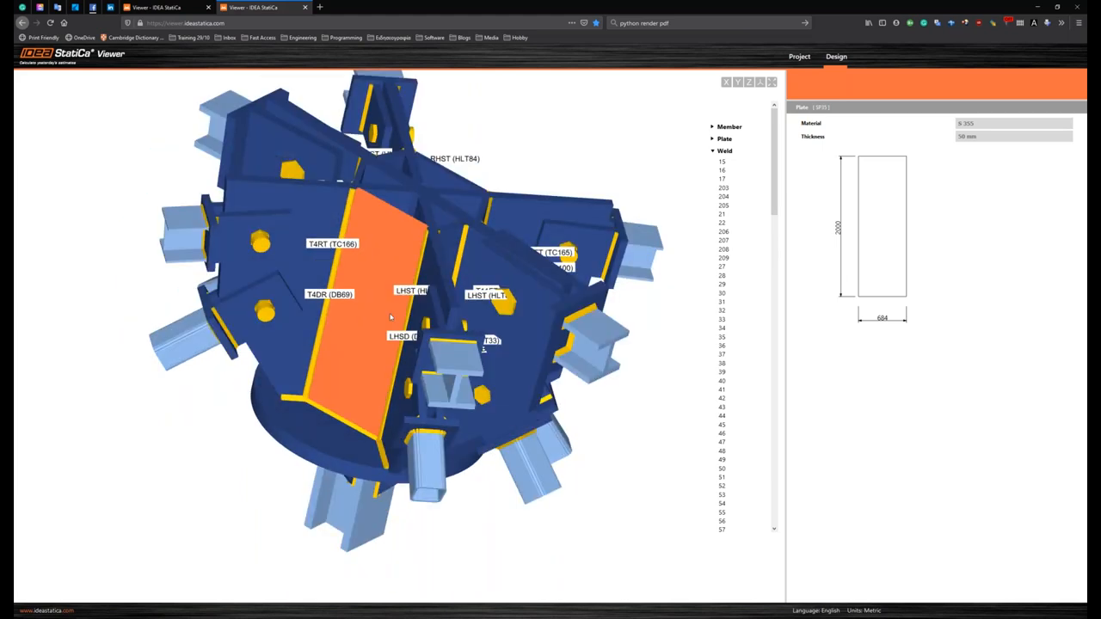
{"action": "left_click_drag", "start_coordinate": [387, 318], "coordinate": [370, 412]}
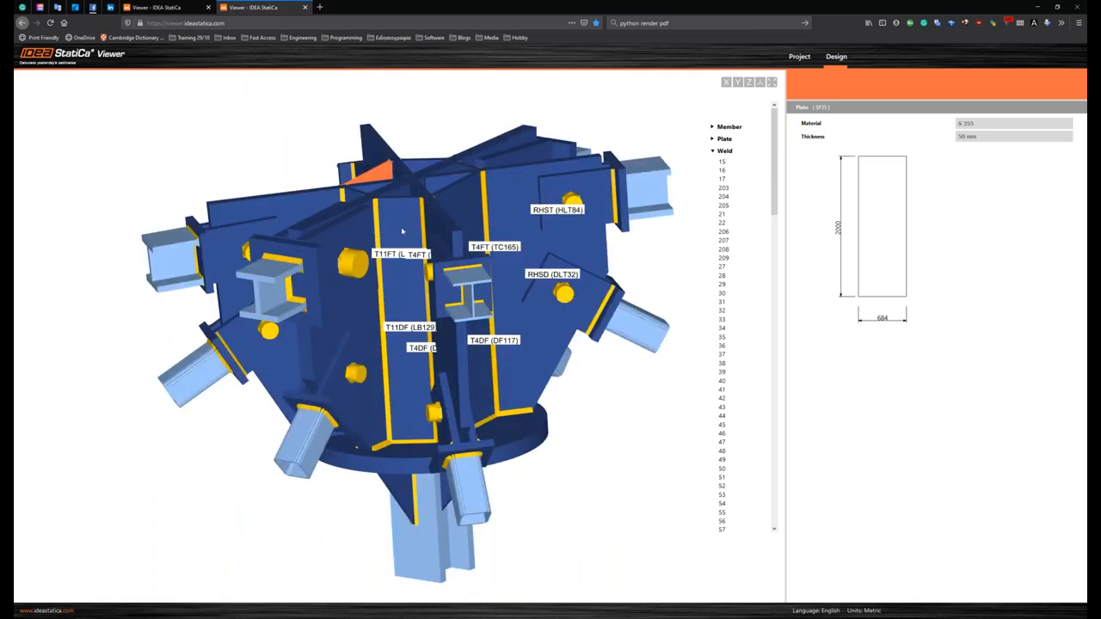
Select the narrow vertical stiffener plate to display its dimensions
{"action": "left_click", "coordinate": [399, 232]}
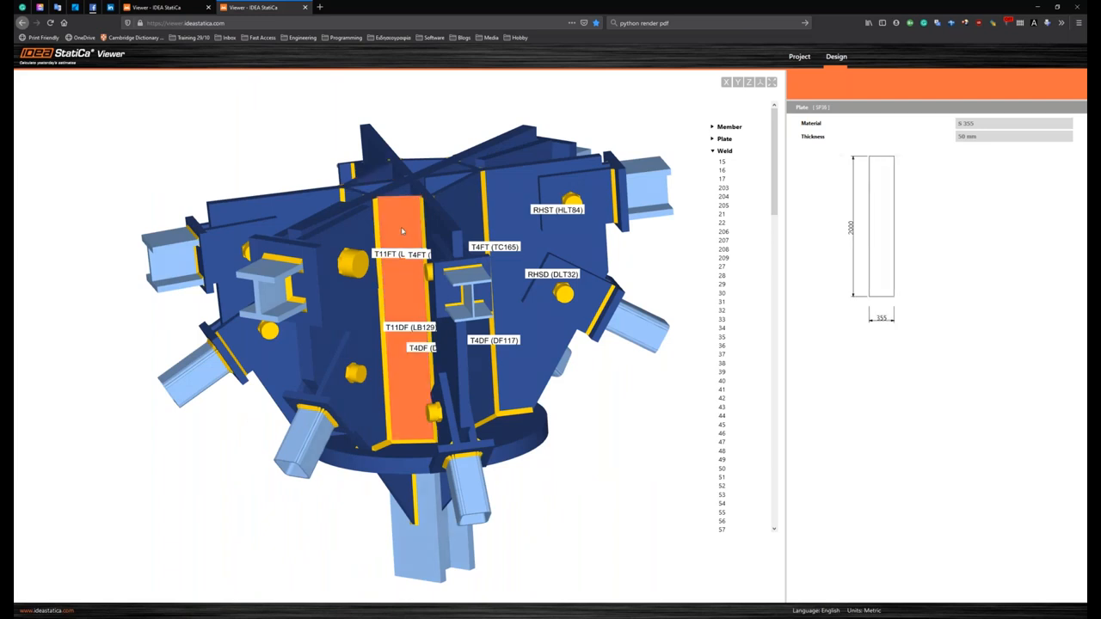
{"action": "mouse_move", "coordinate": [917, 298]}
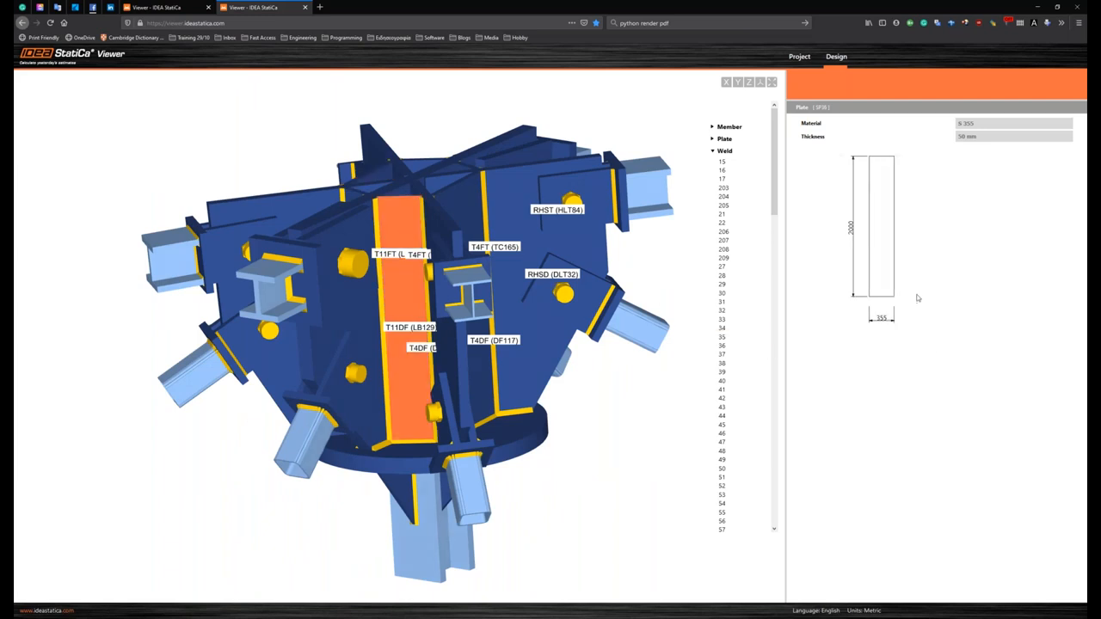
{"action": "mouse_move", "coordinate": [843, 206]}
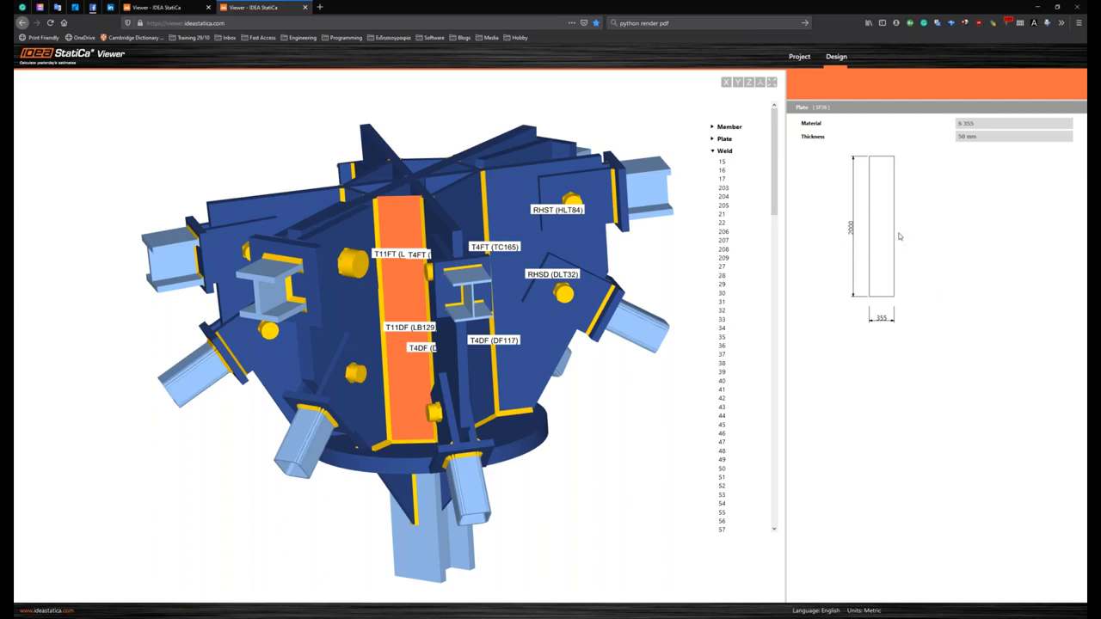
{"action": "mouse_move", "coordinate": [970, 142]}
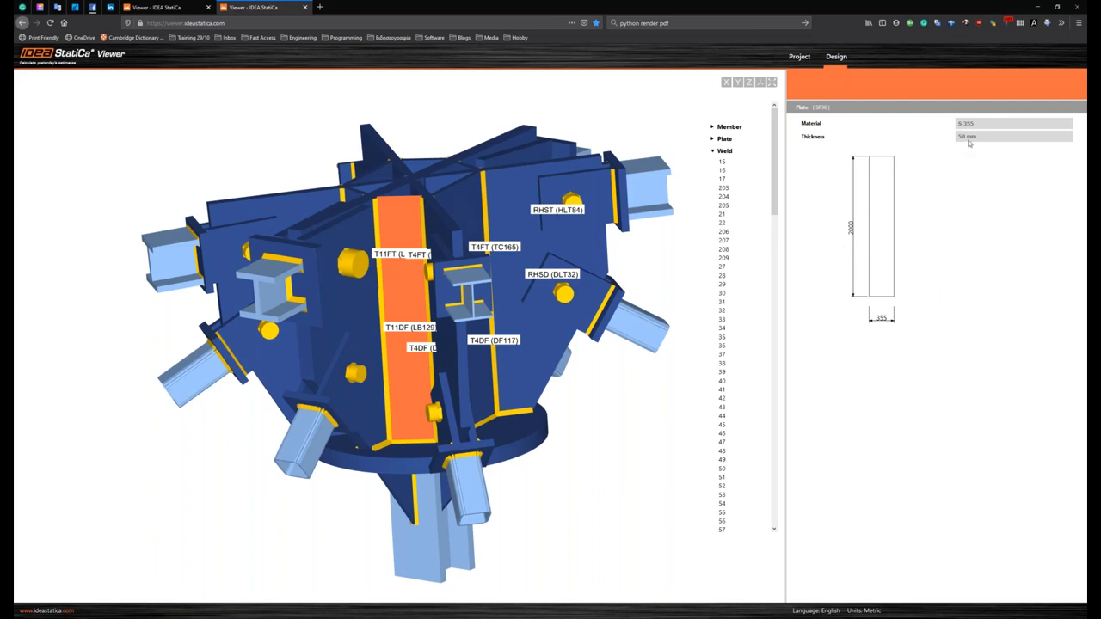
{"action": "mouse_move", "coordinate": [664, 502]}
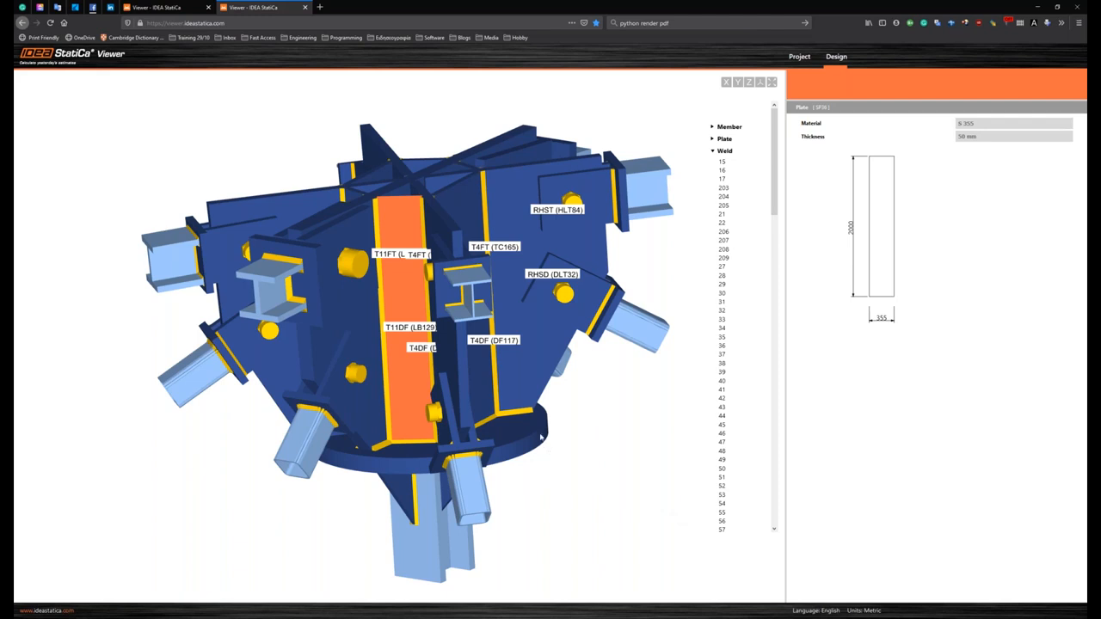
{"action": "mouse_move", "coordinate": [523, 414]}
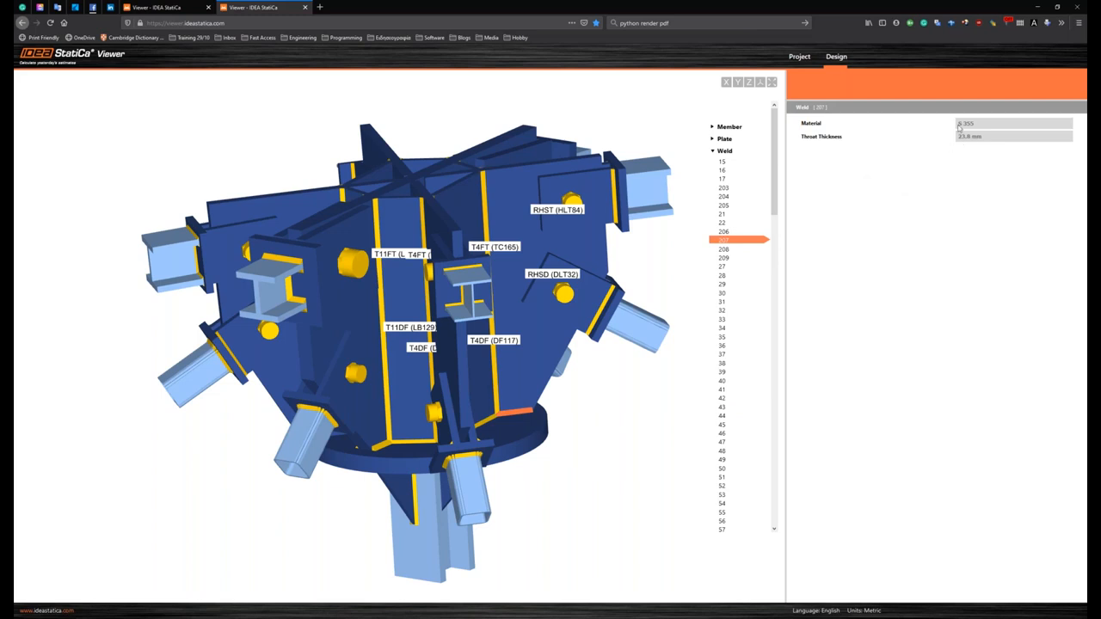
{"action": "mouse_move", "coordinate": [567, 418]}
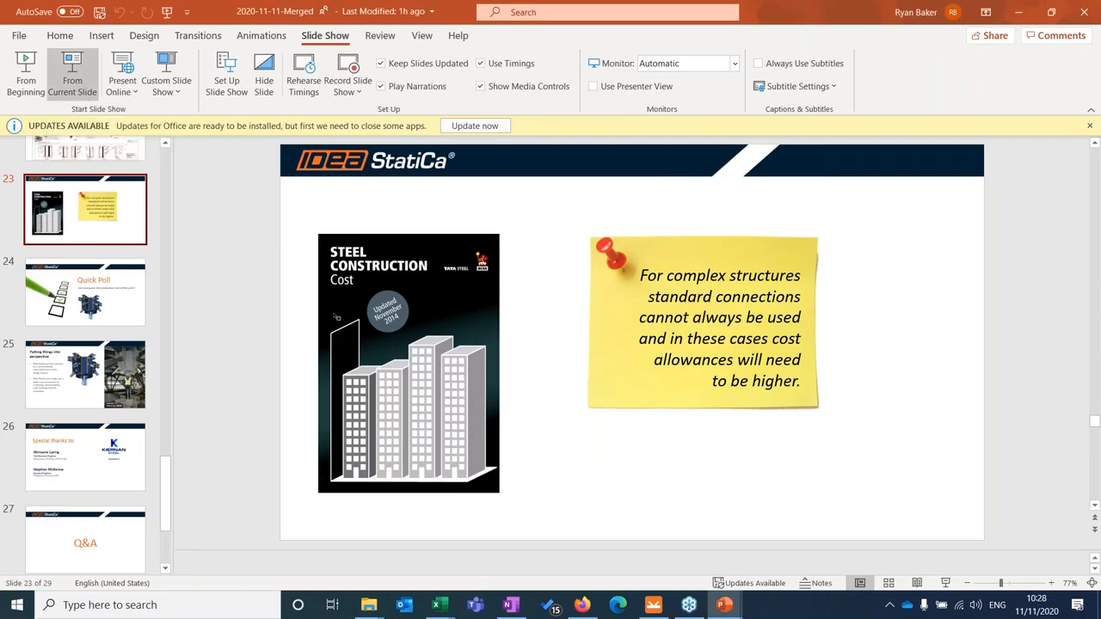
{"action": "left_click", "coordinate": [72, 72]}
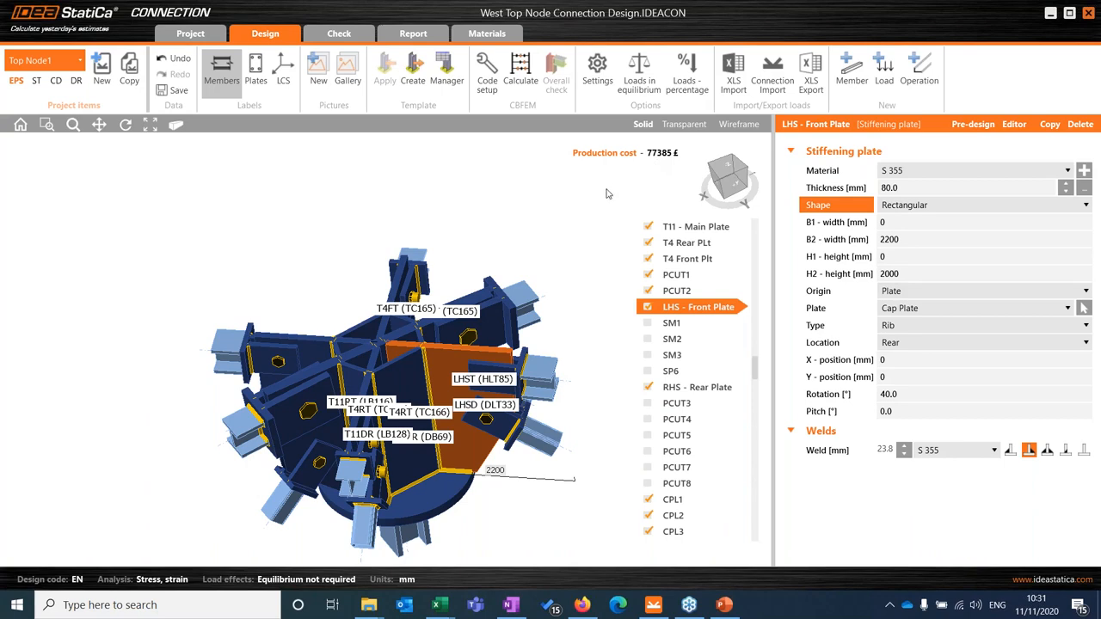
{"action": "mouse_move", "coordinate": [606, 188]}
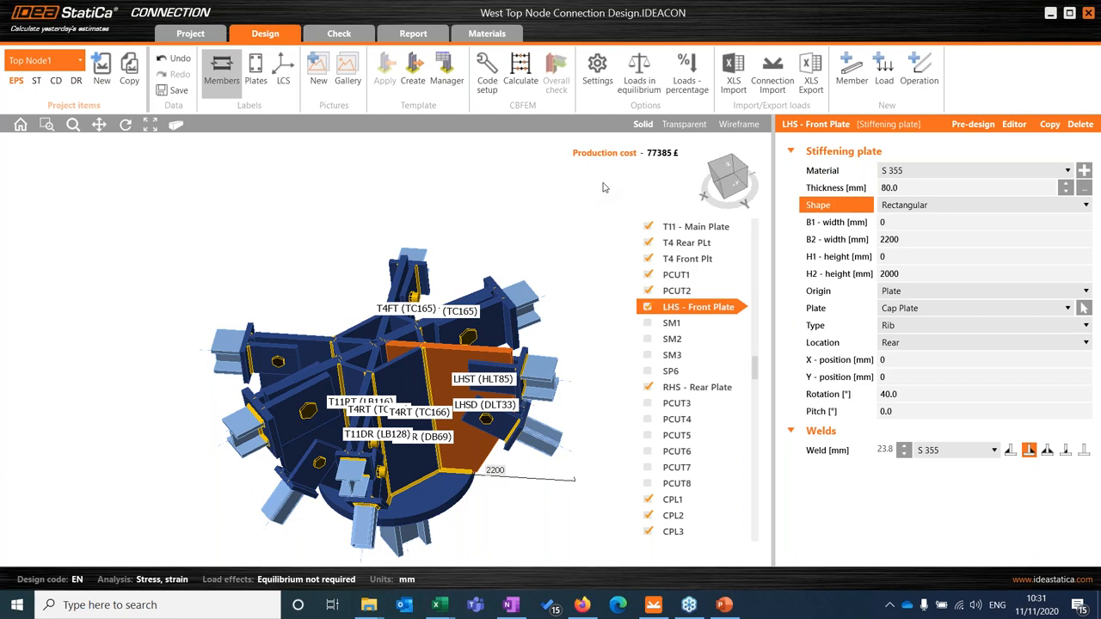
{"action": "mouse_move", "coordinate": [566, 203]}
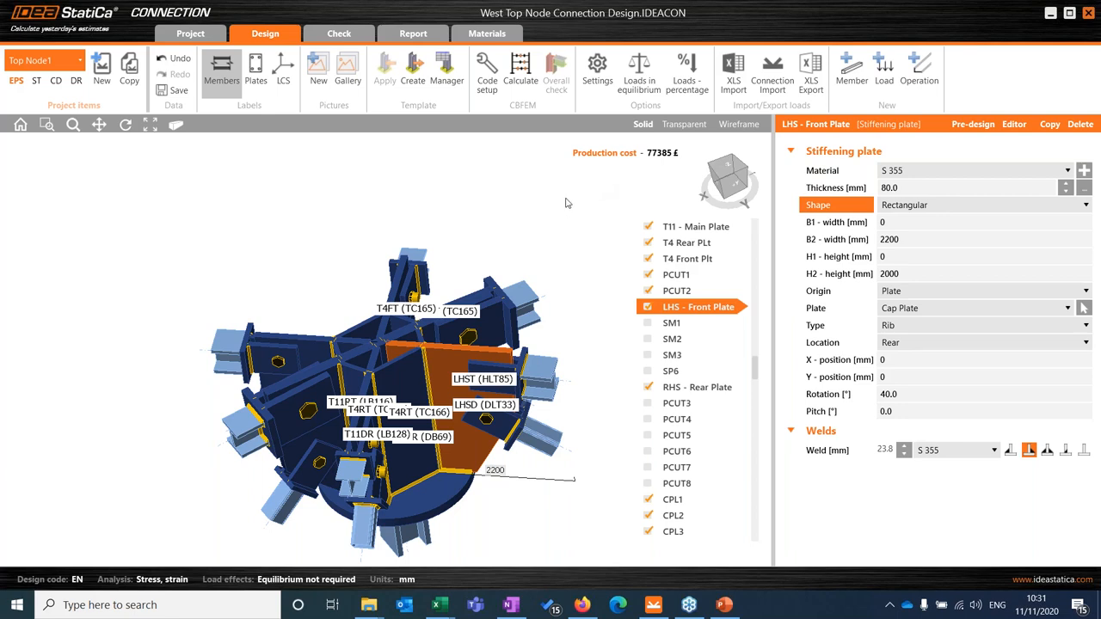
{"action": "mouse_move", "coordinate": [578, 253]}
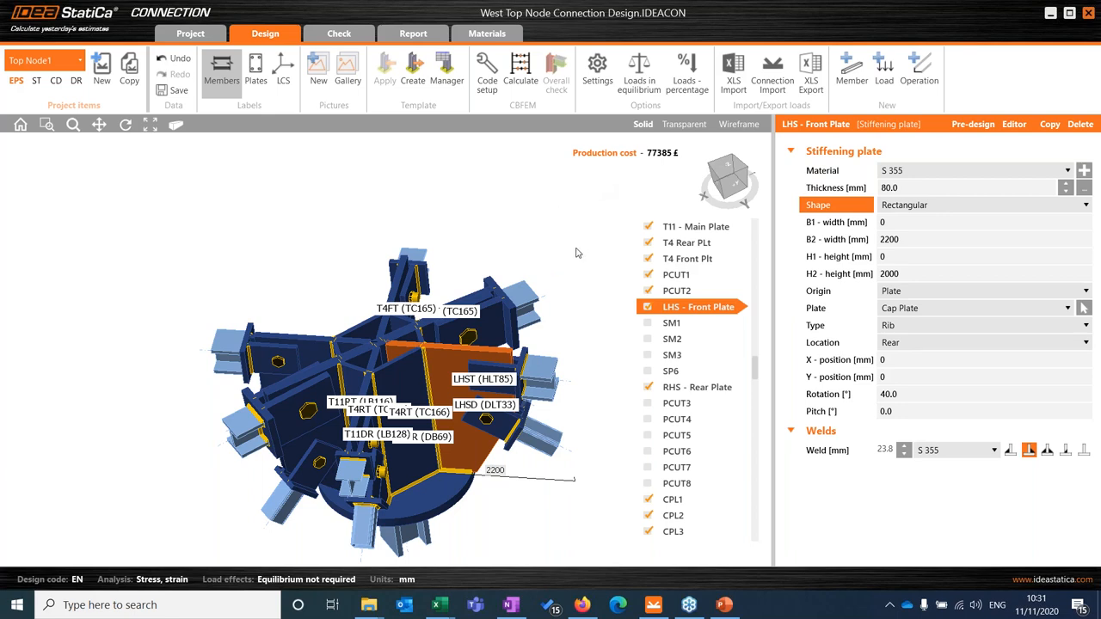
{"action": "mouse_move", "coordinate": [1065, 137]}
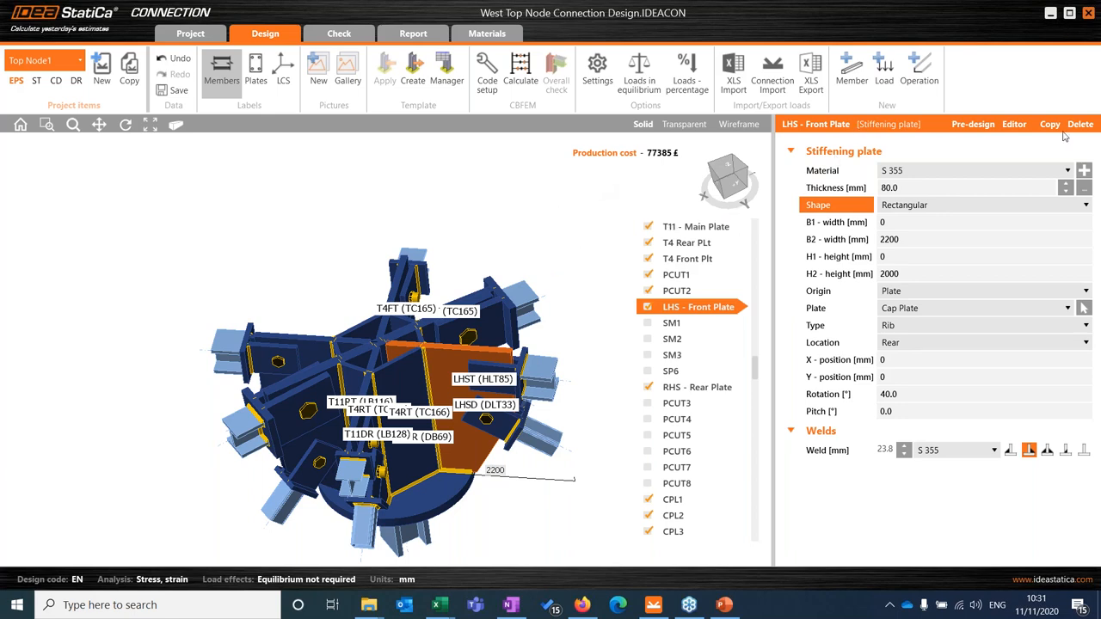
{"action": "mouse_move", "coordinate": [465, 351]}
{"action": "type", "text": "70"}
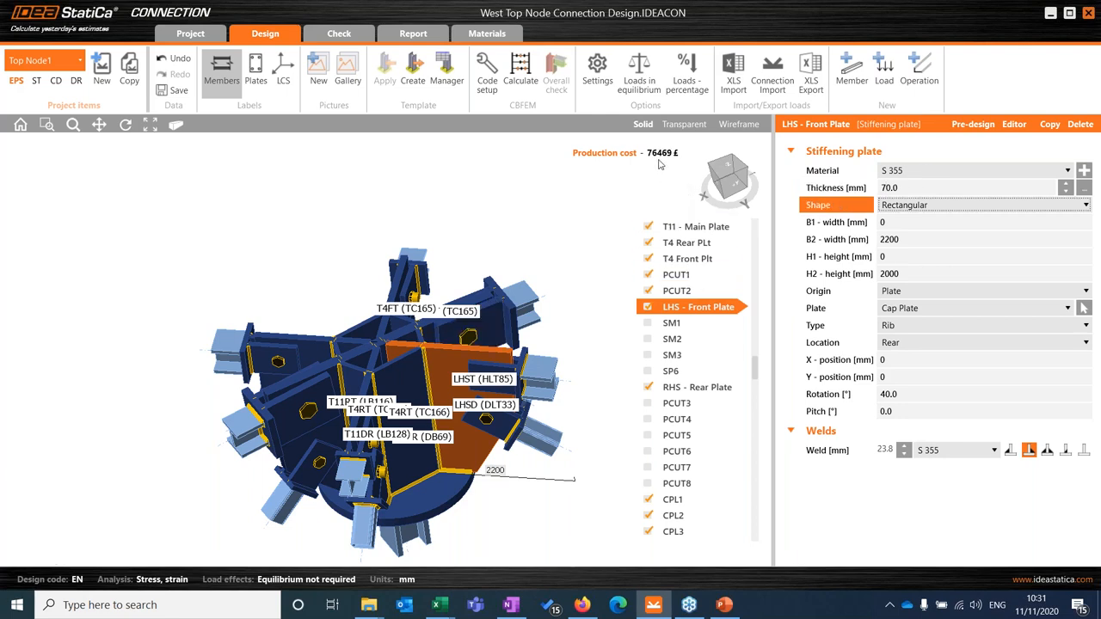
{"action": "mouse_move", "coordinate": [664, 169]}
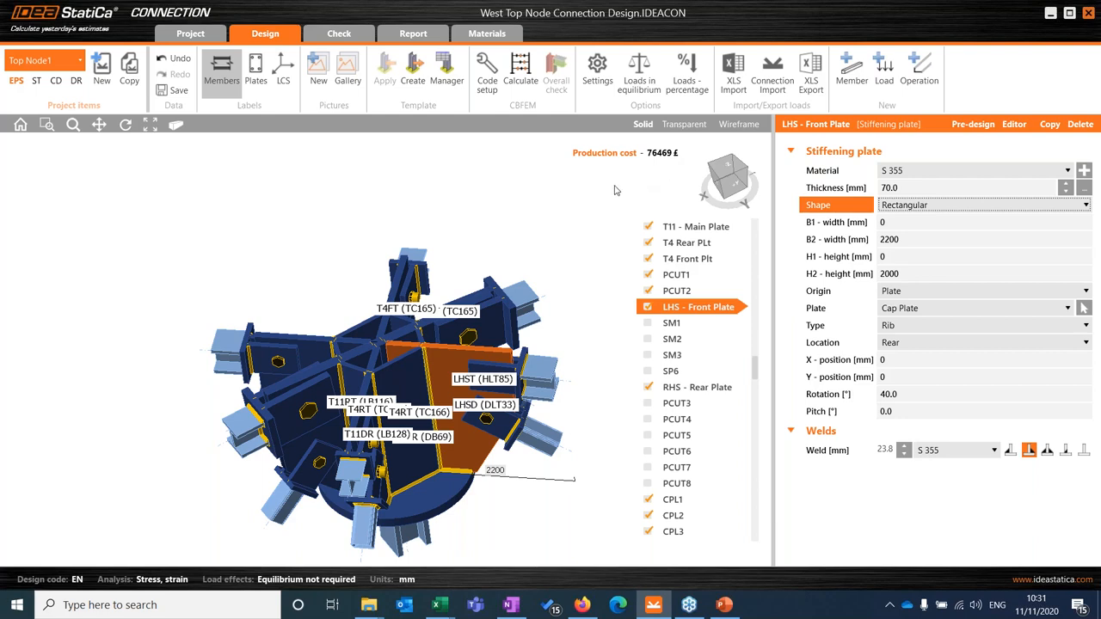
{"action": "mouse_move", "coordinate": [606, 211]}
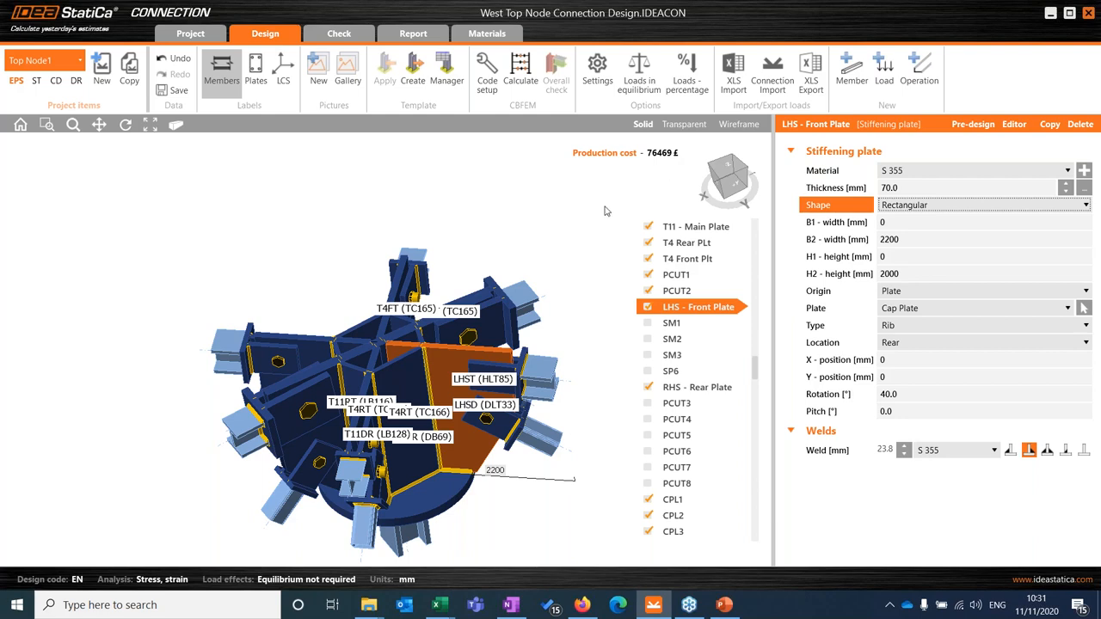
{"action": "left_click", "coordinate": [972, 188]}
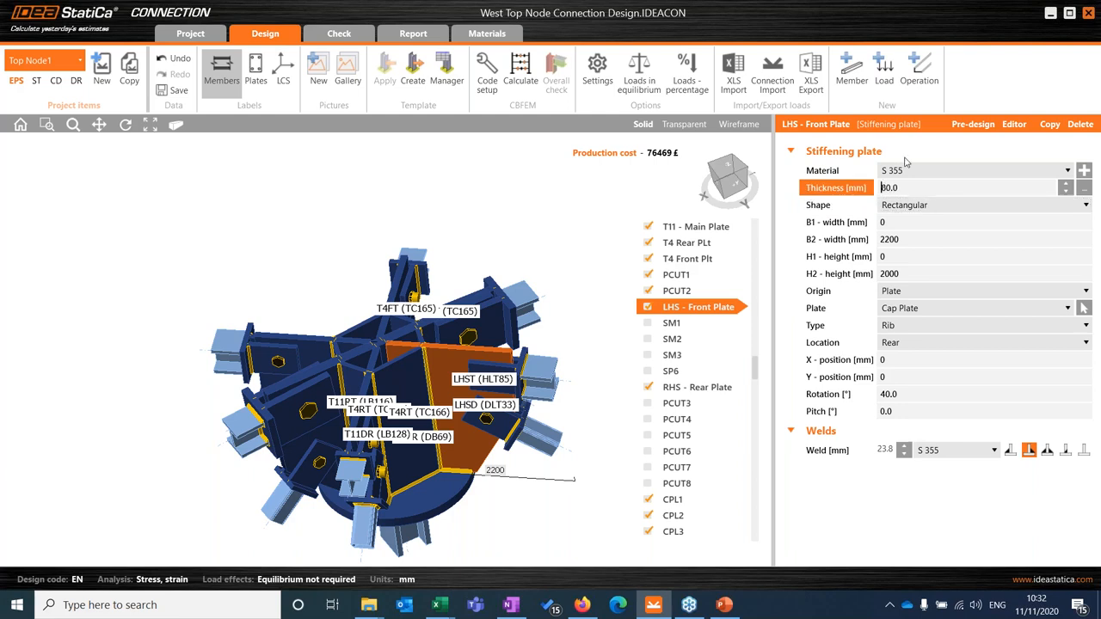
{"action": "type", "text": "80.0"}
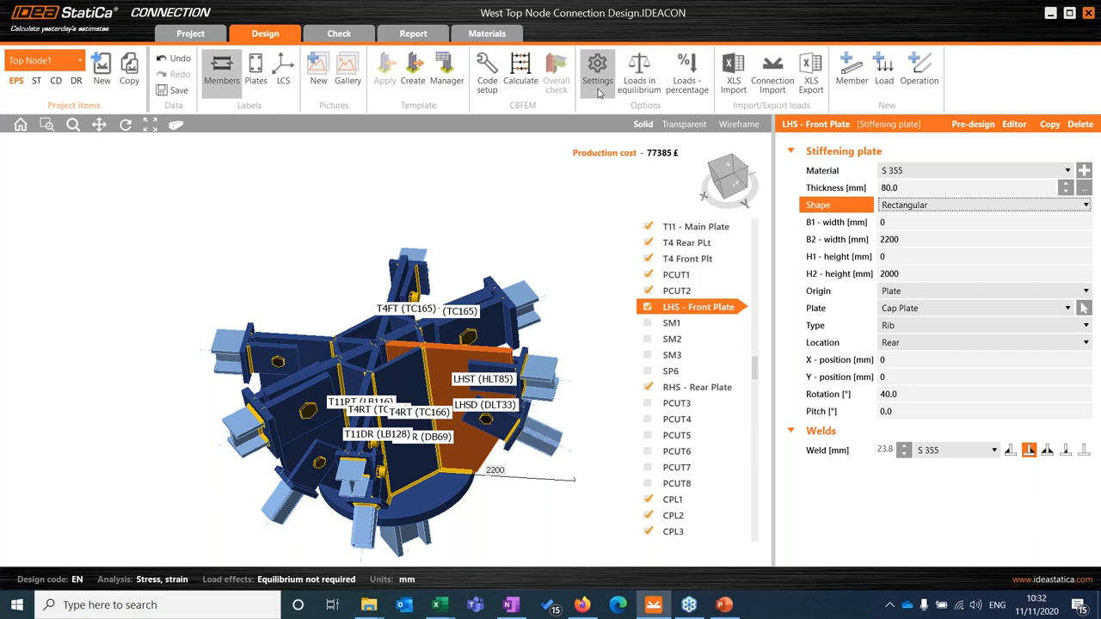
Add an S 450 steel grade at 3.0 £/kg in the steel parts cost settings
{"action": "left_click", "coordinate": [597, 69]}
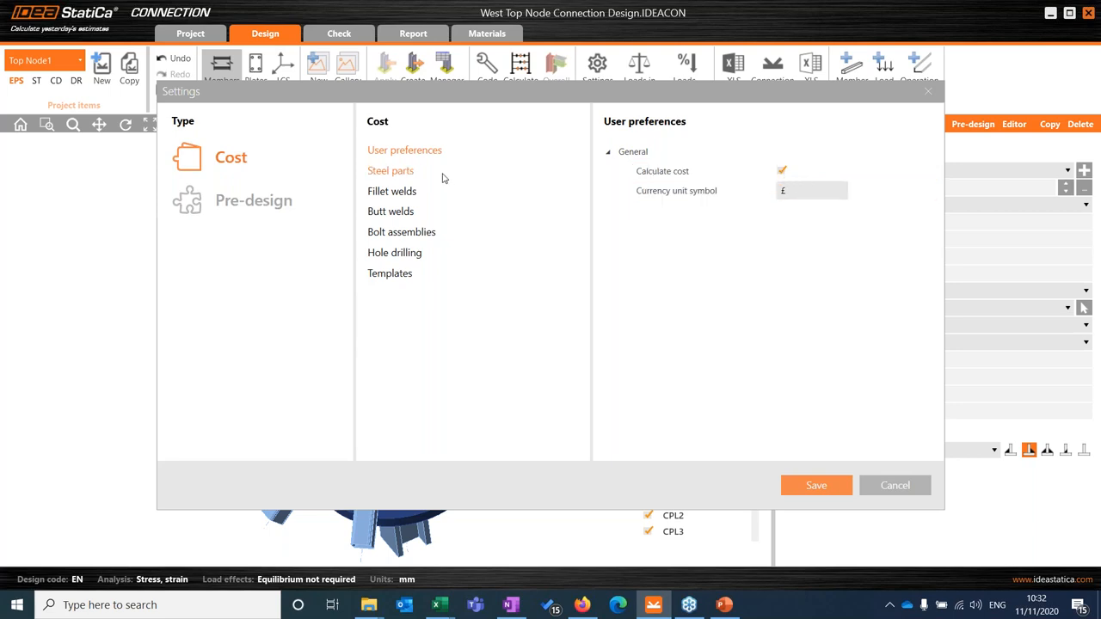
{"action": "left_click", "coordinate": [391, 171]}
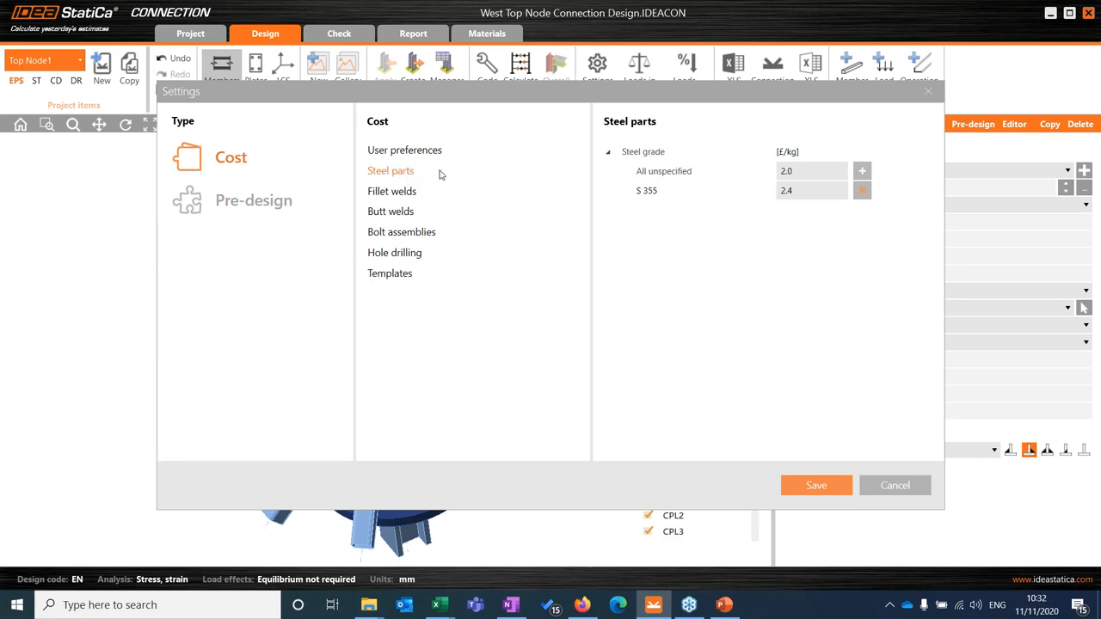
{"action": "mouse_move", "coordinate": [565, 112]}
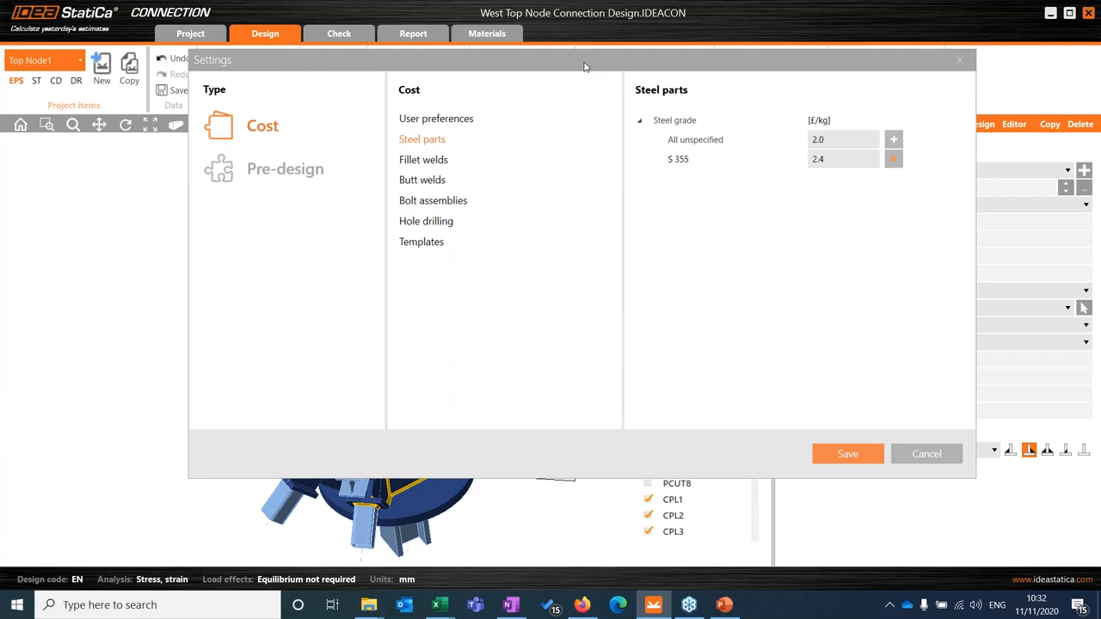
{"action": "mouse_move", "coordinate": [612, 86]}
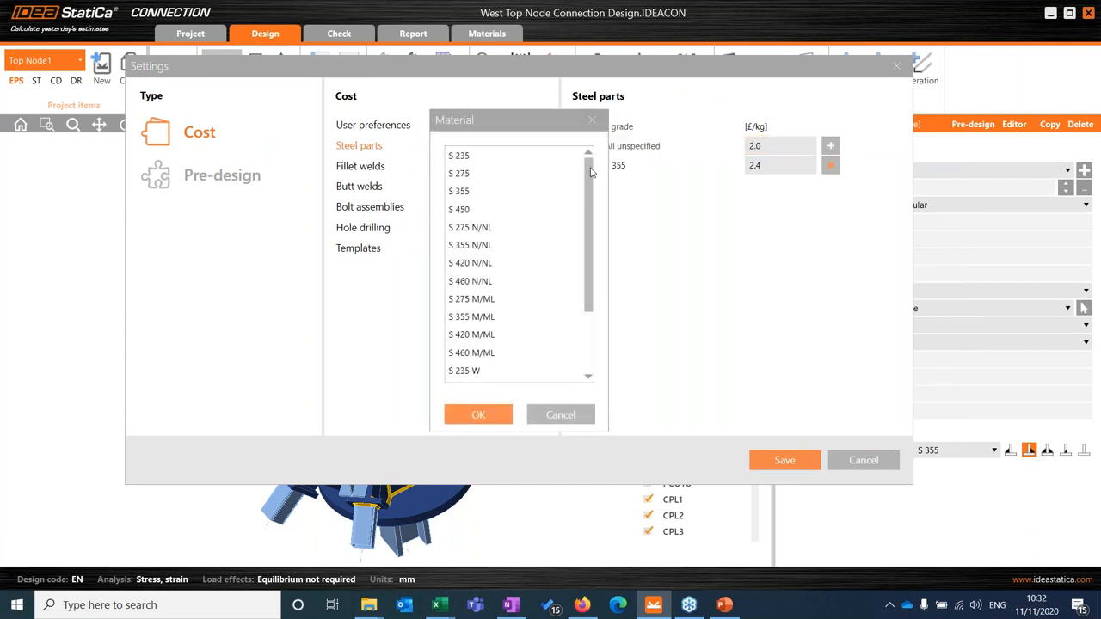
{"action": "left_click", "coordinate": [458, 154]}
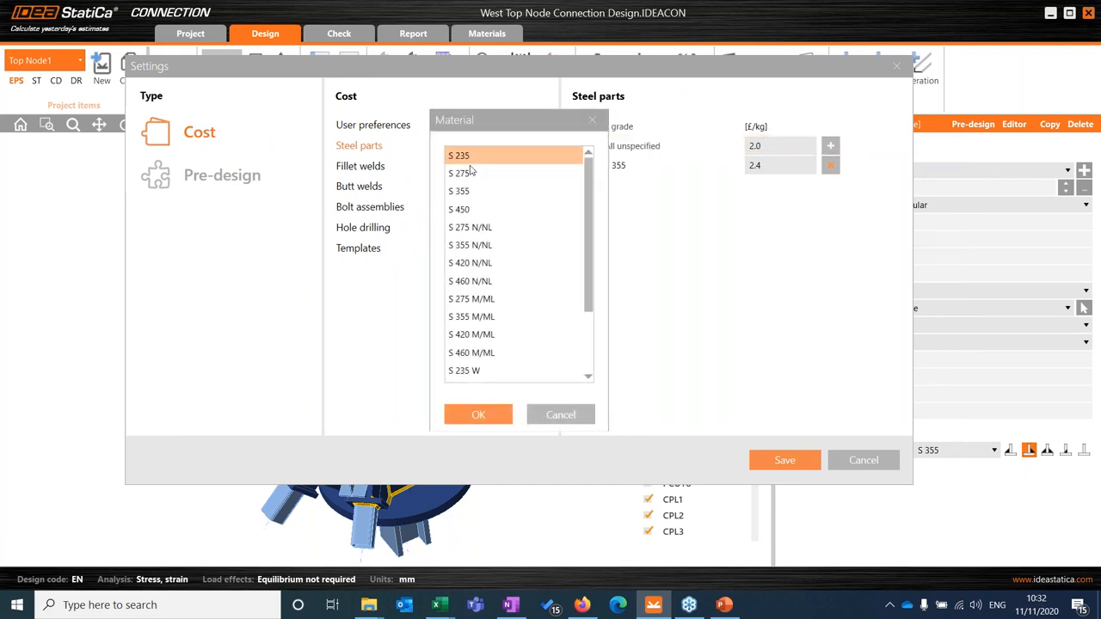
{"action": "left_click", "coordinate": [490, 210]}
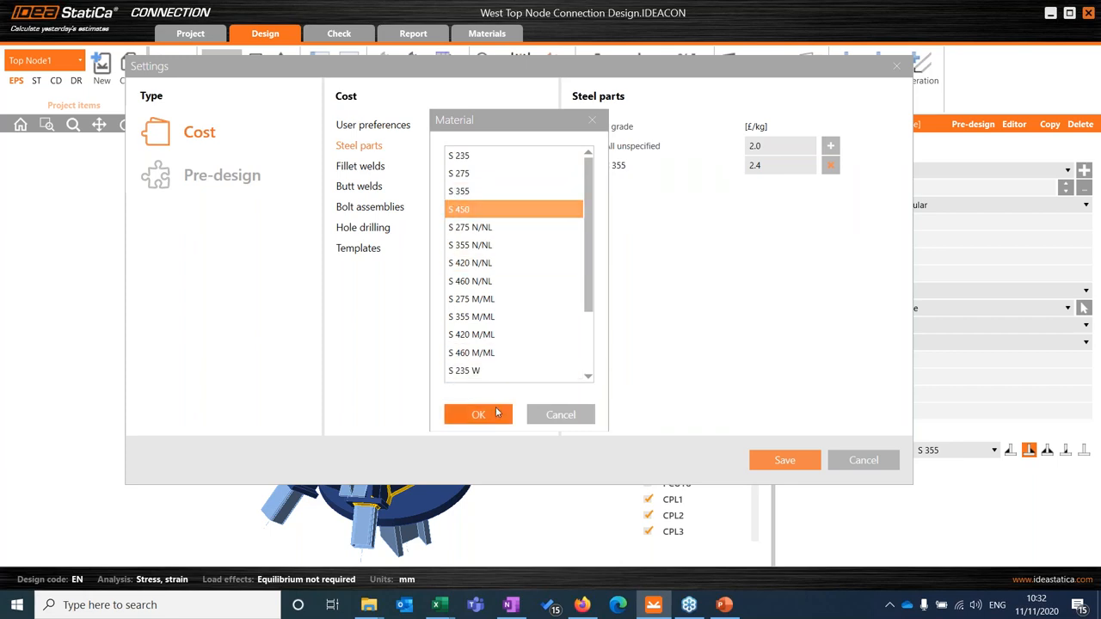
{"action": "left_click", "coordinate": [478, 413]}
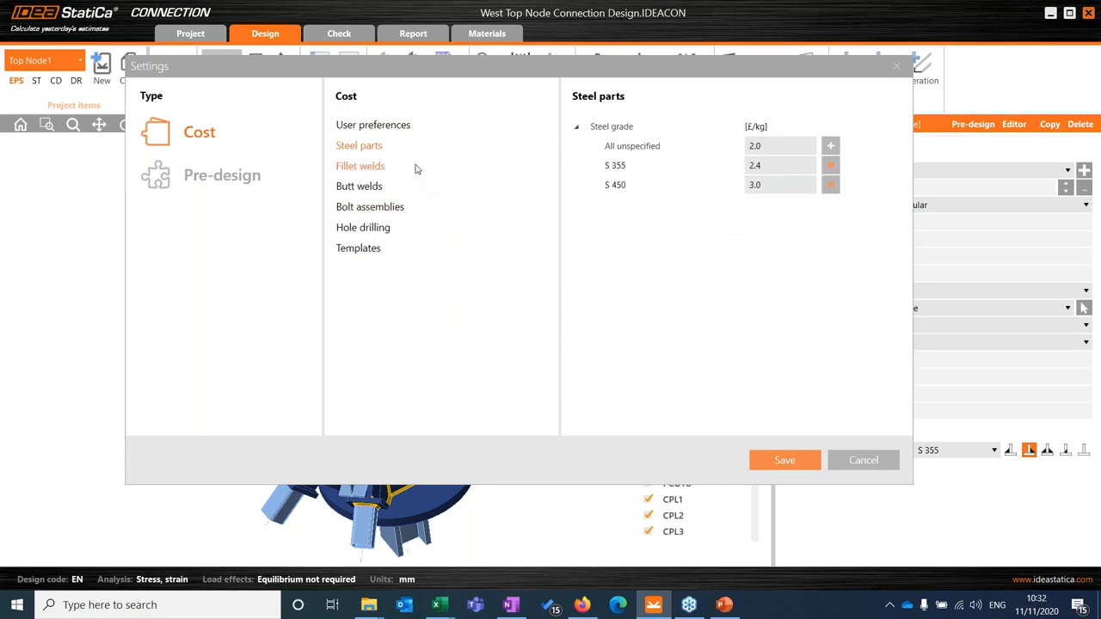
Add a 5 mm throat thickness limit to the fillet weld cost rates and review butt weld rates
{"action": "left_click", "coordinate": [359, 165]}
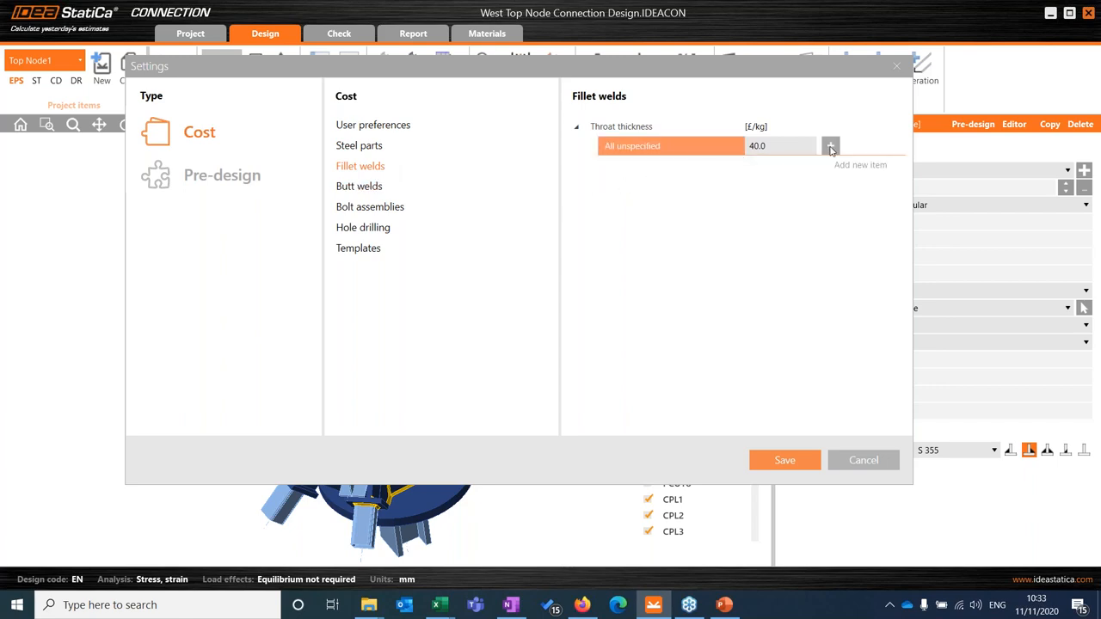
{"action": "left_click", "coordinate": [829, 144]}
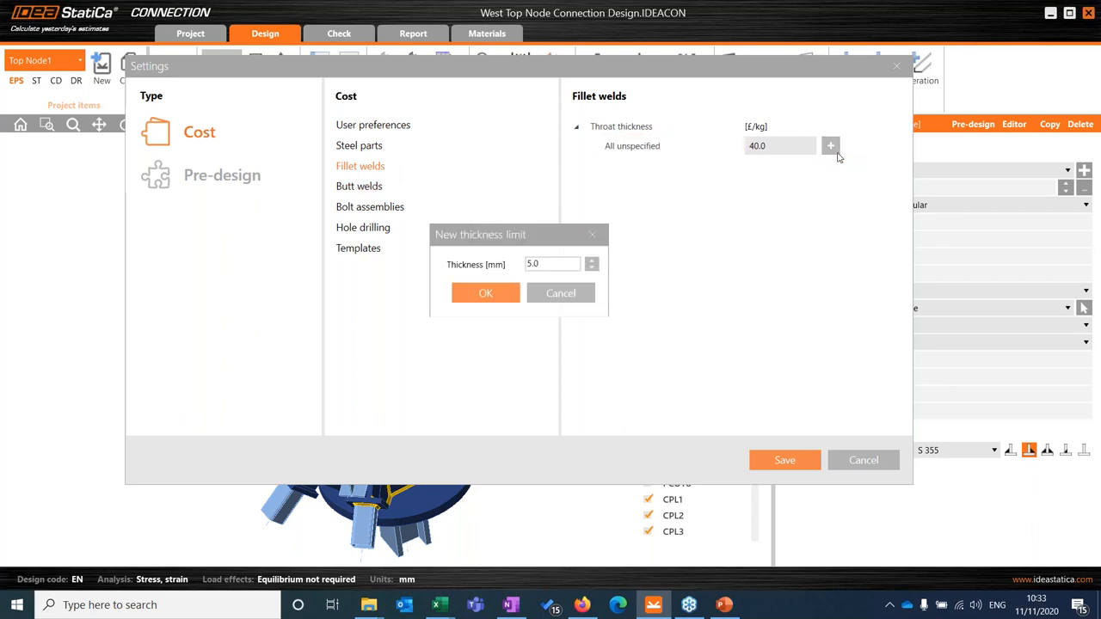
{"action": "left_click", "coordinate": [485, 293]}
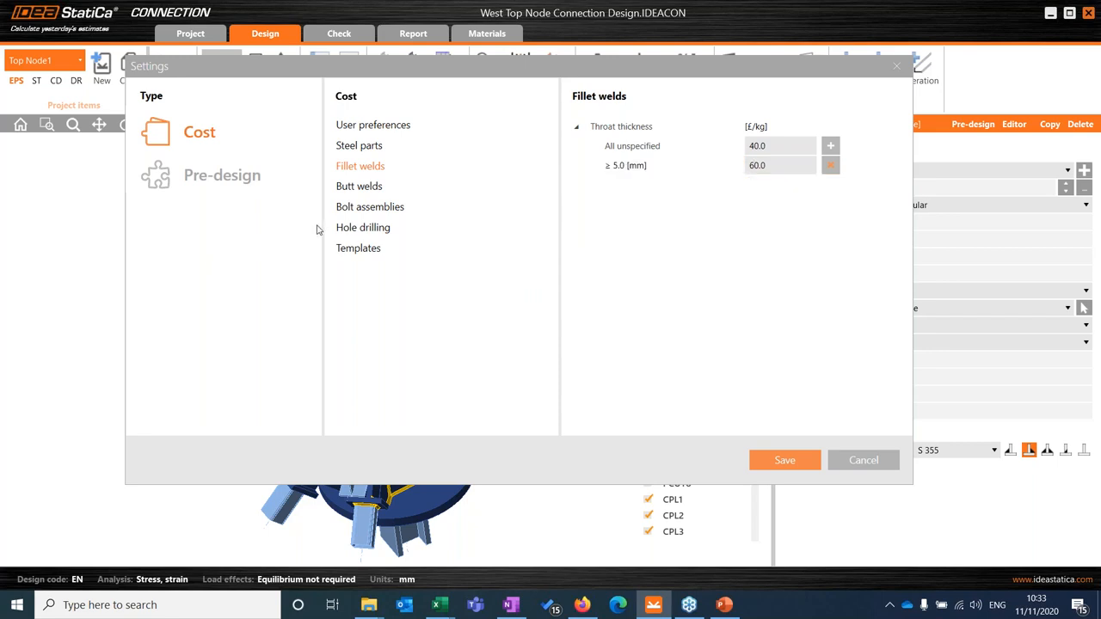
{"action": "left_click", "coordinate": [358, 186]}
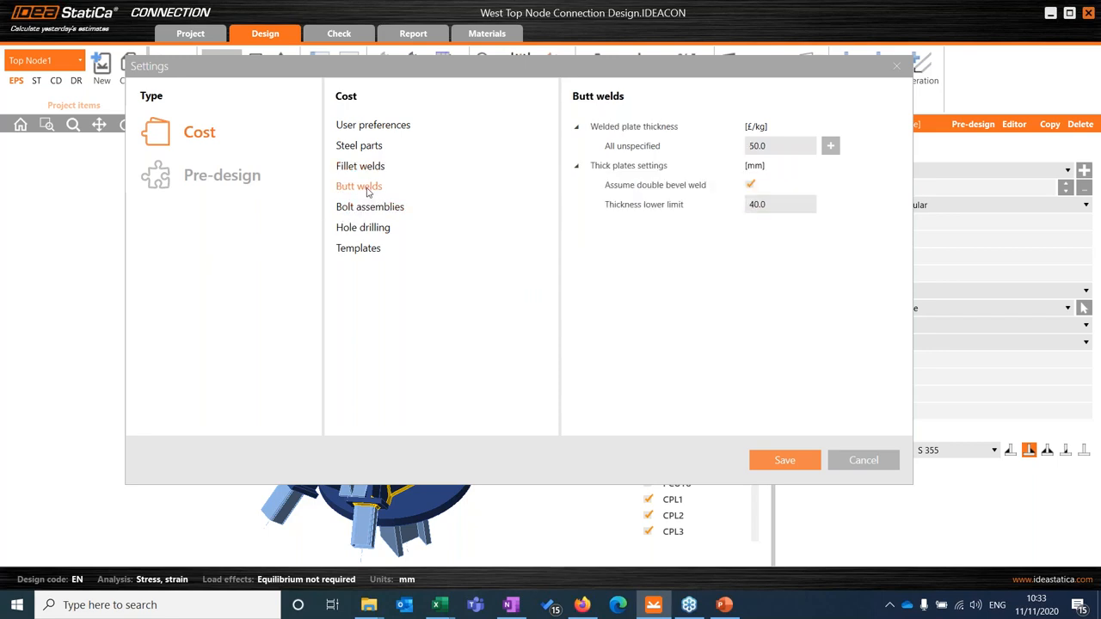
Price grade 8.8 M24 bolts at 3.0 in the bolt assembly cost rates
{"action": "left_click", "coordinate": [369, 207]}
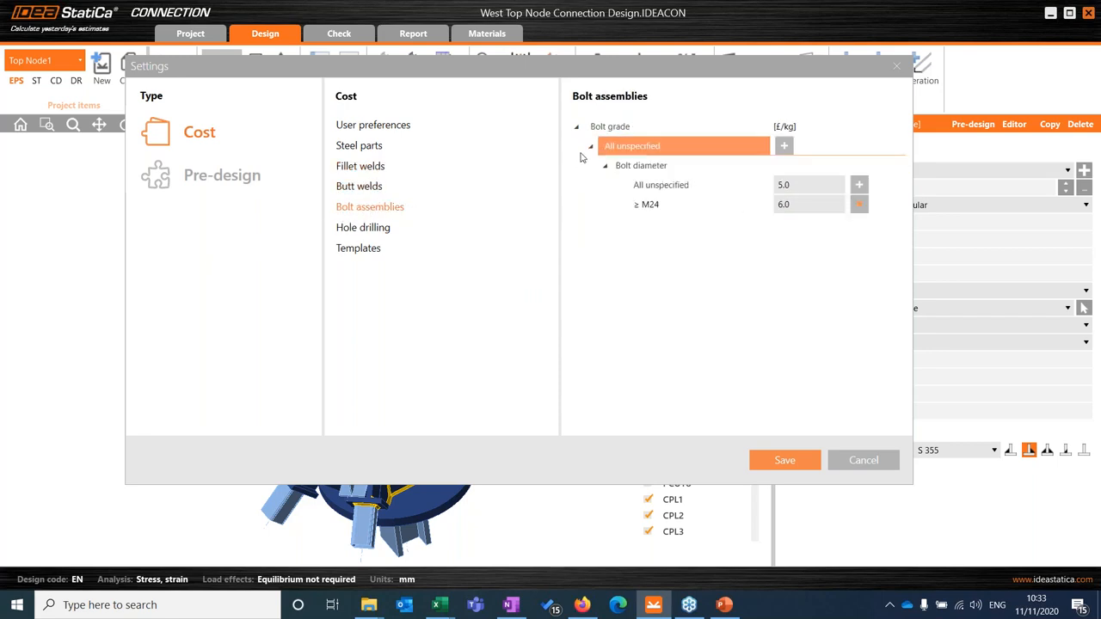
{"action": "mouse_move", "coordinate": [785, 145]}
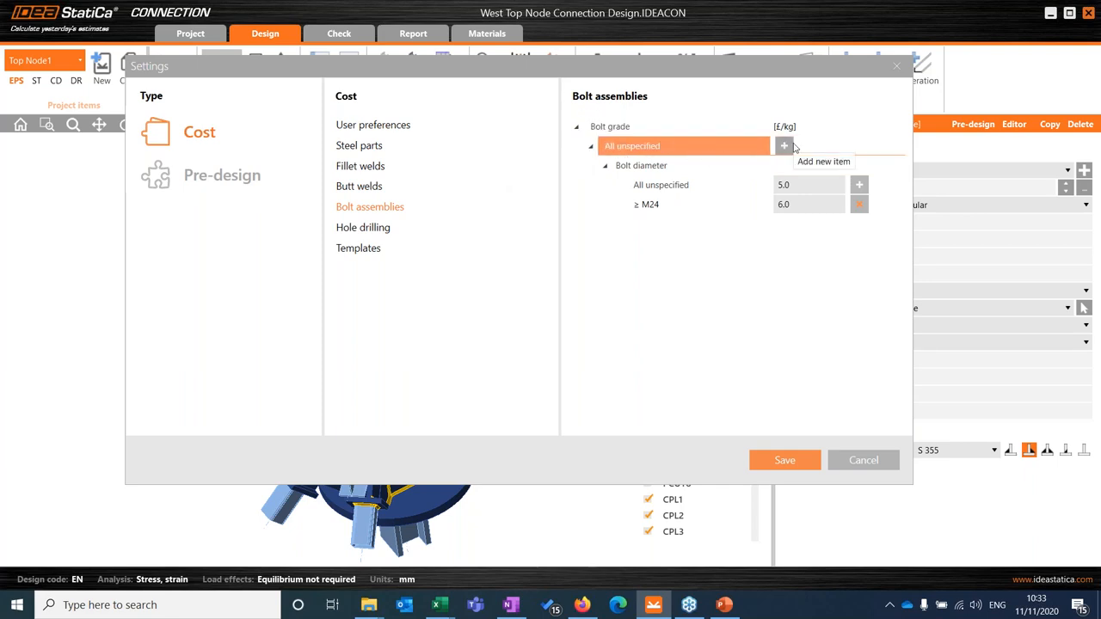
{"action": "left_click", "coordinate": [671, 165]}
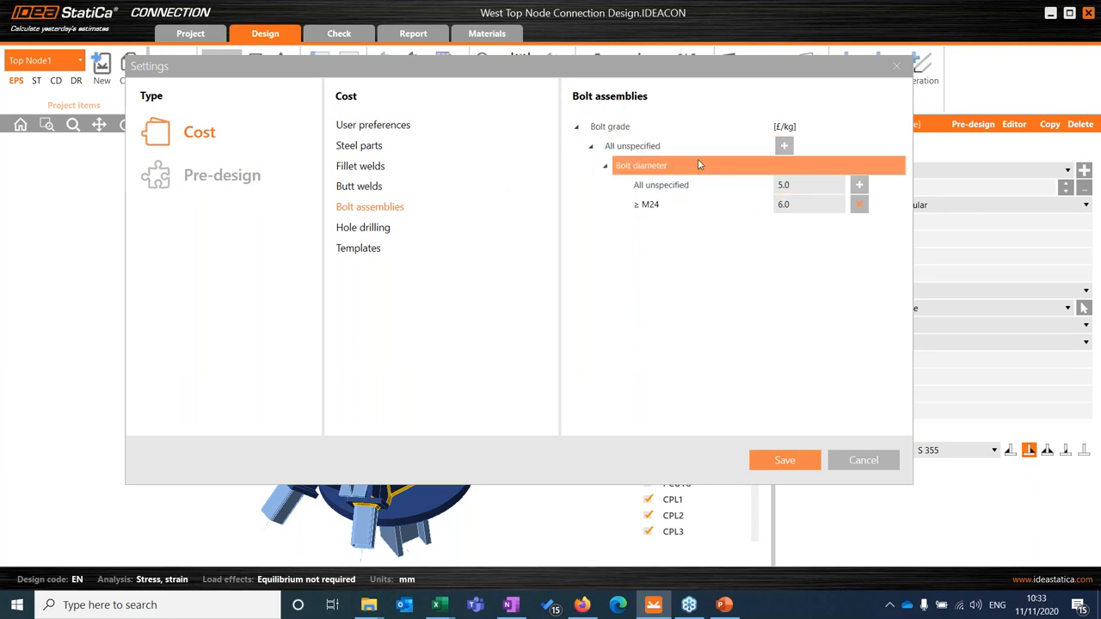
{"action": "left_click", "coordinate": [662, 145]}
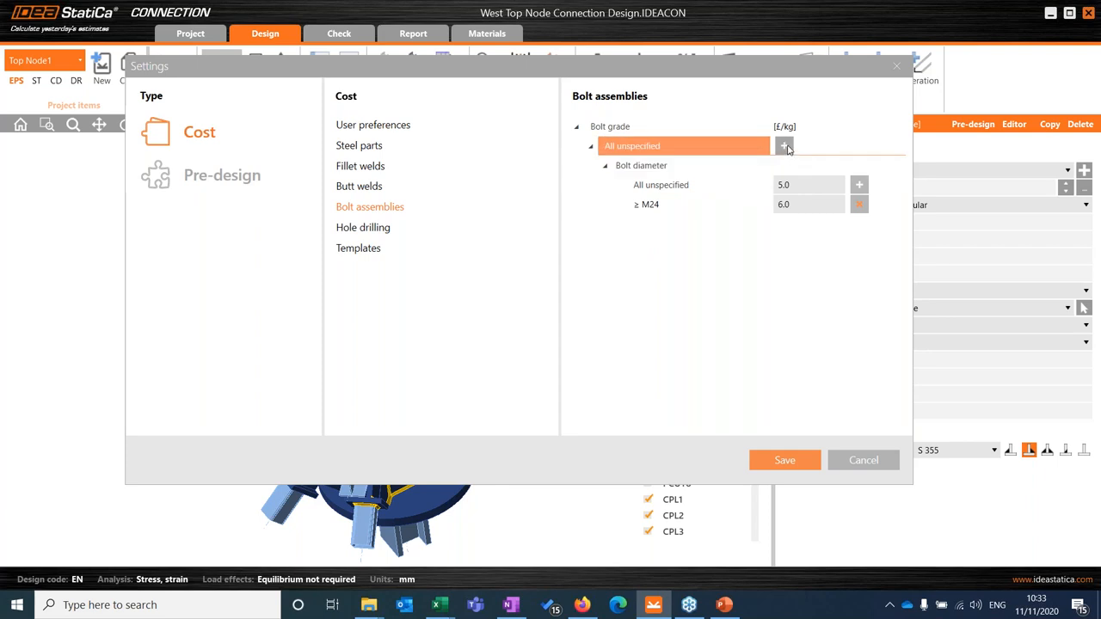
{"action": "left_click", "coordinate": [784, 145]}
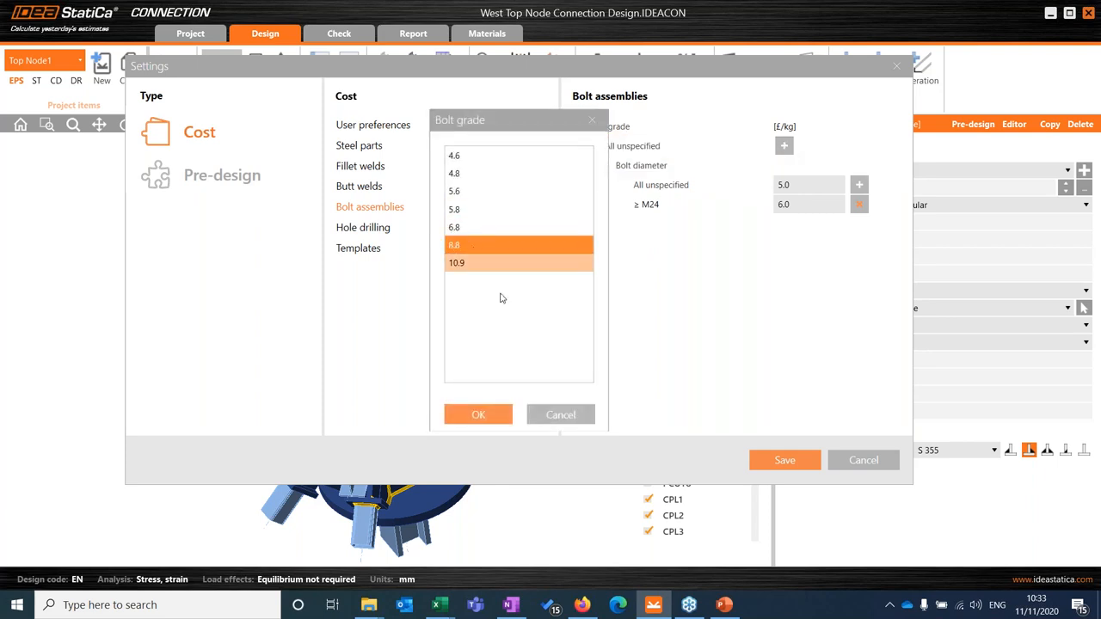
{"action": "left_click", "coordinate": [478, 414]}
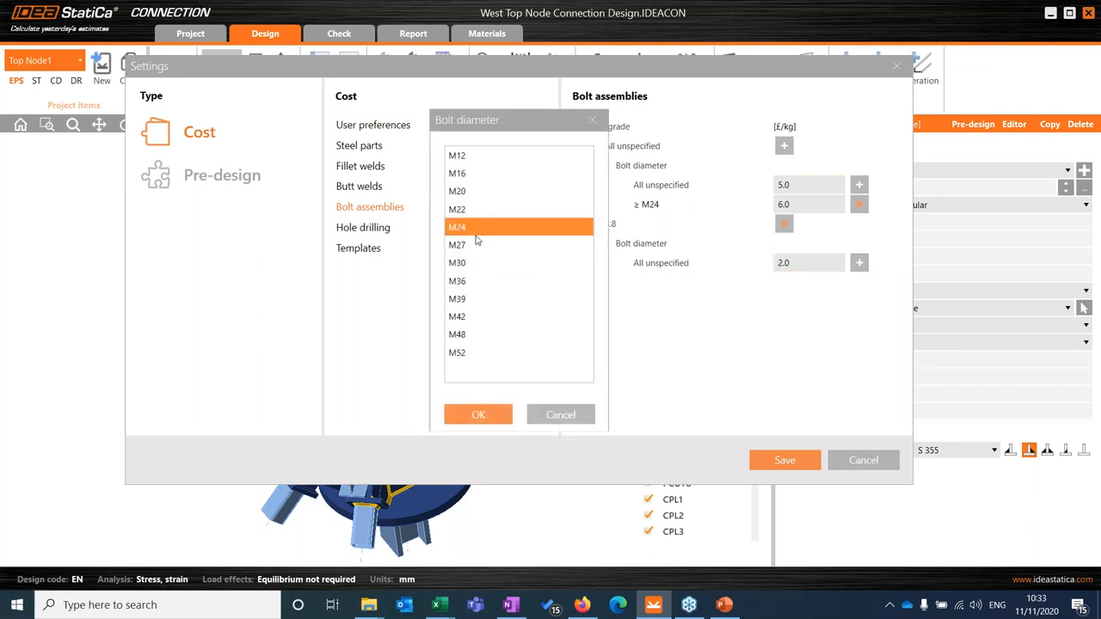
{"action": "left_click", "coordinate": [478, 415]}
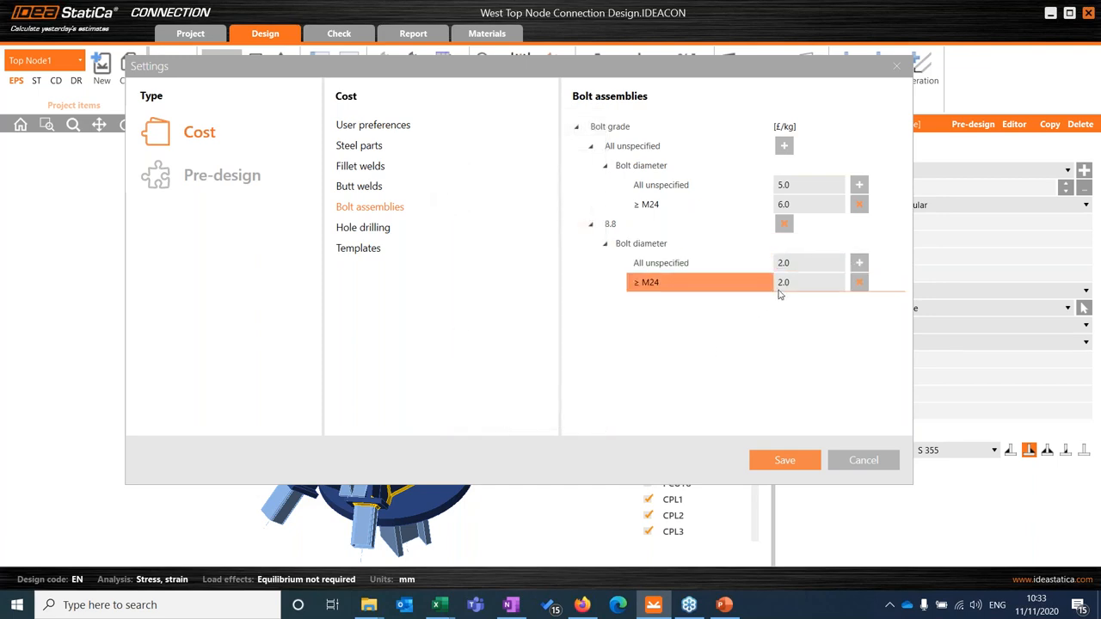
{"action": "double_click", "coordinate": [808, 283]}
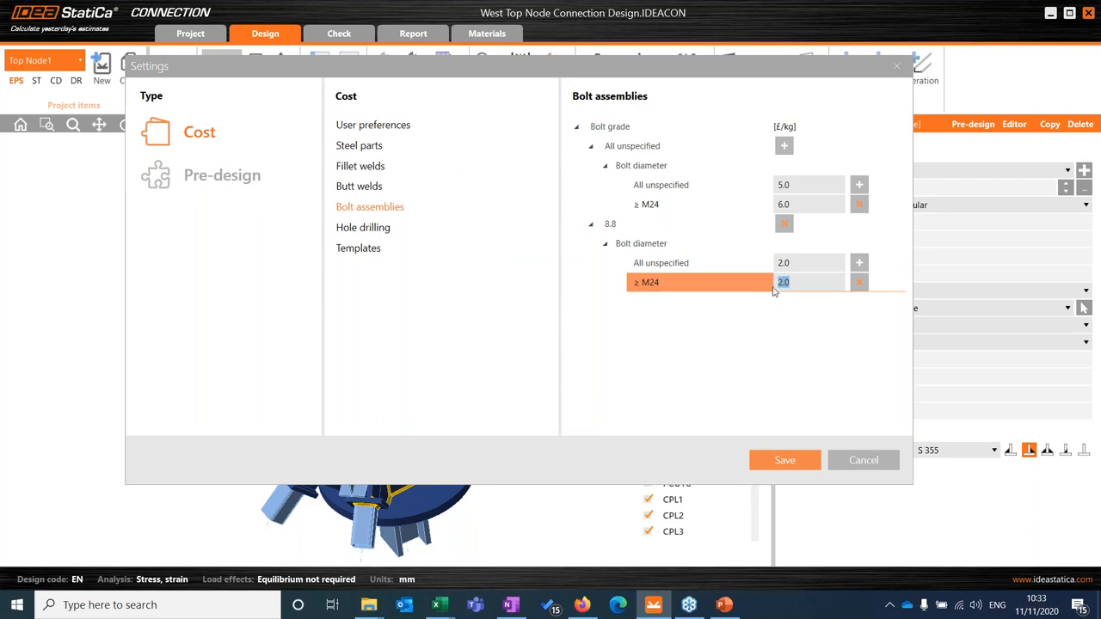
{"action": "left_click", "coordinate": [640, 165]}
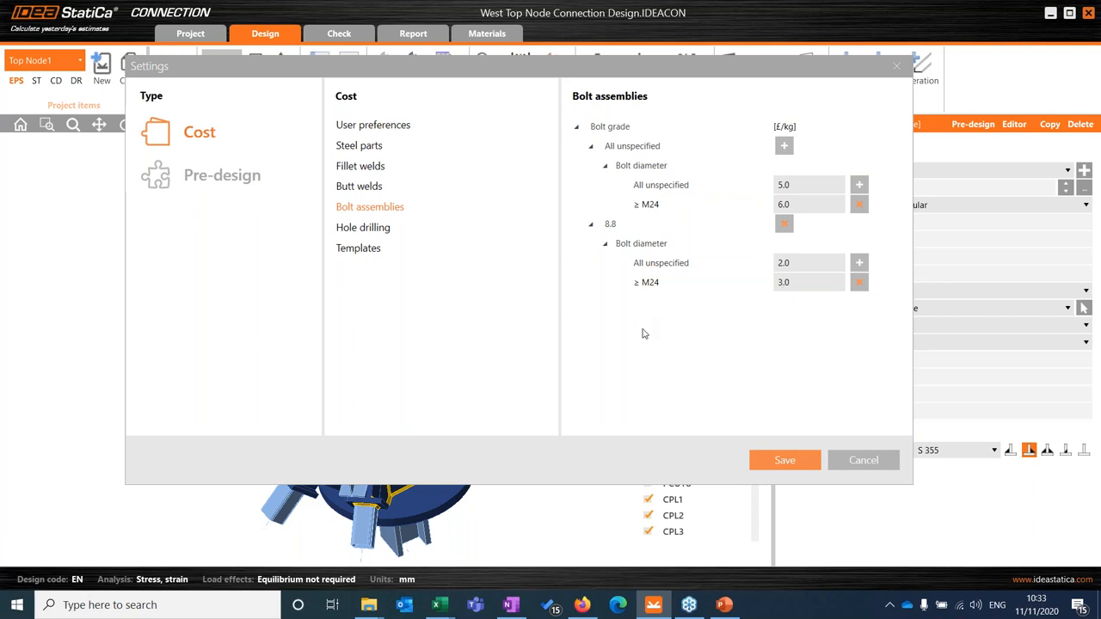
Set hole drilling to 20% of bolt price and show the saved cost templates
{"action": "left_click", "coordinate": [363, 227]}
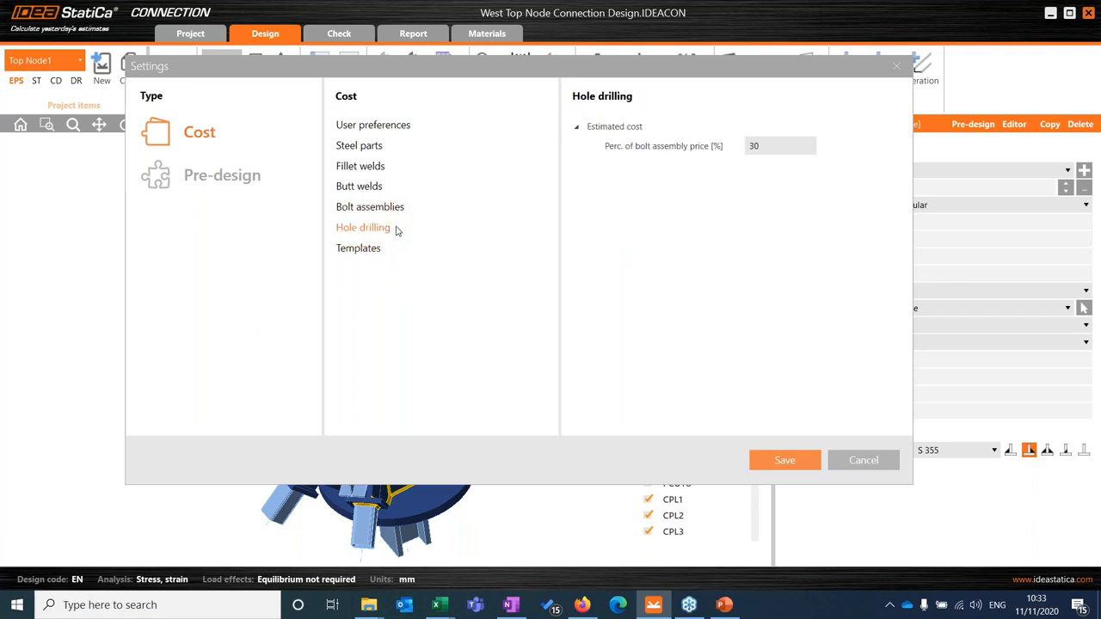
{"action": "mouse_move", "coordinate": [682, 175]}
{"action": "type", "text": "20"}
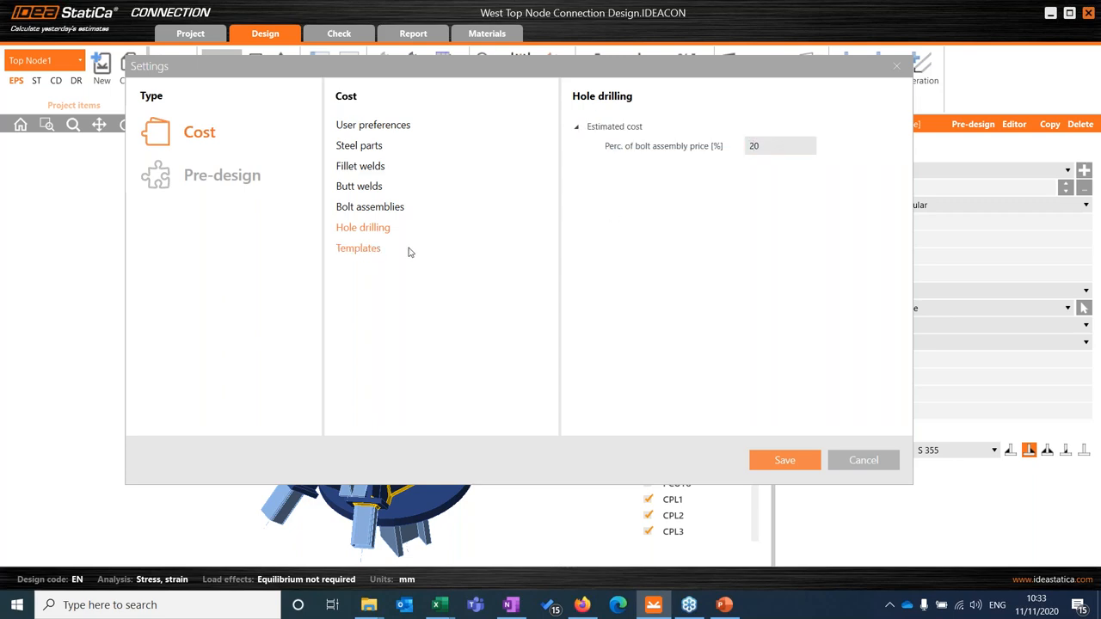
{"action": "mouse_move", "coordinate": [385, 251]}
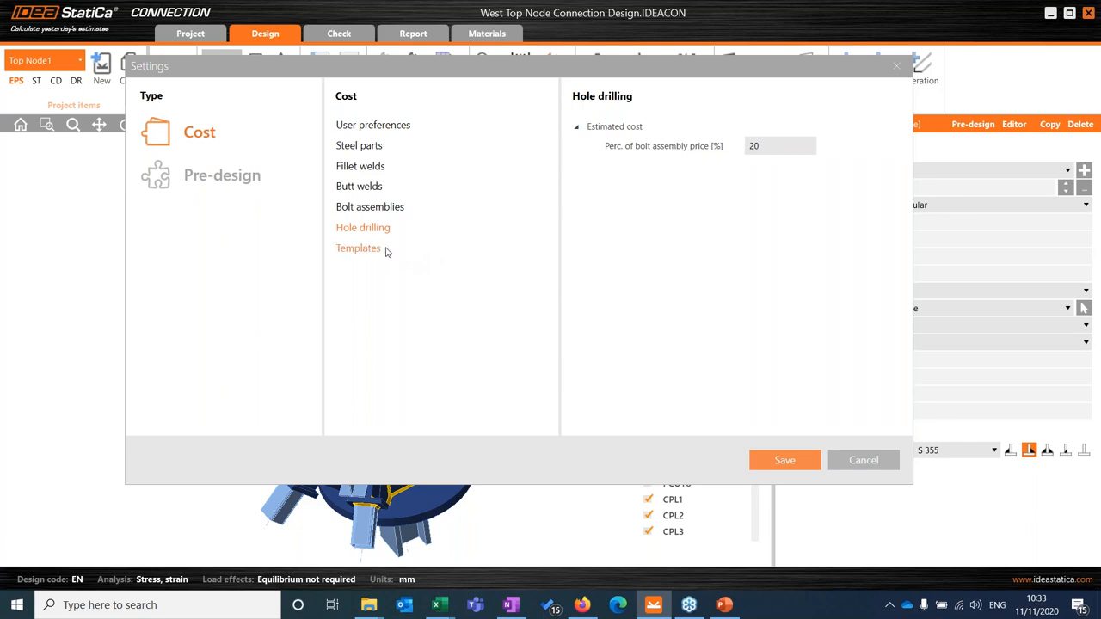
{"action": "left_click", "coordinate": [358, 248]}
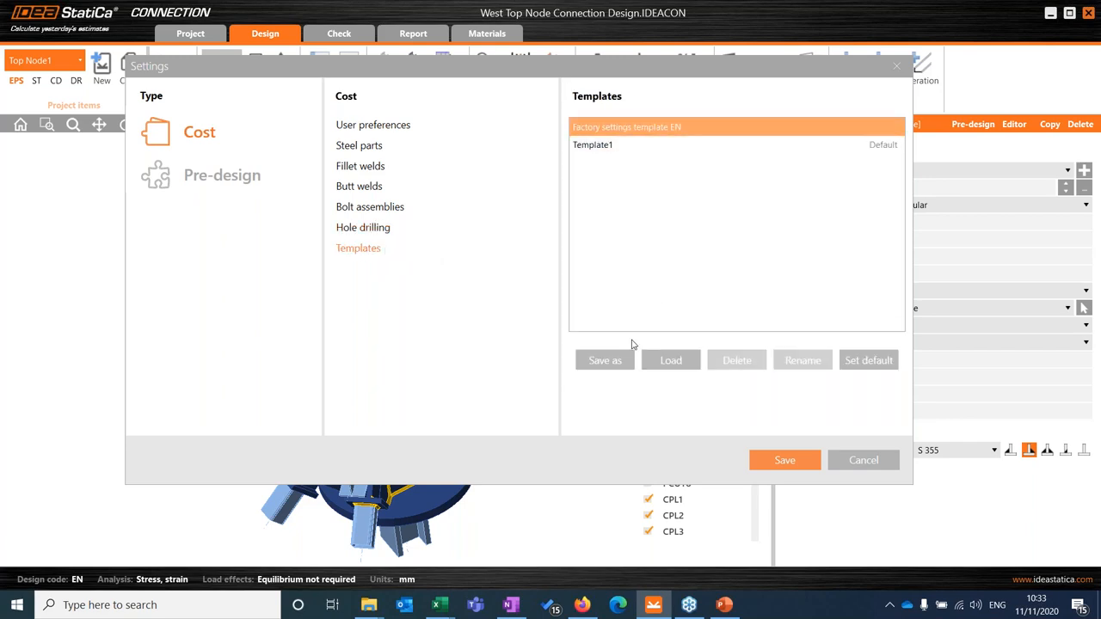
{"action": "mouse_move", "coordinate": [605, 359]}
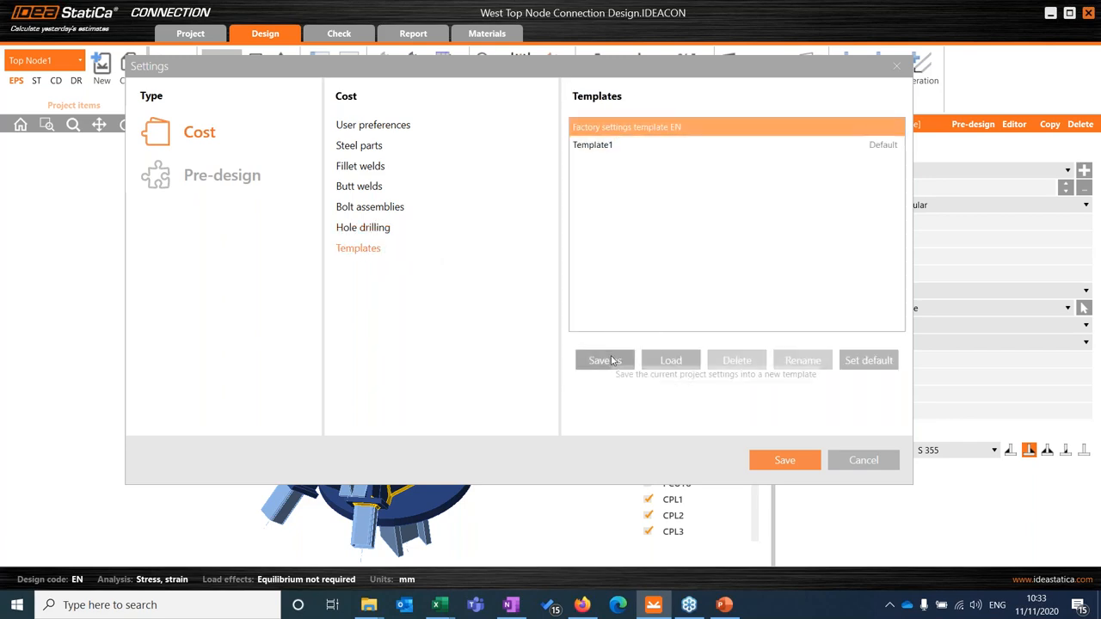
Save the current cost settings as Template2 and set it as the default template
{"action": "left_click", "coordinate": [604, 359]}
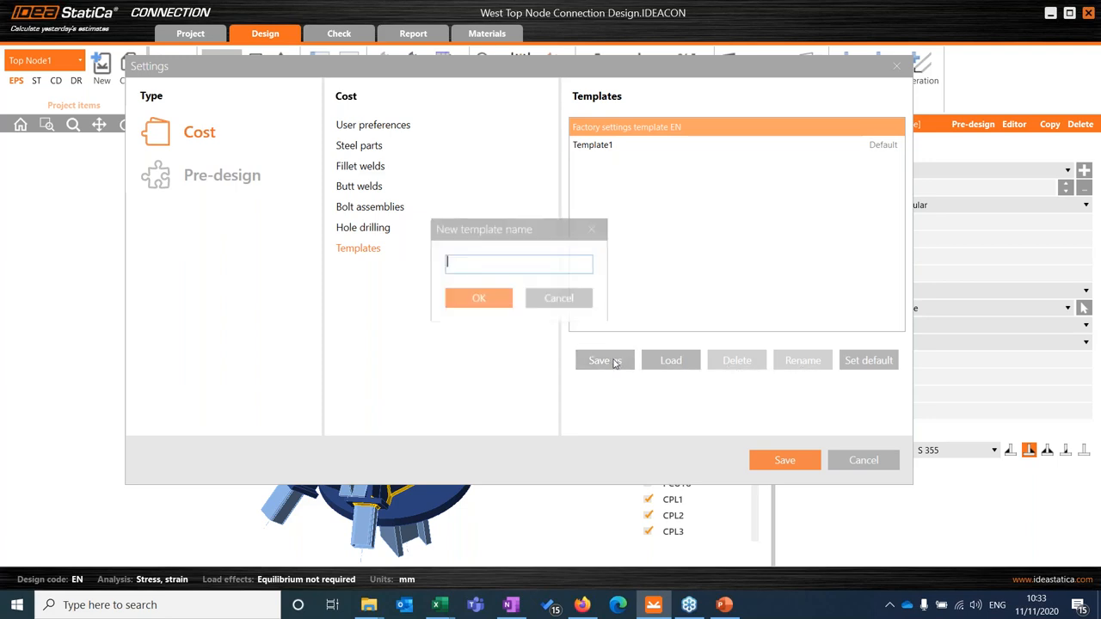
{"action": "type", "text": "Tem"}
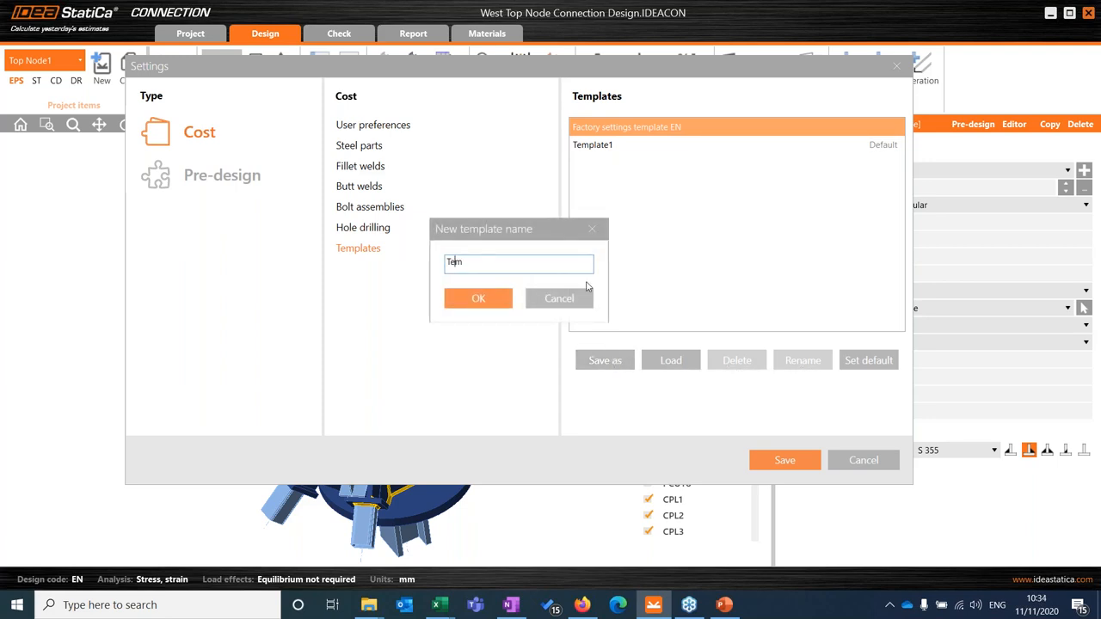
{"action": "type", "text": "Template2"}
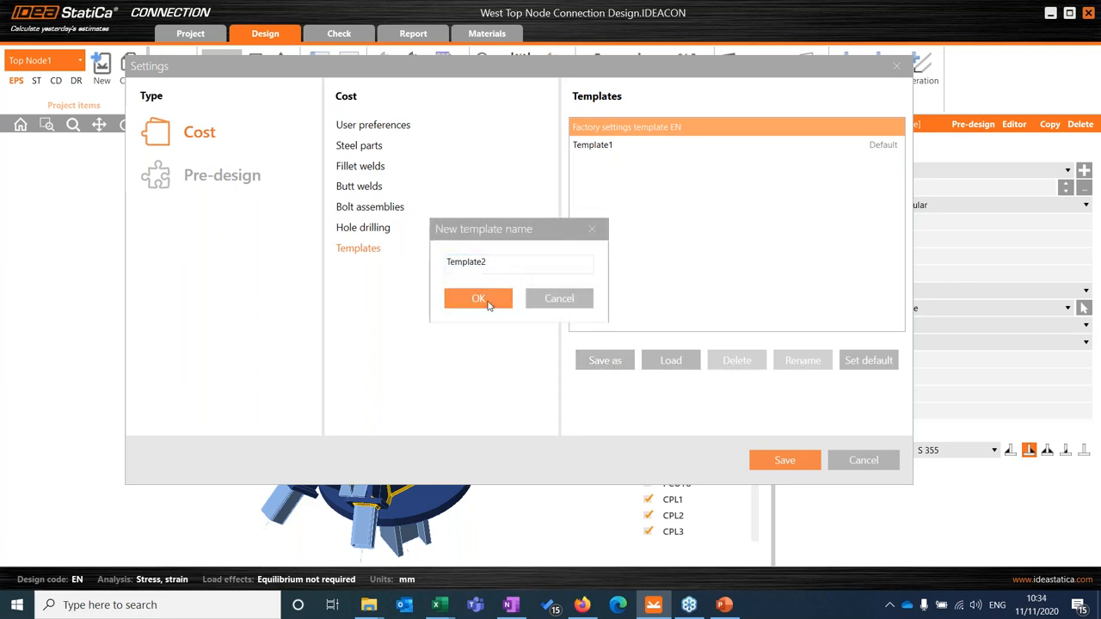
{"action": "left_click", "coordinate": [478, 297]}
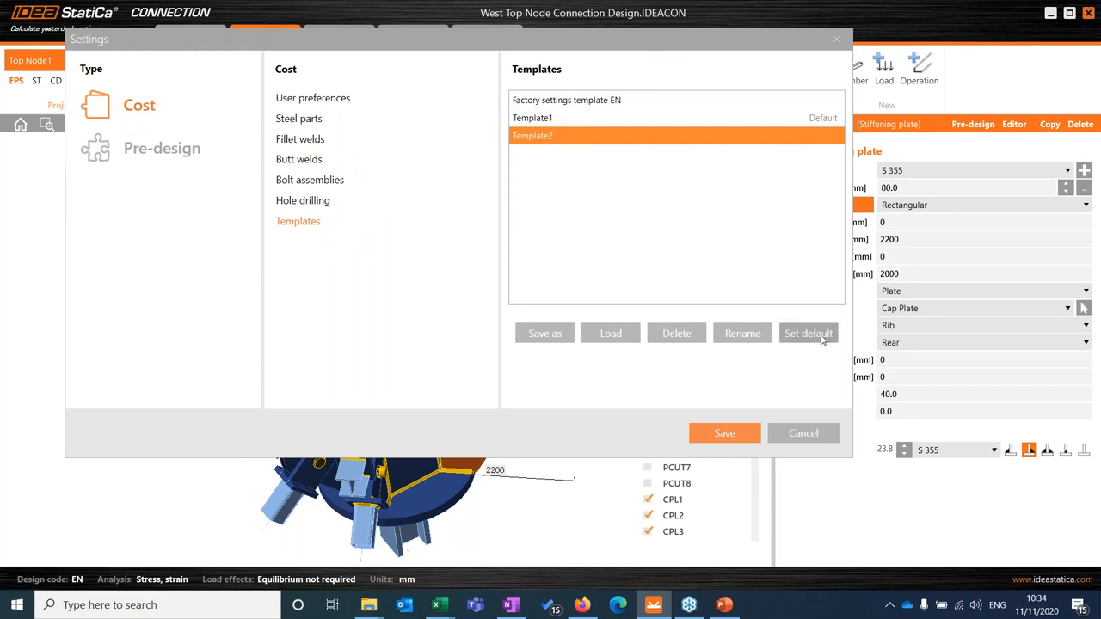
{"action": "left_click", "coordinate": [809, 334]}
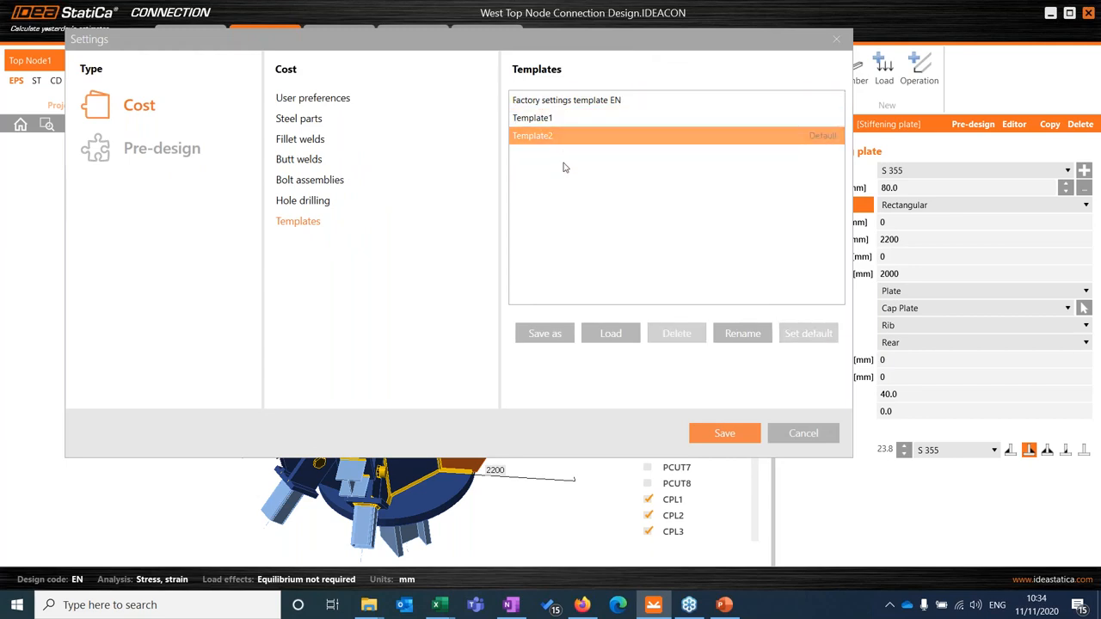
{"action": "mouse_move", "coordinate": [802, 434]}
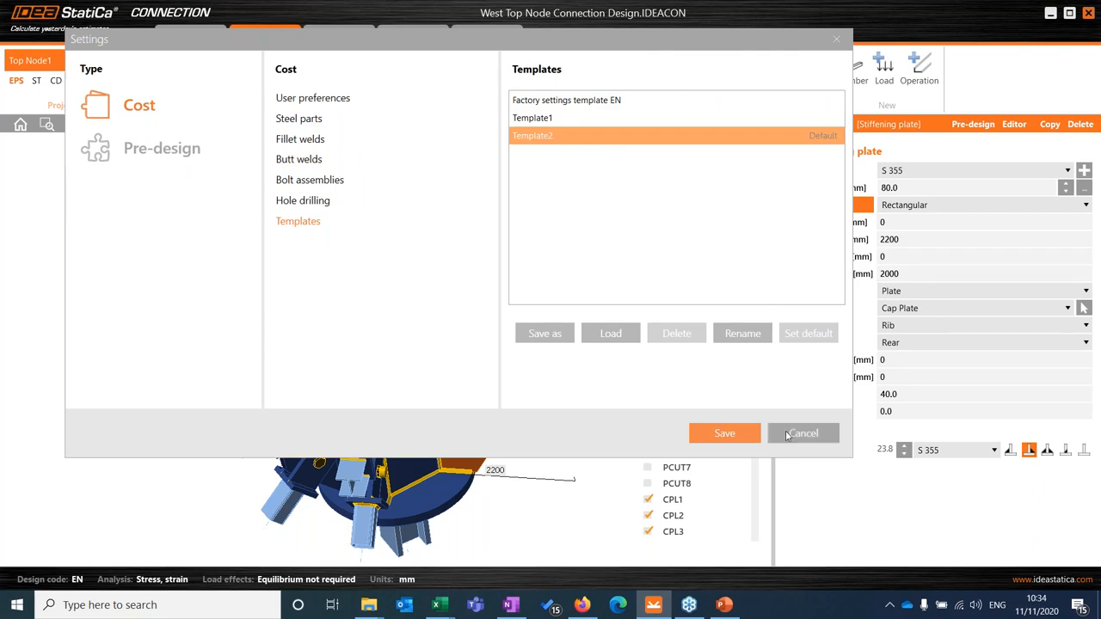
{"action": "mouse_move", "coordinate": [783, 442]}
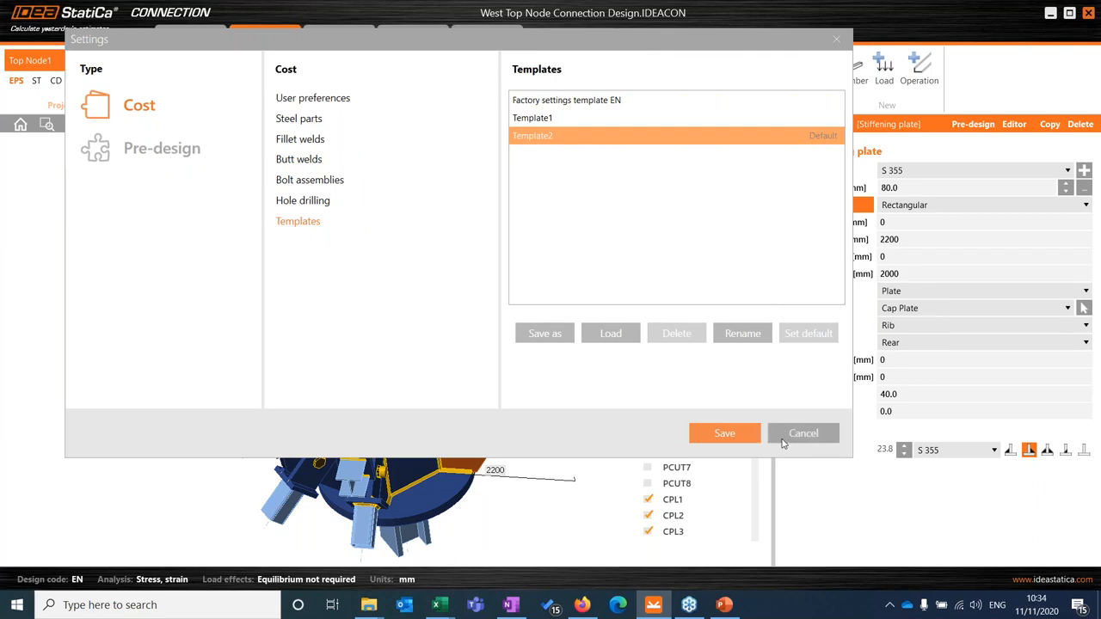
{"action": "mouse_move", "coordinate": [825, 439]}
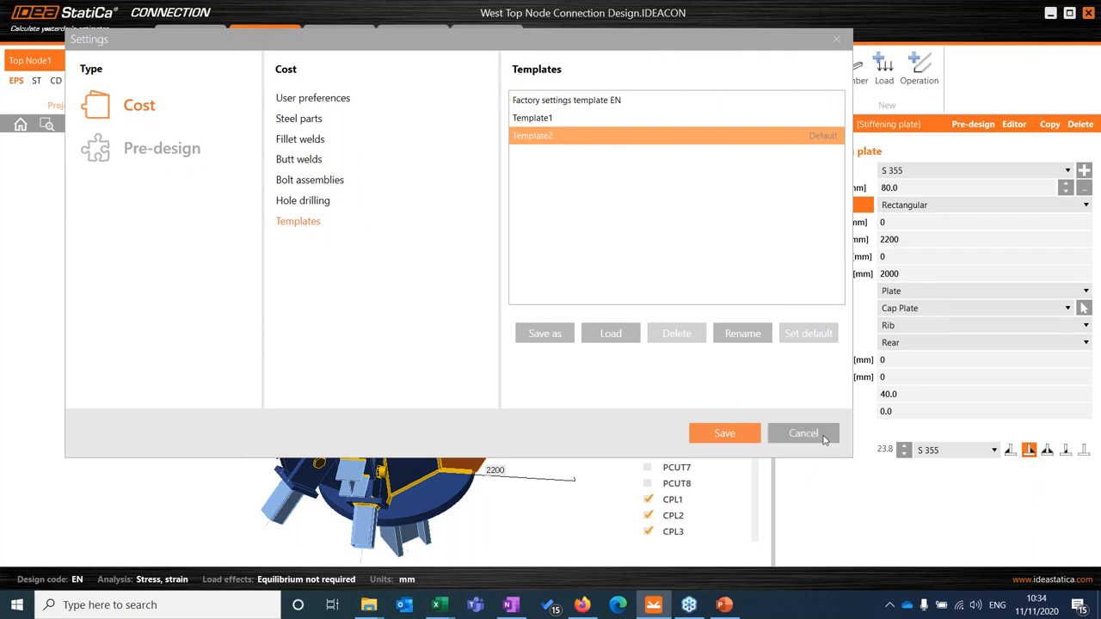
{"action": "mouse_move", "coordinate": [809, 439]}
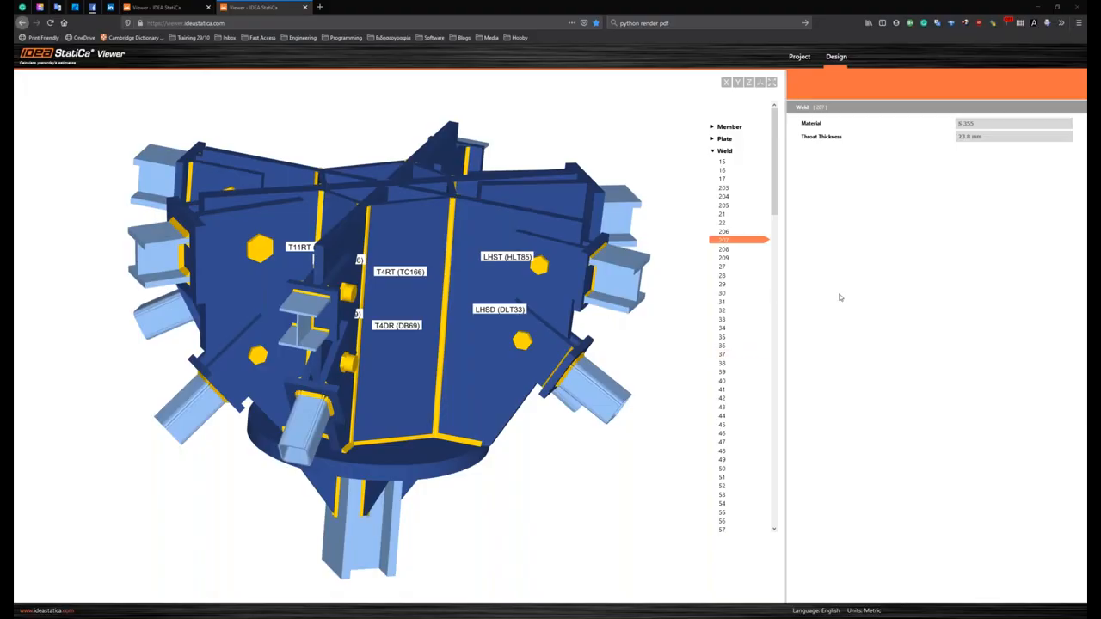
{"action": "mouse_move", "coordinate": [1021, 208]}
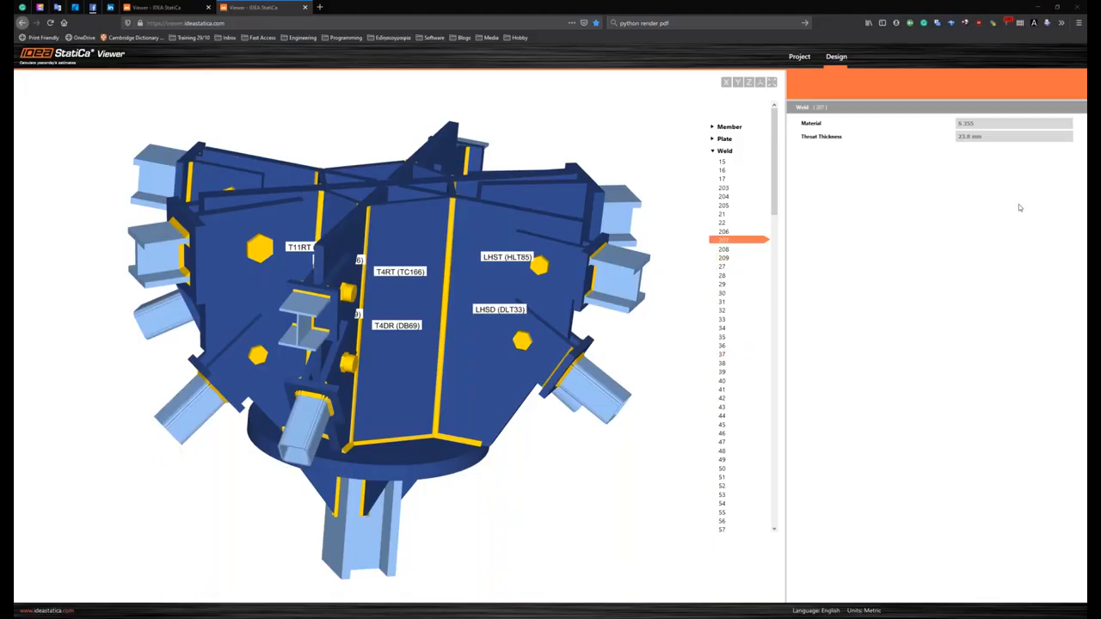
{"action": "mouse_move", "coordinate": [1064, 285]}
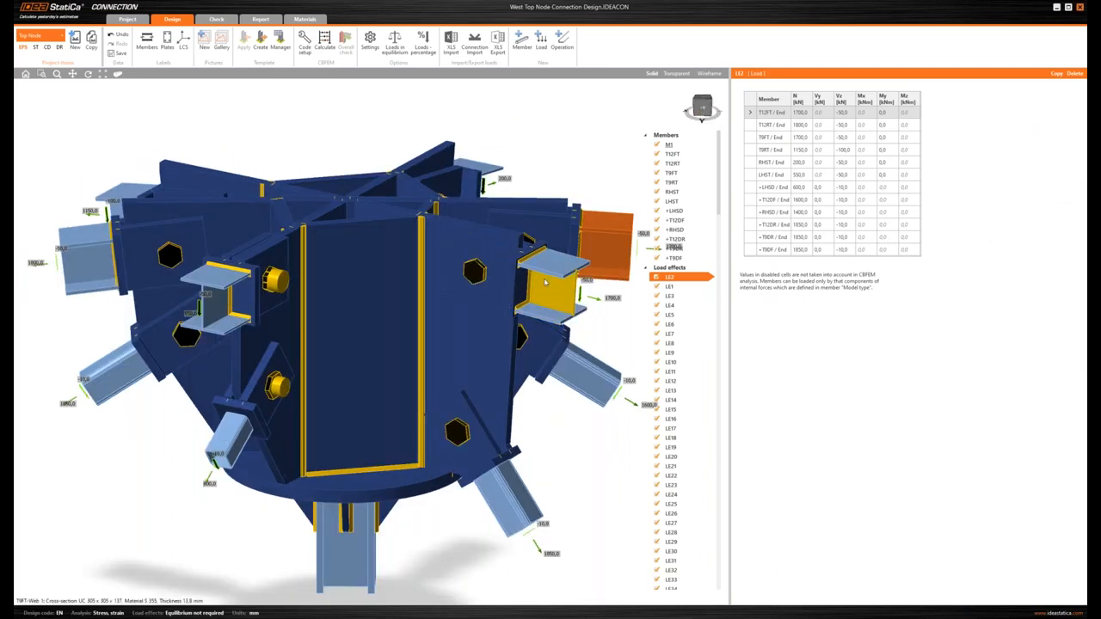
Select an I-section member of the node to show its cross-section, angles and model type
{"action": "left_click", "coordinate": [474, 271]}
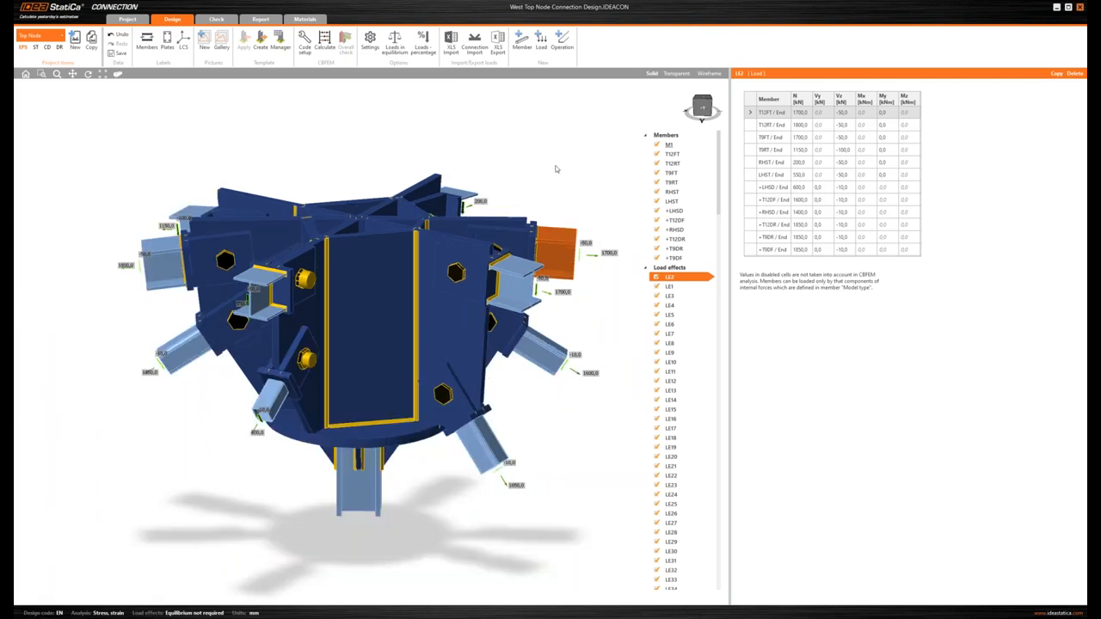
{"action": "mouse_move", "coordinate": [523, 224]}
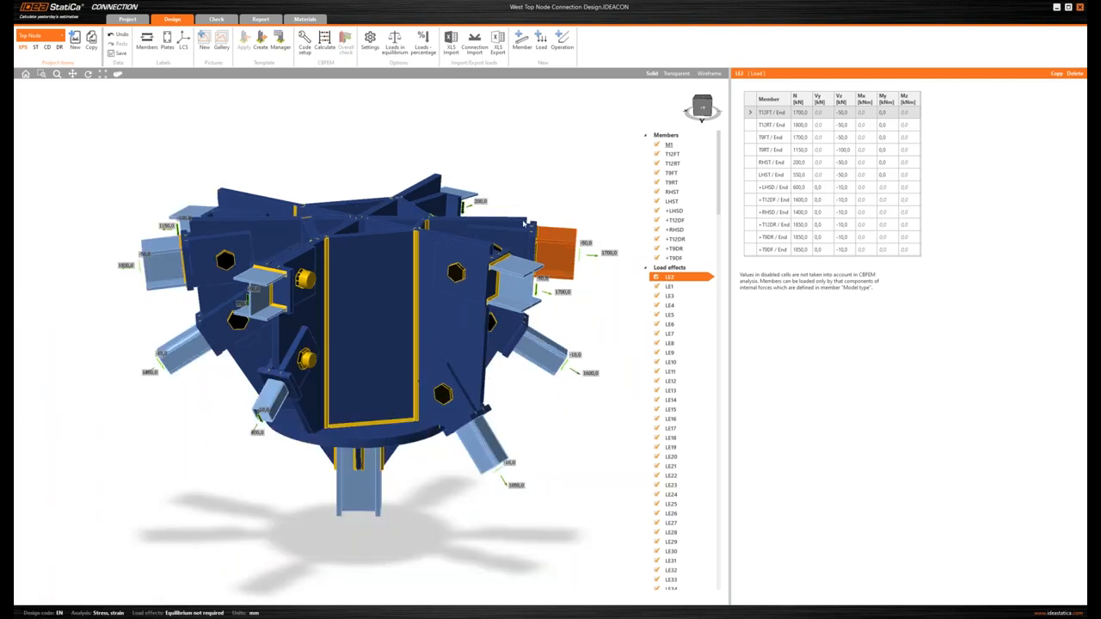
{"action": "left_click", "coordinate": [486, 284]}
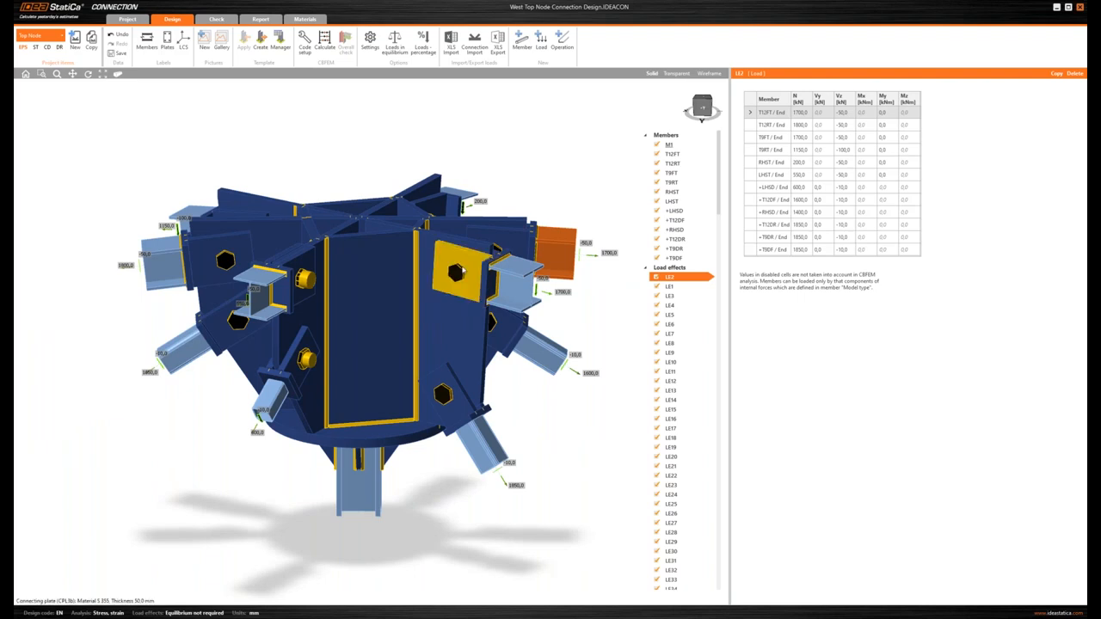
{"action": "left_click", "coordinate": [456, 224]}
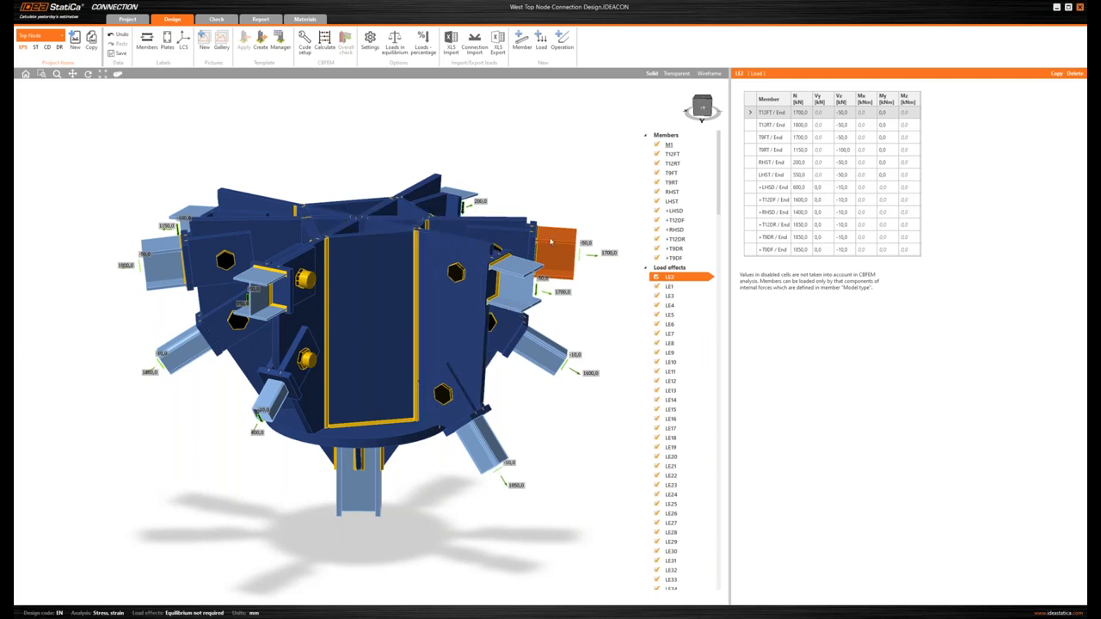
{"action": "left_click", "coordinate": [530, 244]}
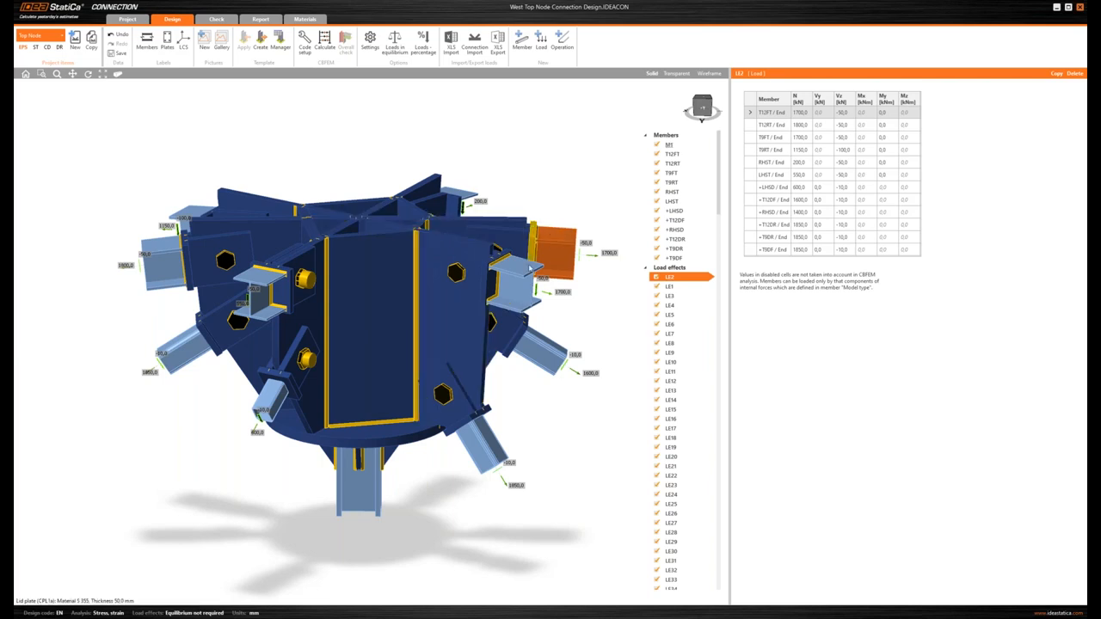
{"action": "left_click", "coordinate": [671, 172]}
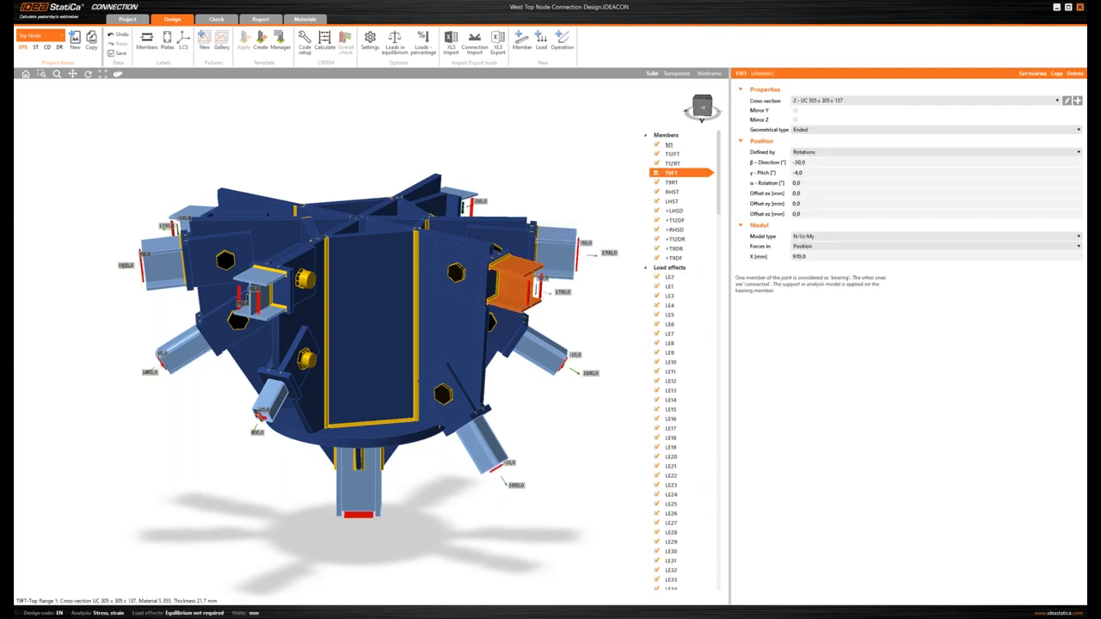
{"action": "mouse_move", "coordinate": [583, 306]}
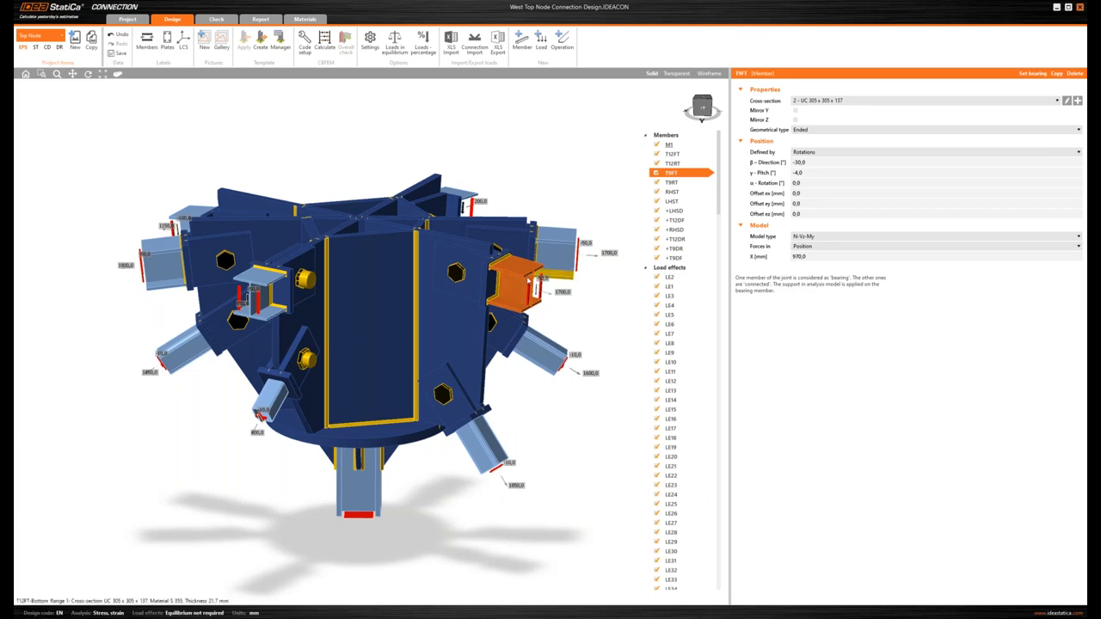
{"action": "left_click", "coordinate": [499, 276]}
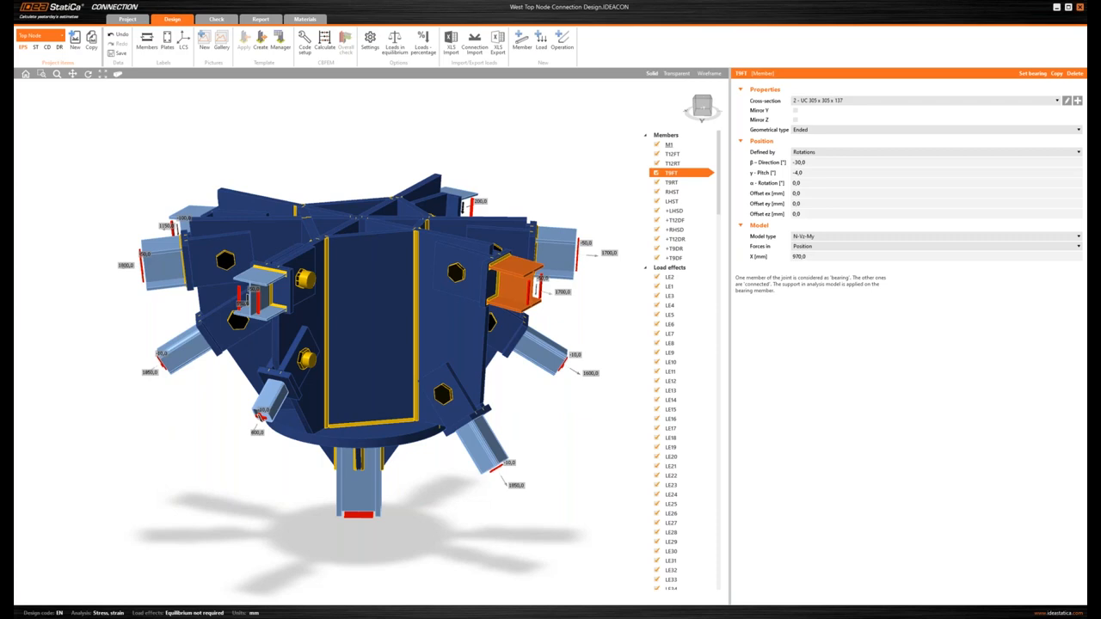
{"action": "mouse_move", "coordinate": [999, 246]}
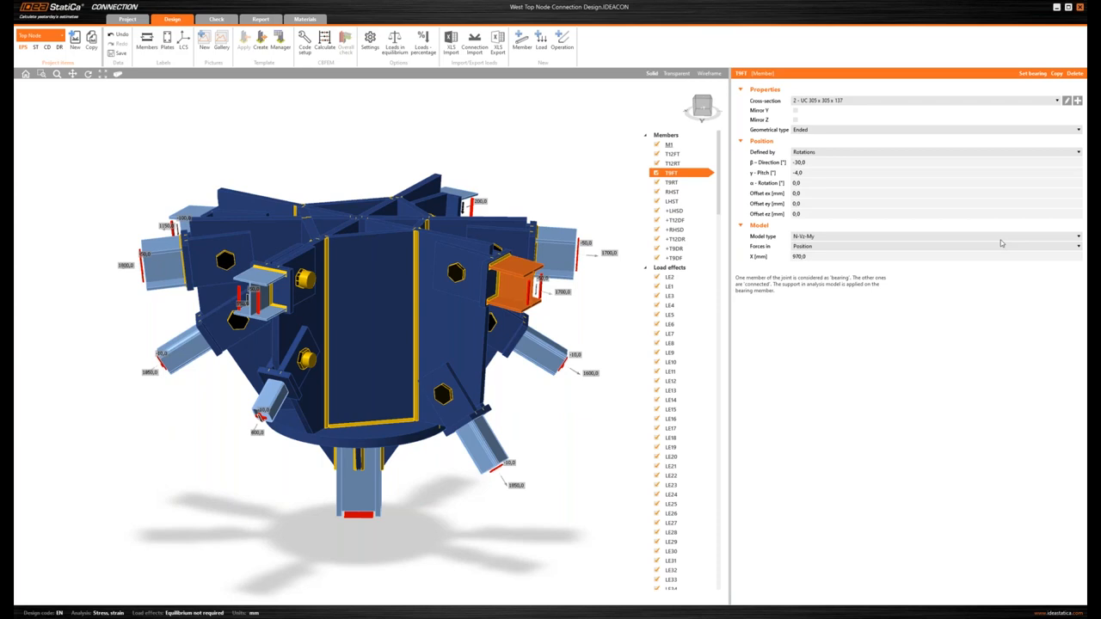
Switch to the browser viewer and display the top node model's project information
{"action": "key", "text": "alt+tab"}
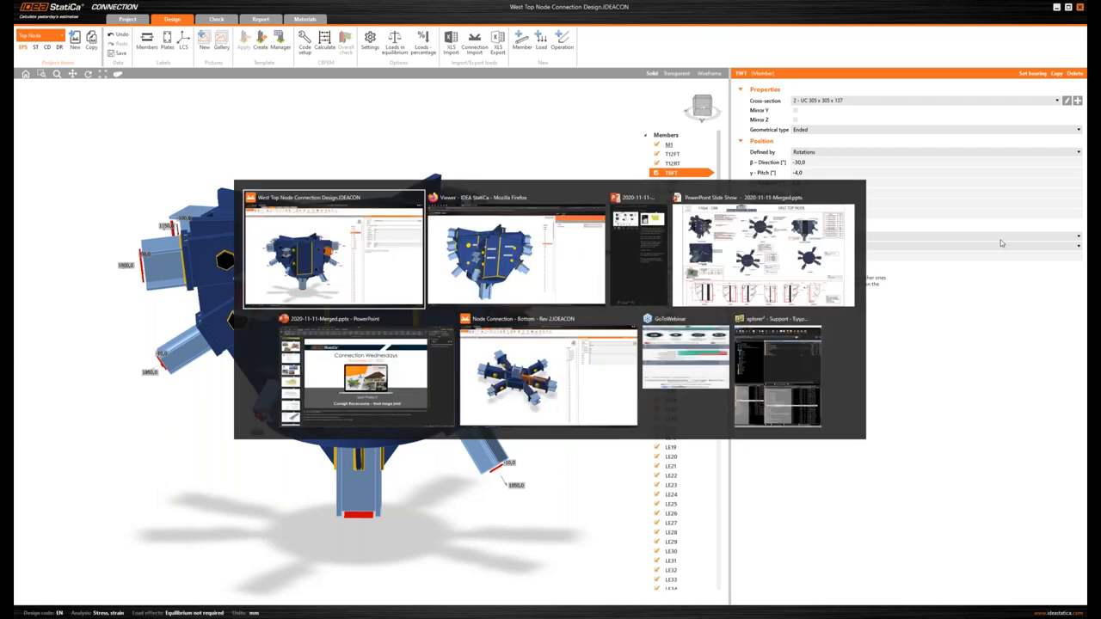
{"action": "left_click", "coordinate": [516, 255]}
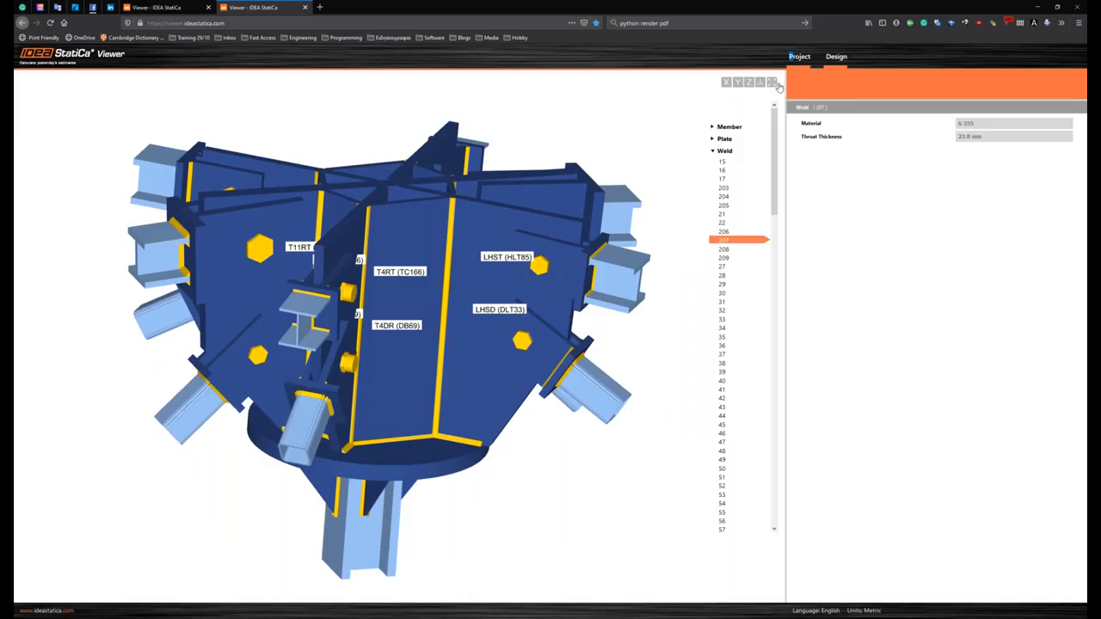
{"action": "left_click", "coordinate": [798, 55]}
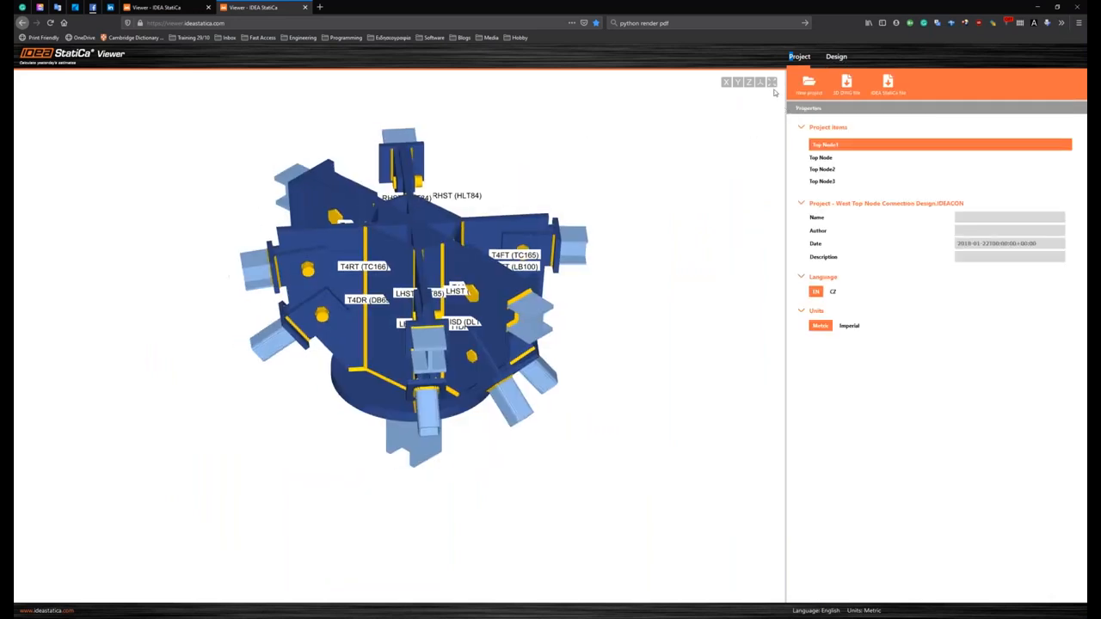
{"action": "mouse_move", "coordinate": [492, 177]}
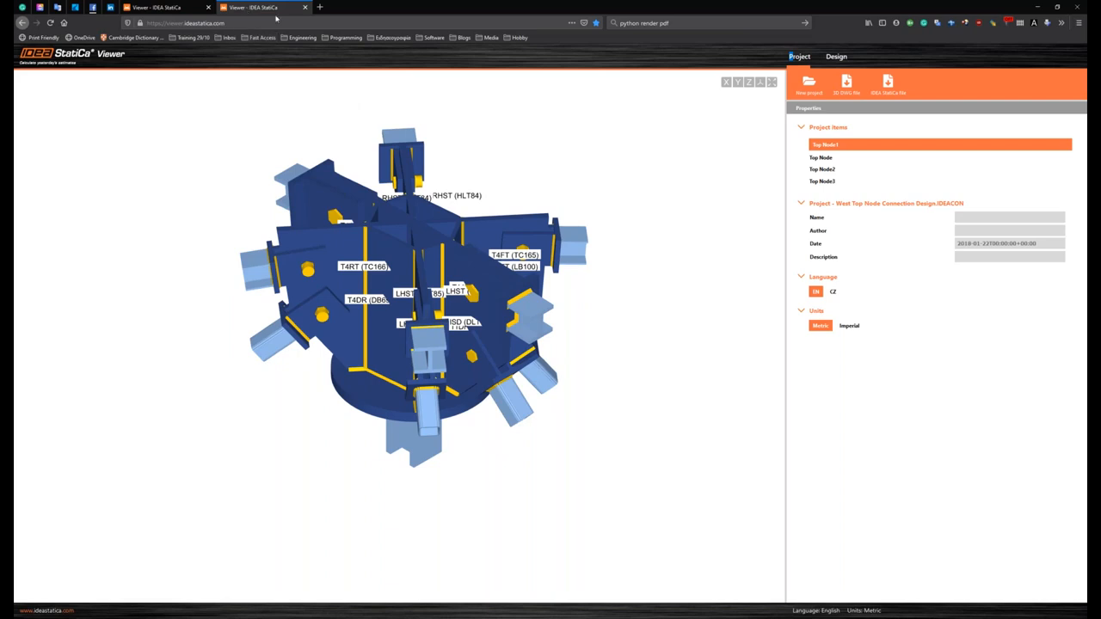
{"action": "mouse_move", "coordinate": [705, 168]}
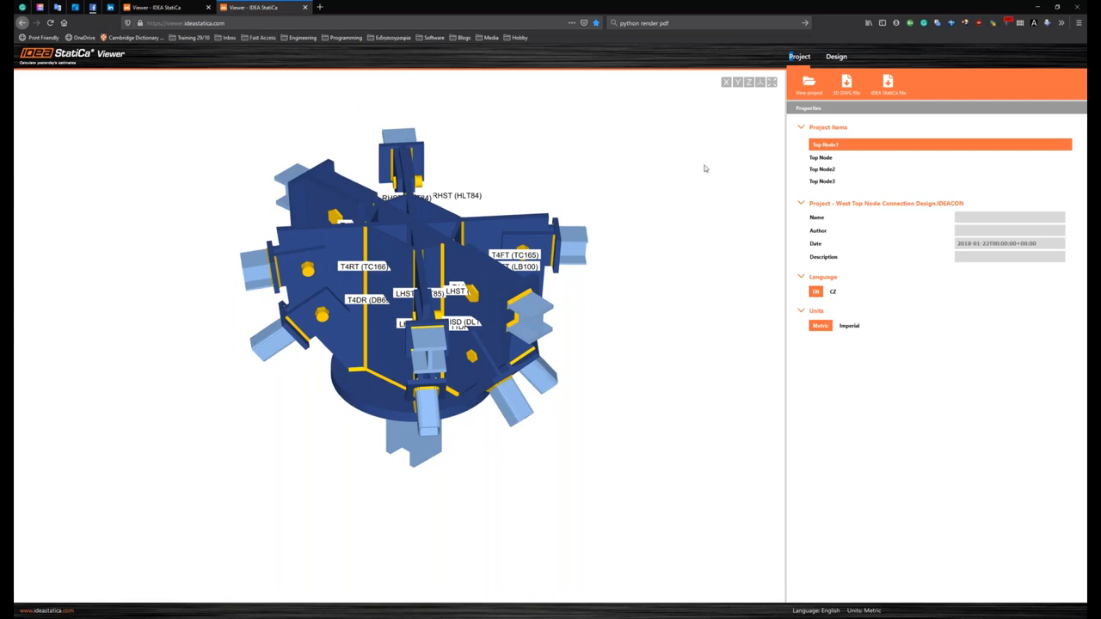
{"action": "mouse_move", "coordinate": [845, 100]}
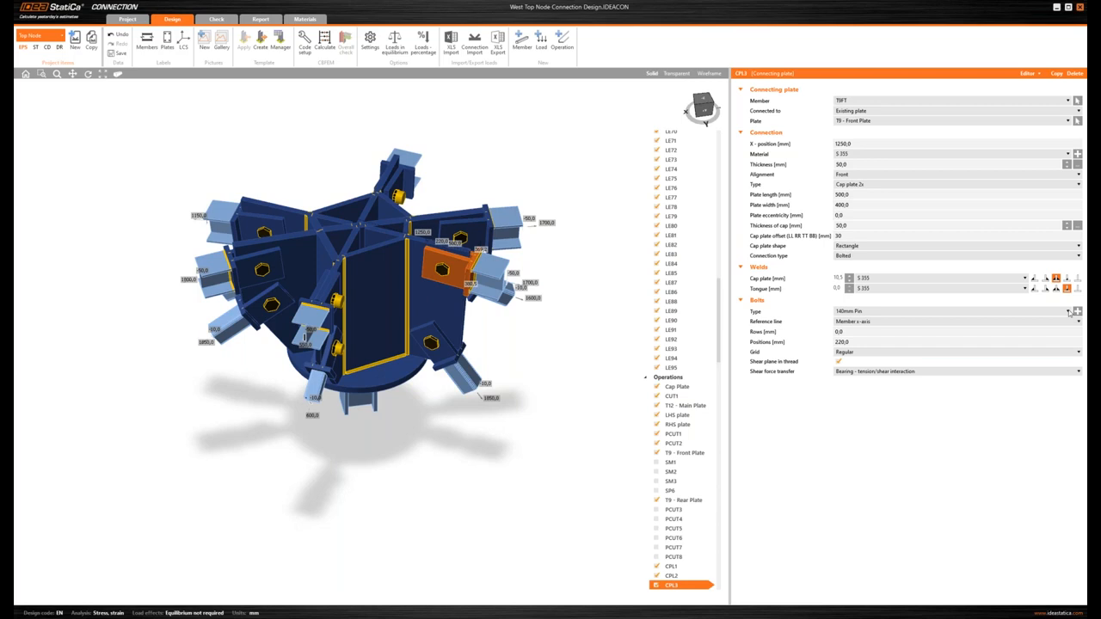
{"action": "mouse_move", "coordinate": [843, 382]}
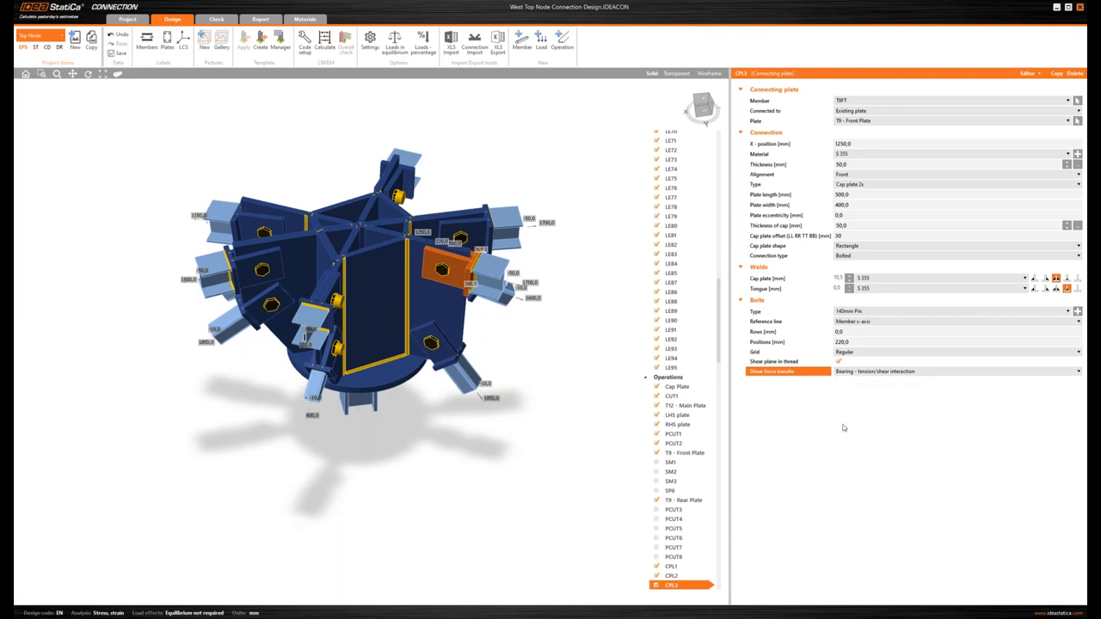
{"action": "mouse_move", "coordinate": [428, 148]}
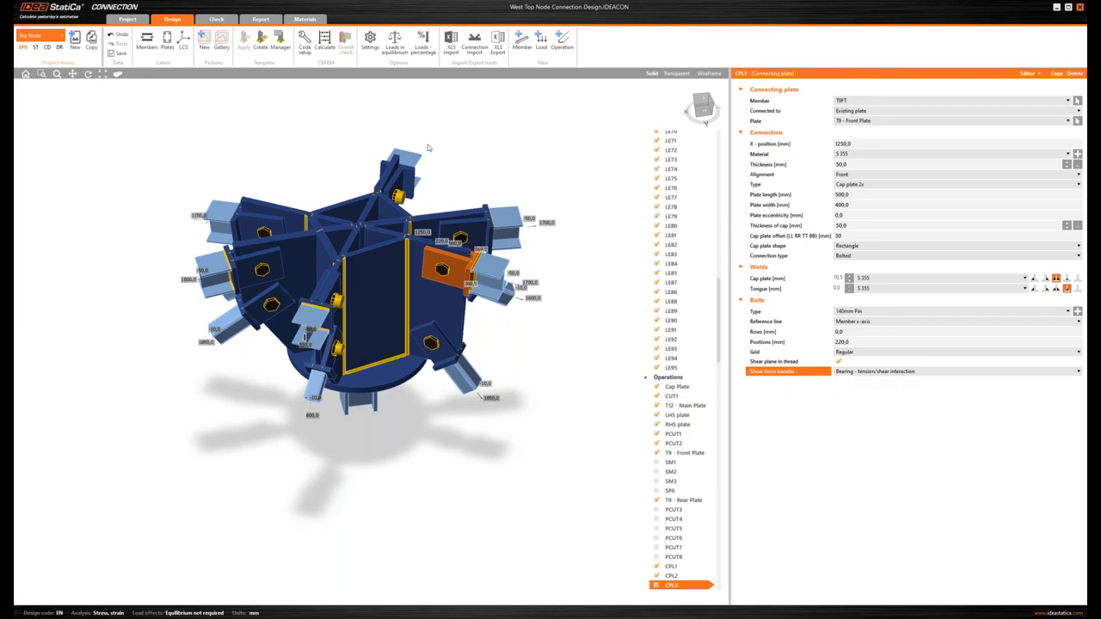
{"action": "mouse_move", "coordinate": [305, 38]}
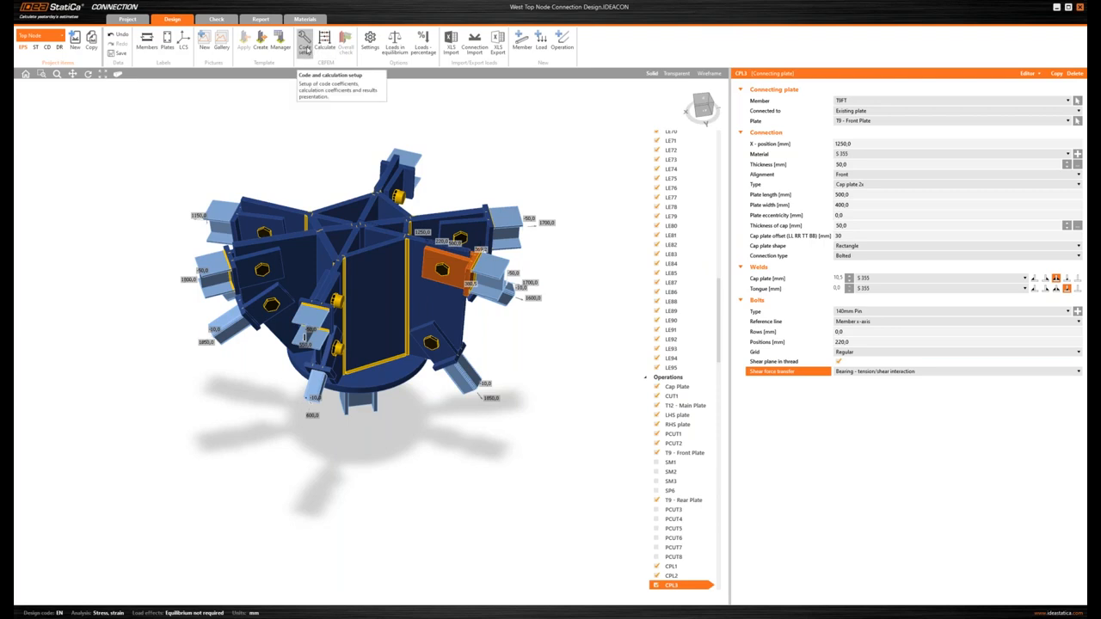
Bring up the code and calculation setup dialog for the connection
{"action": "left_click", "coordinate": [305, 41]}
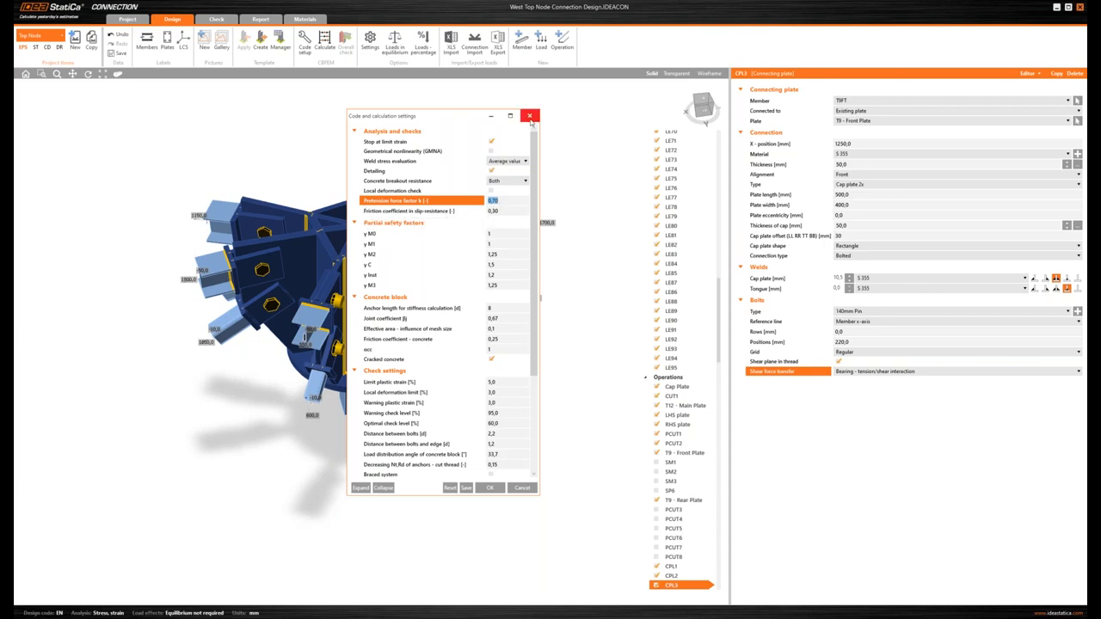
{"action": "mouse_move", "coordinate": [513, 127]}
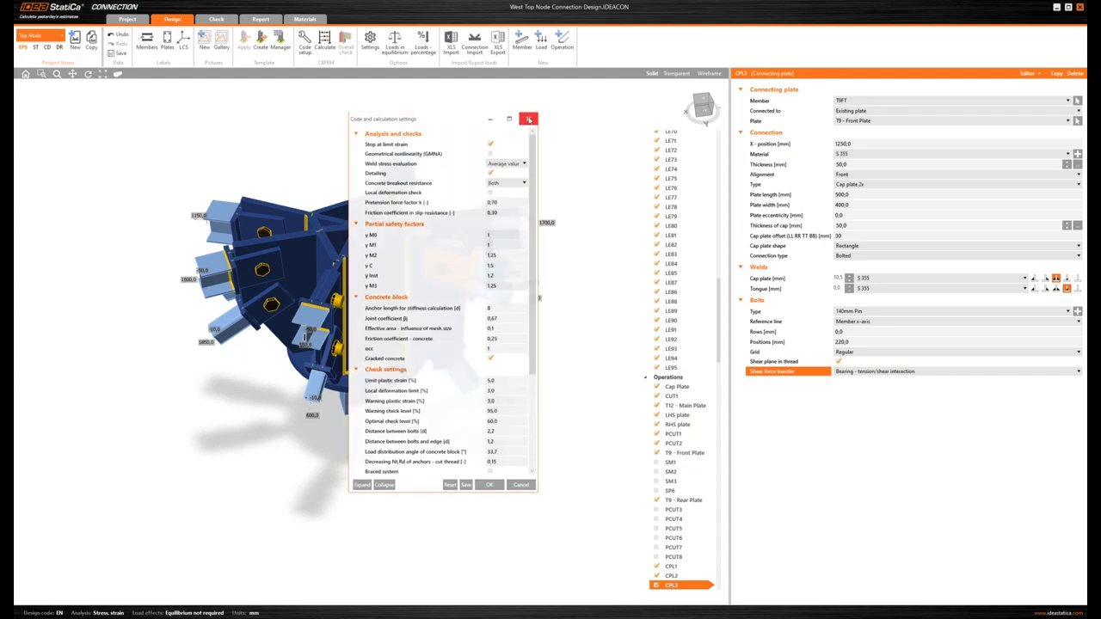
{"action": "left_click", "coordinate": [530, 119]}
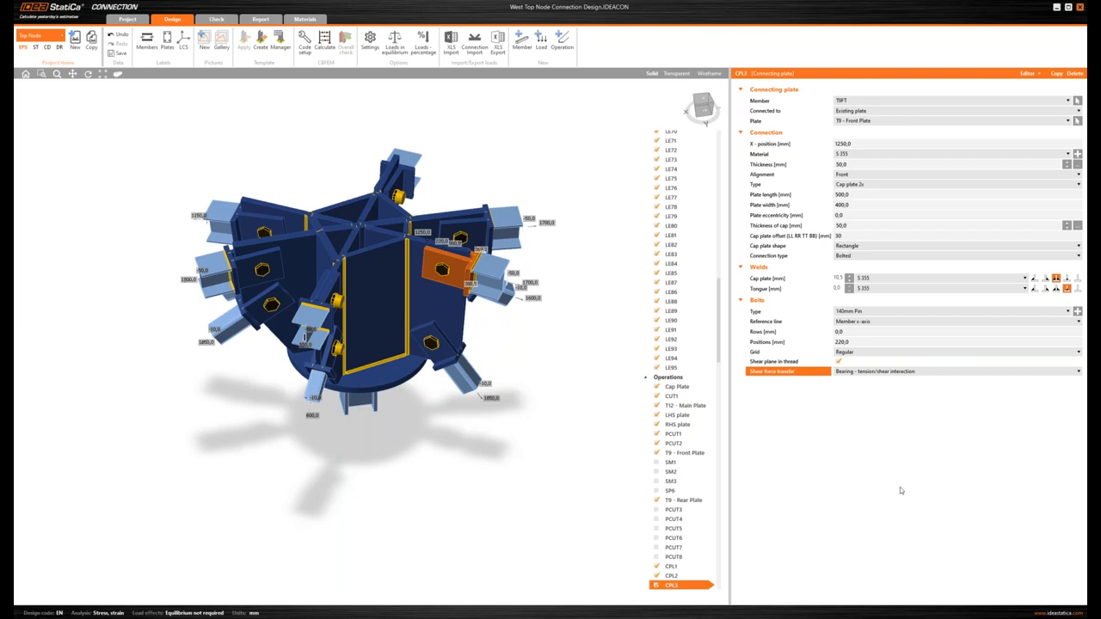
{"action": "mouse_move", "coordinate": [1032, 571]}
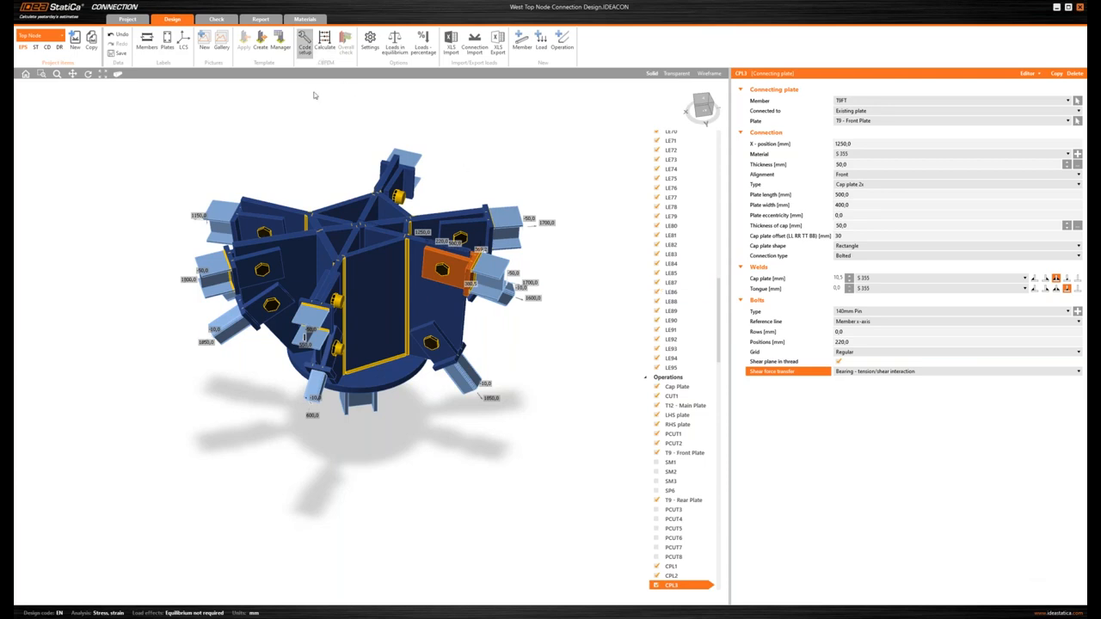
{"action": "left_click", "coordinate": [302, 41]}
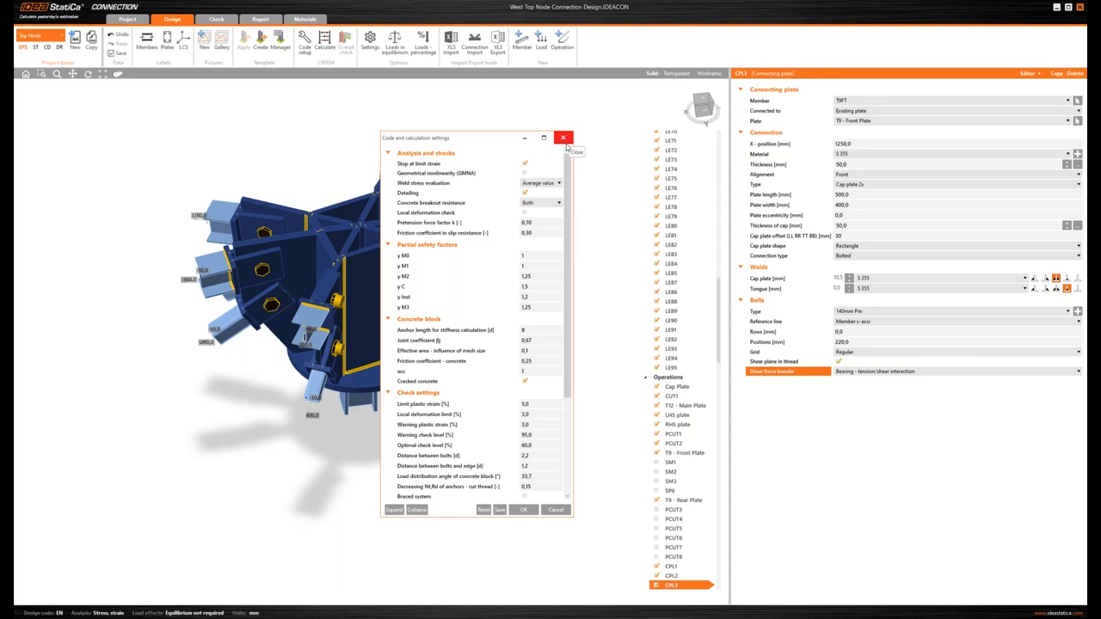
{"action": "mouse_move", "coordinate": [482, 186]}
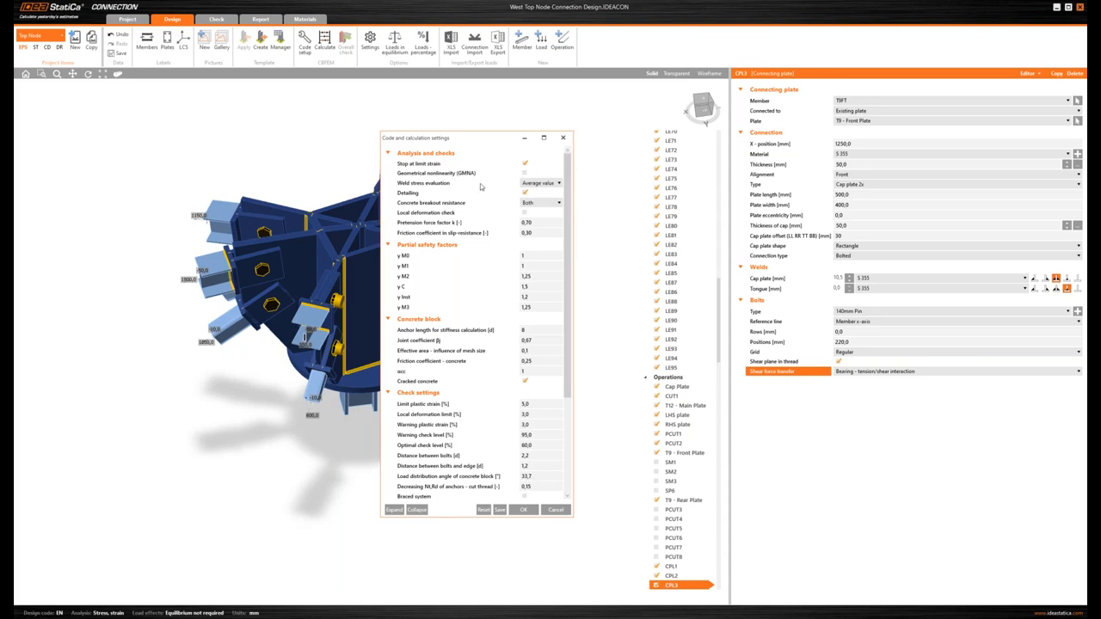
{"action": "mouse_move", "coordinate": [503, 158]}
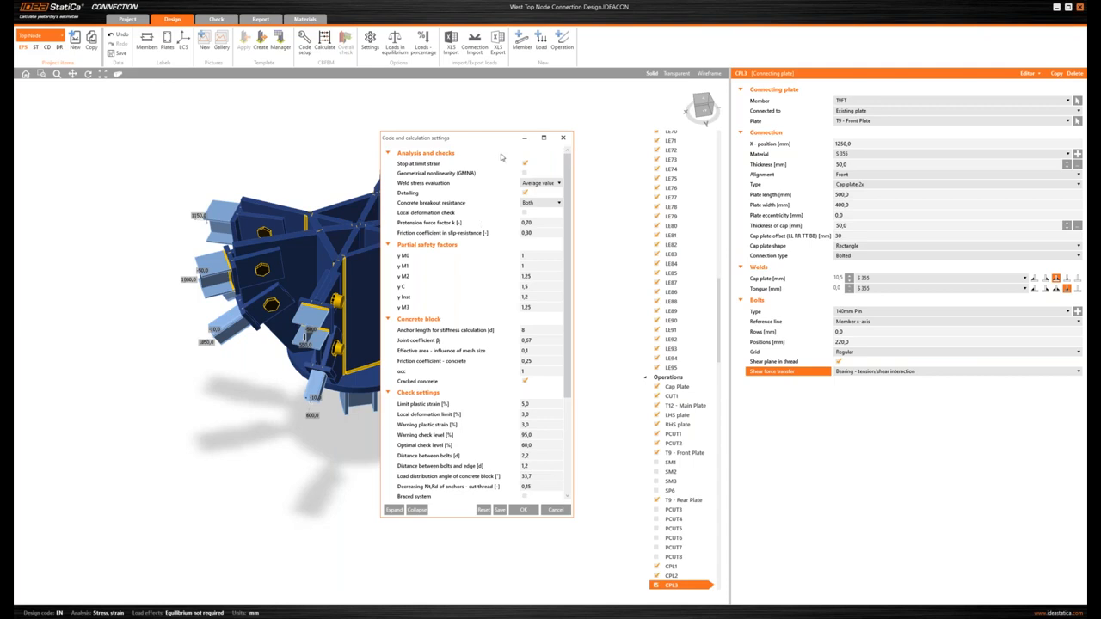
{"action": "mouse_move", "coordinate": [564, 138]}
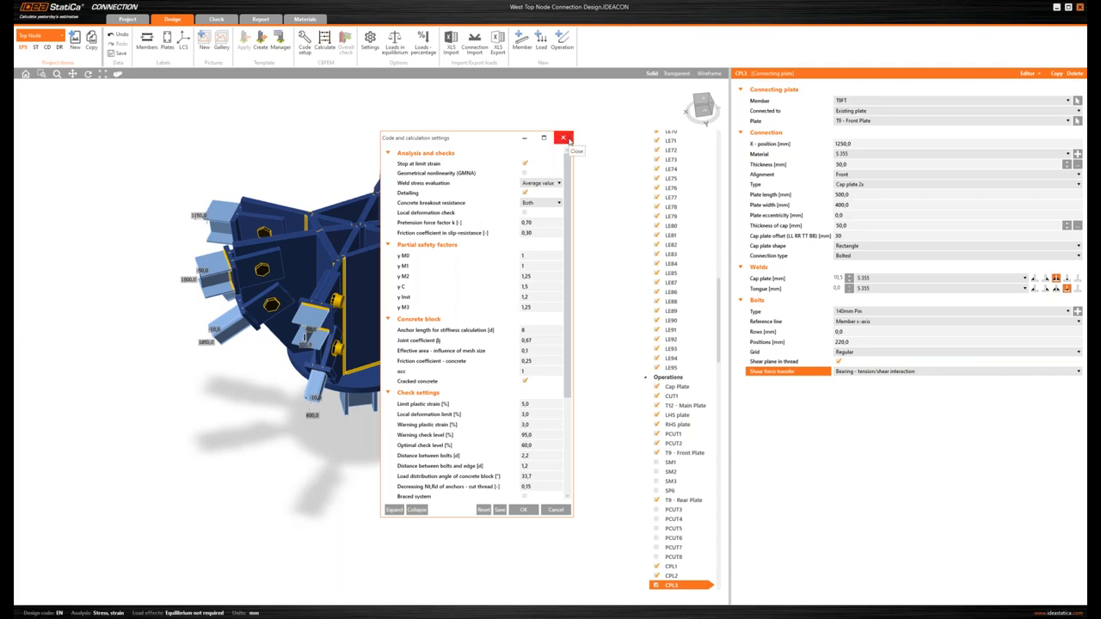
{"action": "mouse_move", "coordinate": [564, 138]}
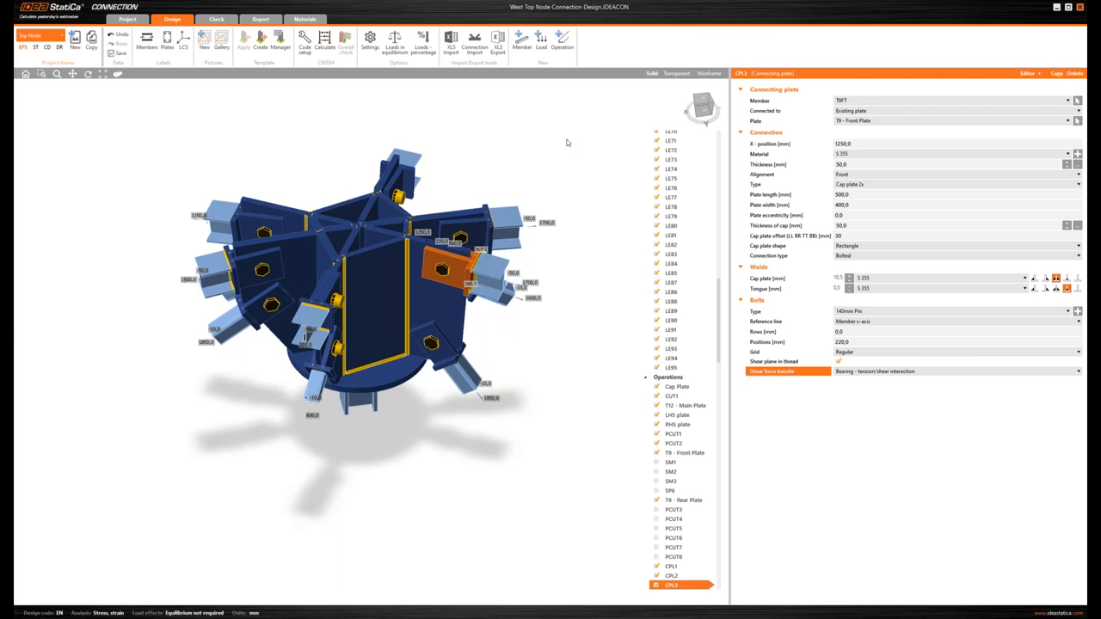
{"action": "mouse_move", "coordinate": [313, 75]}
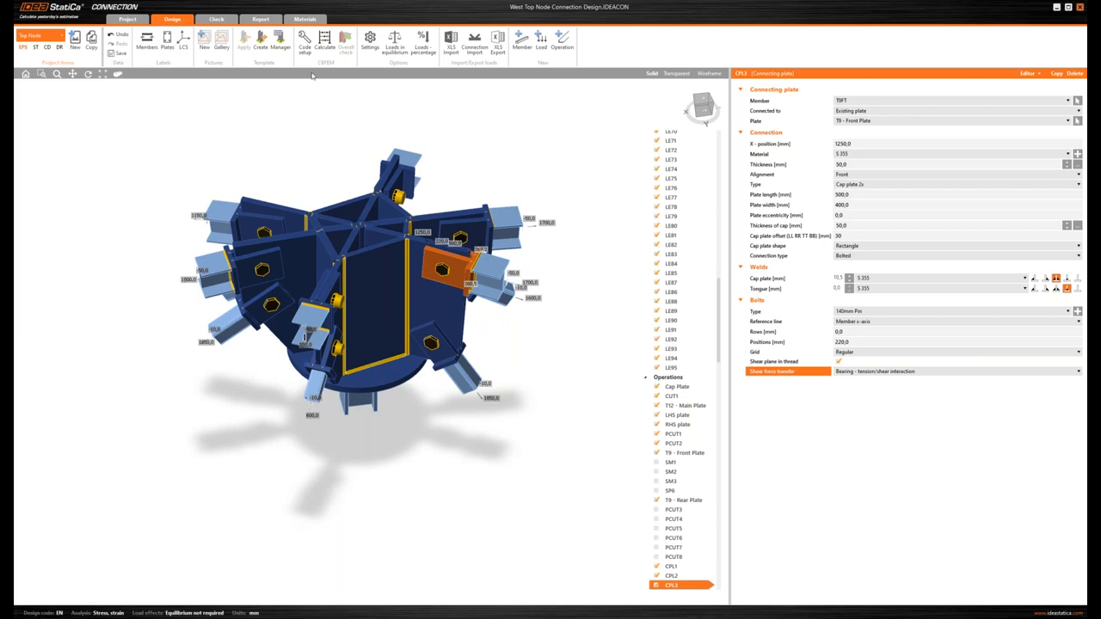
Toggle the Code setup dialog from the ribbon
{"action": "left_click", "coordinate": [304, 42]}
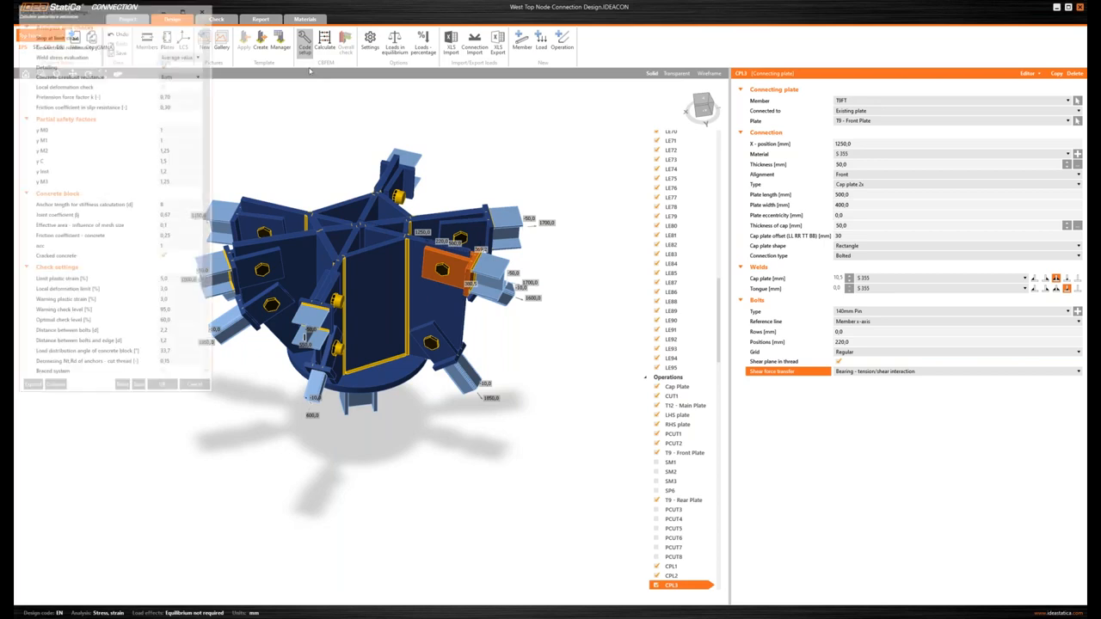